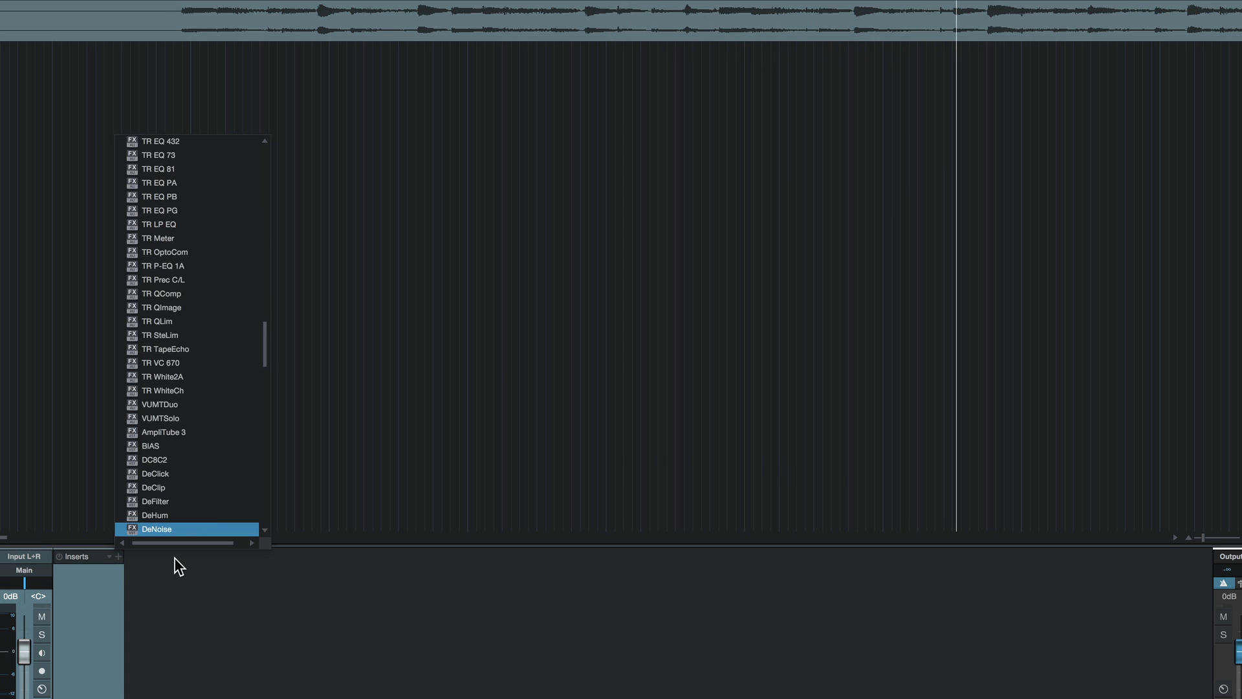
# Step: Add Acon Digital DeNoise as an insert on the Noisy Guitar track, opening its editor
pyautogui.doubleClick(157, 528)
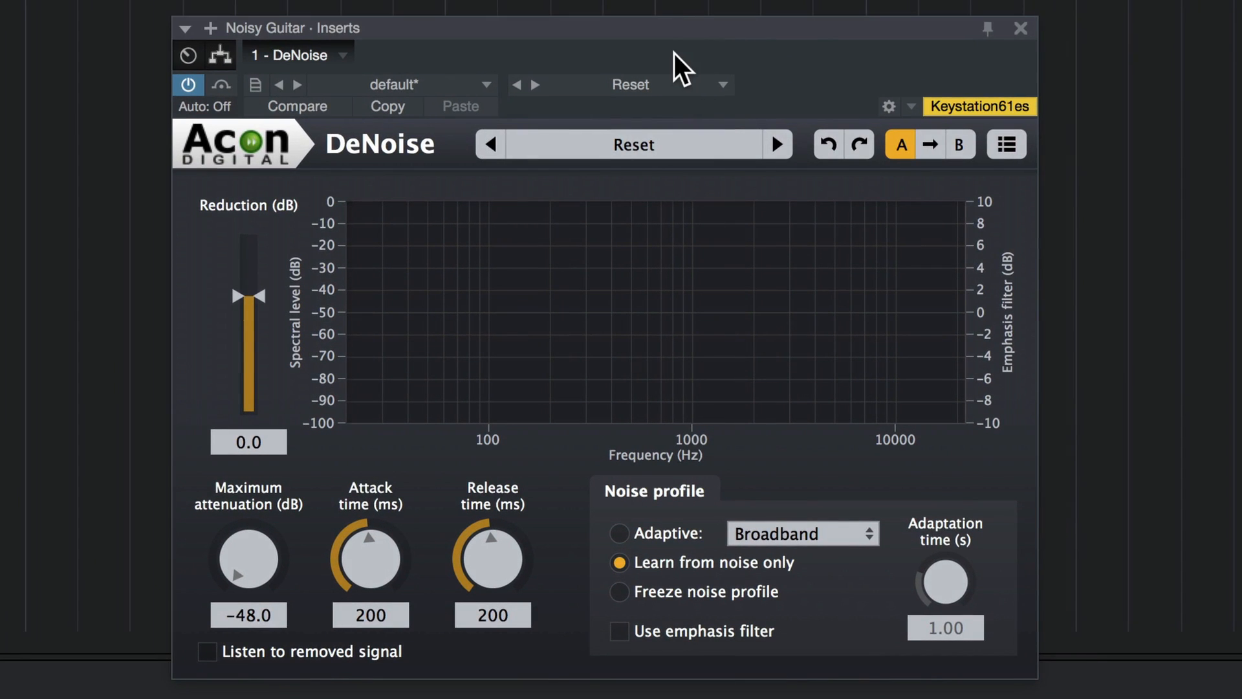
pyautogui.moveTo(746, 587)
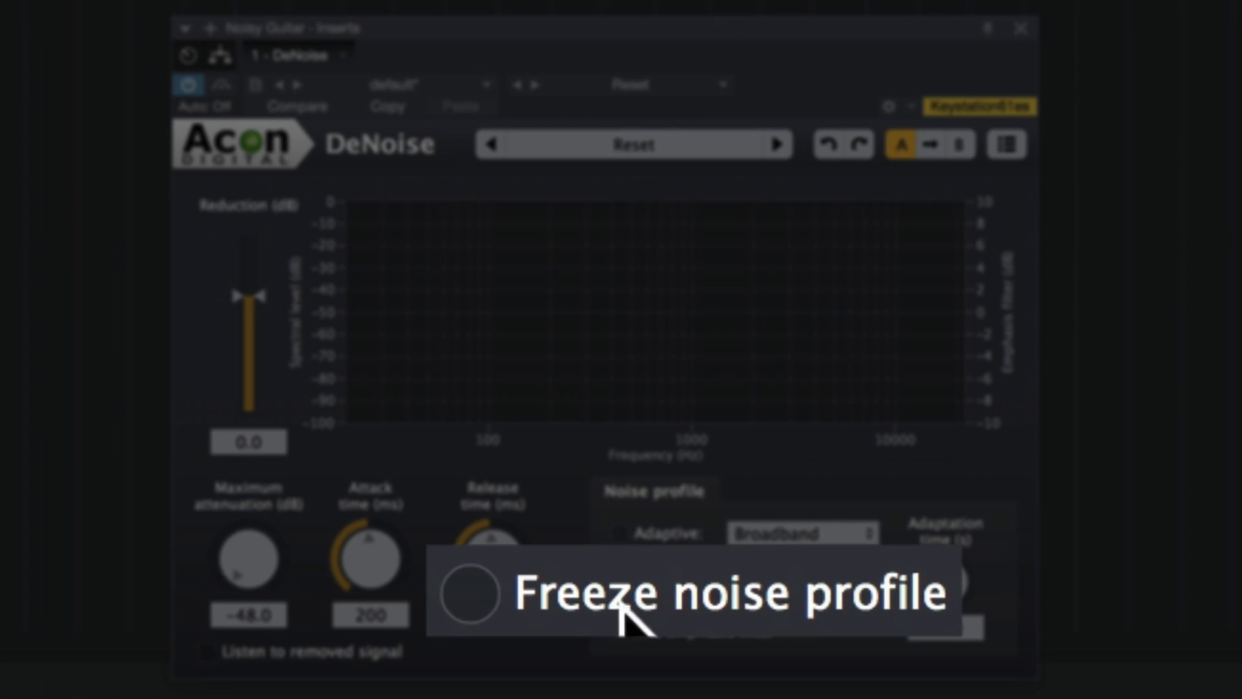
pyautogui.moveTo(799, 622)
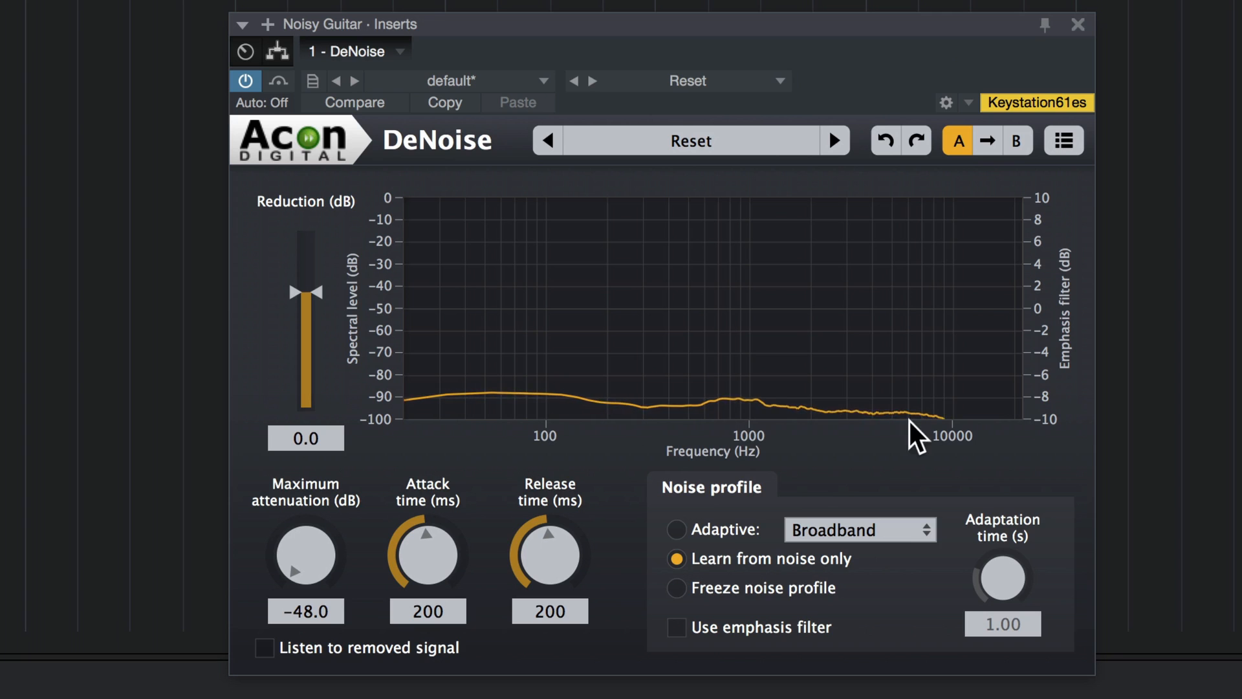
pyautogui.moveTo(888, 440)
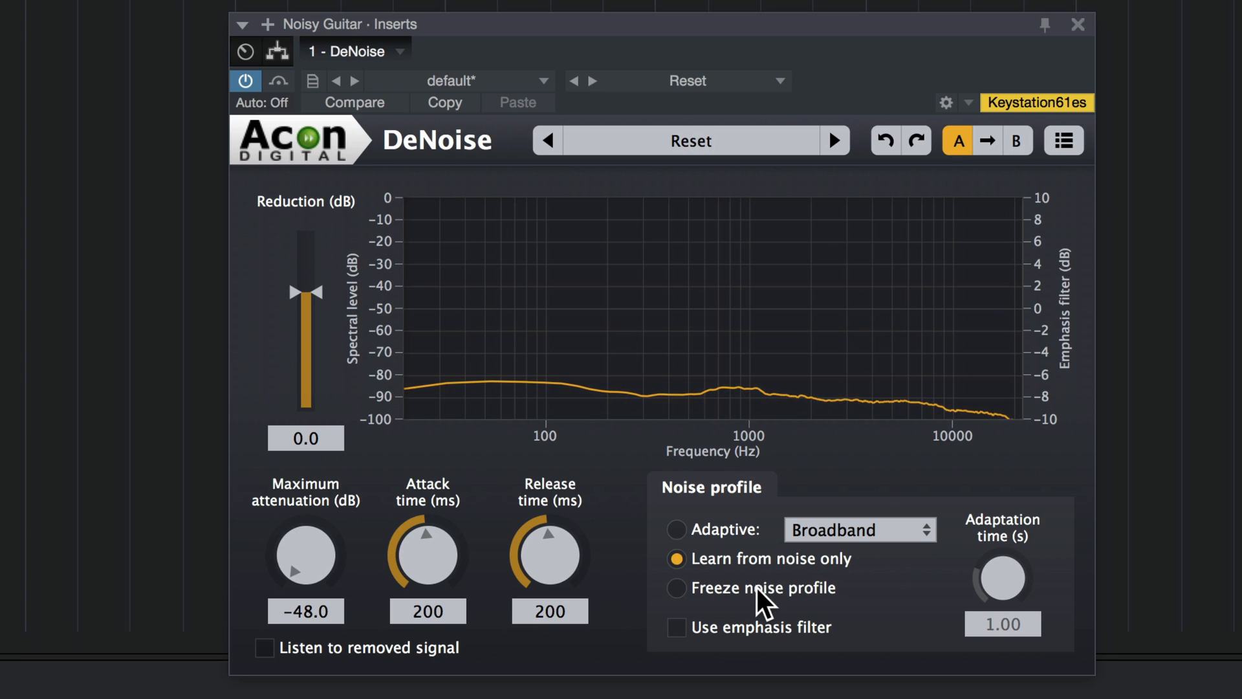
# Step: Freeze the learned noise profile so it stays fixed during guitar playback
pyautogui.click(677, 587)
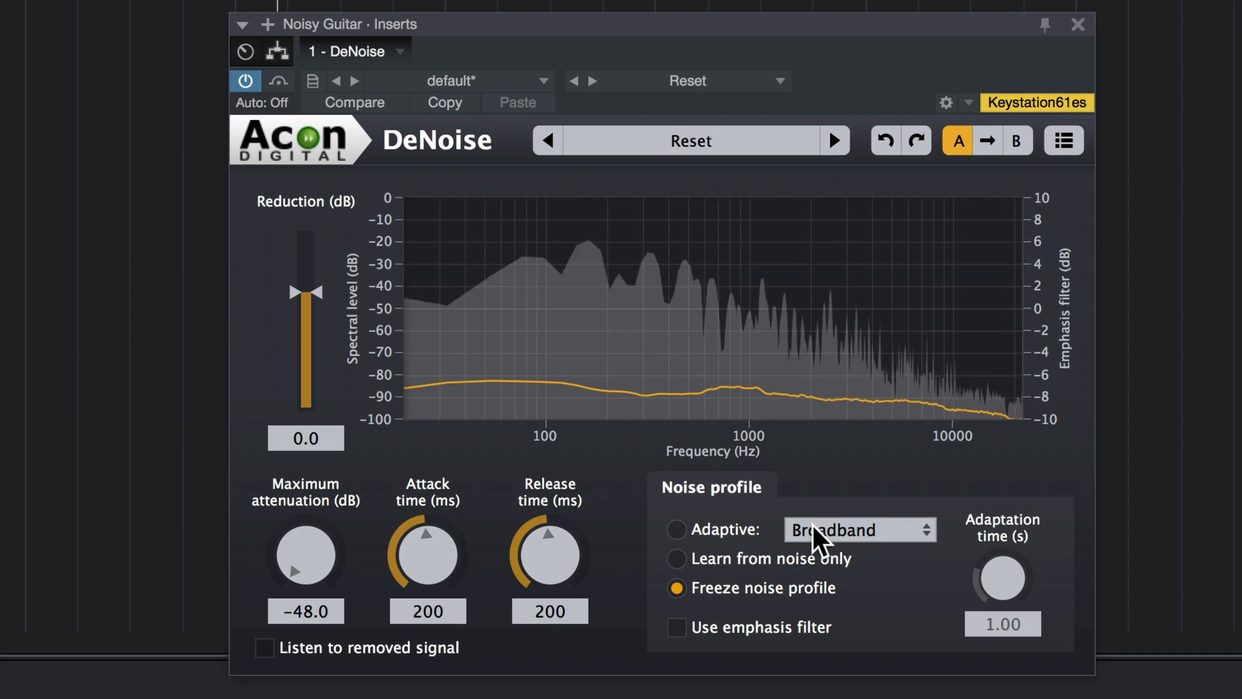
pyautogui.moveTo(523, 504)
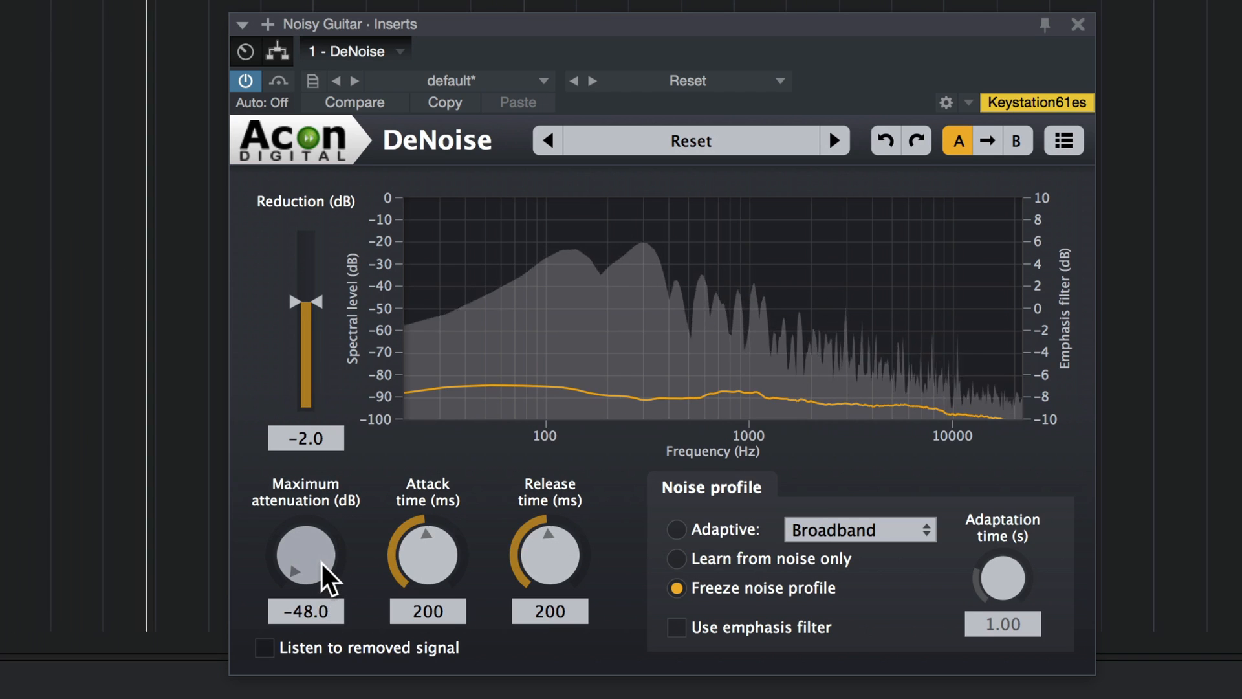
# Step: Lower DeNoise maximum attenuation step by step from -44 dB down to about -13.7 dB
pyautogui.moveTo(305, 556); pyautogui.dragTo(332, 534)
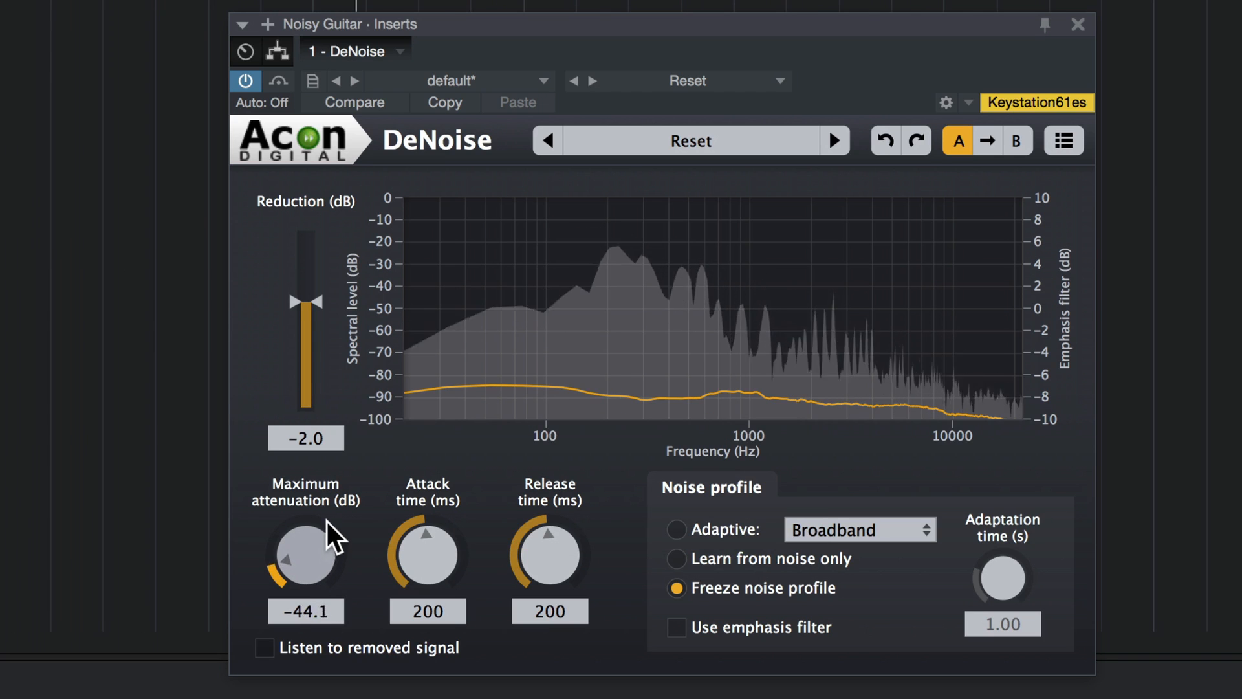
pyautogui.moveTo(305, 551); pyautogui.dragTo(305, 523)
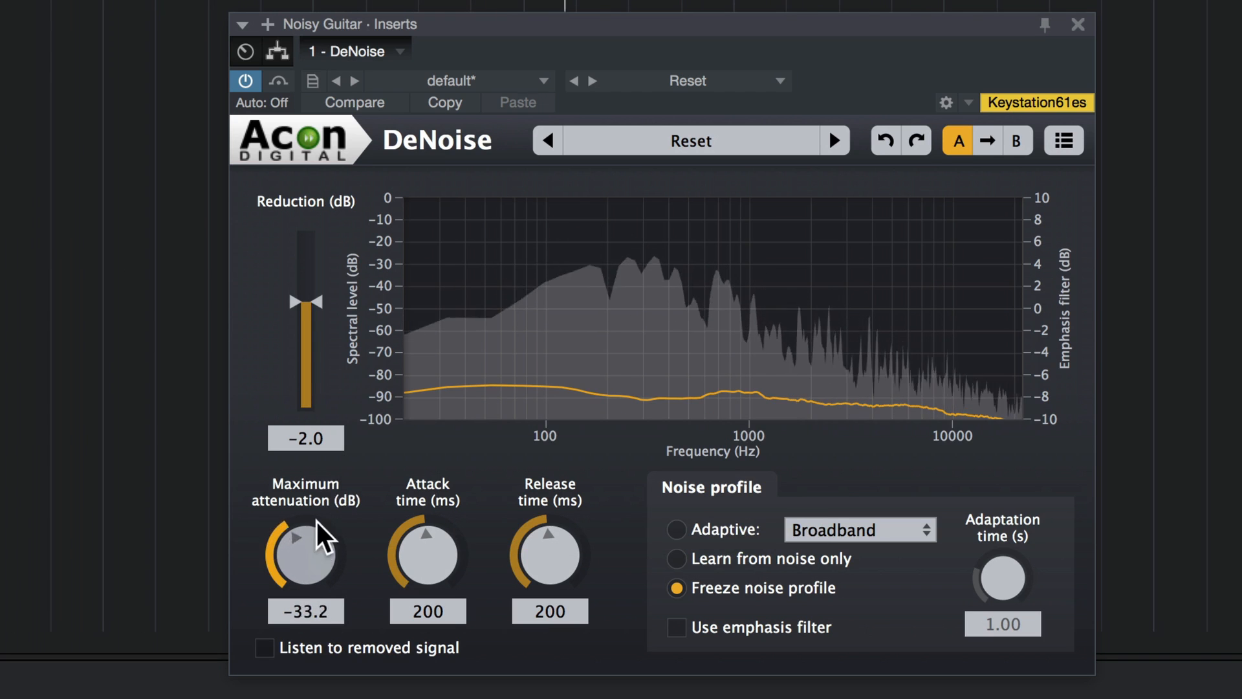
pyautogui.moveTo(305, 552); pyautogui.dragTo(320, 538)
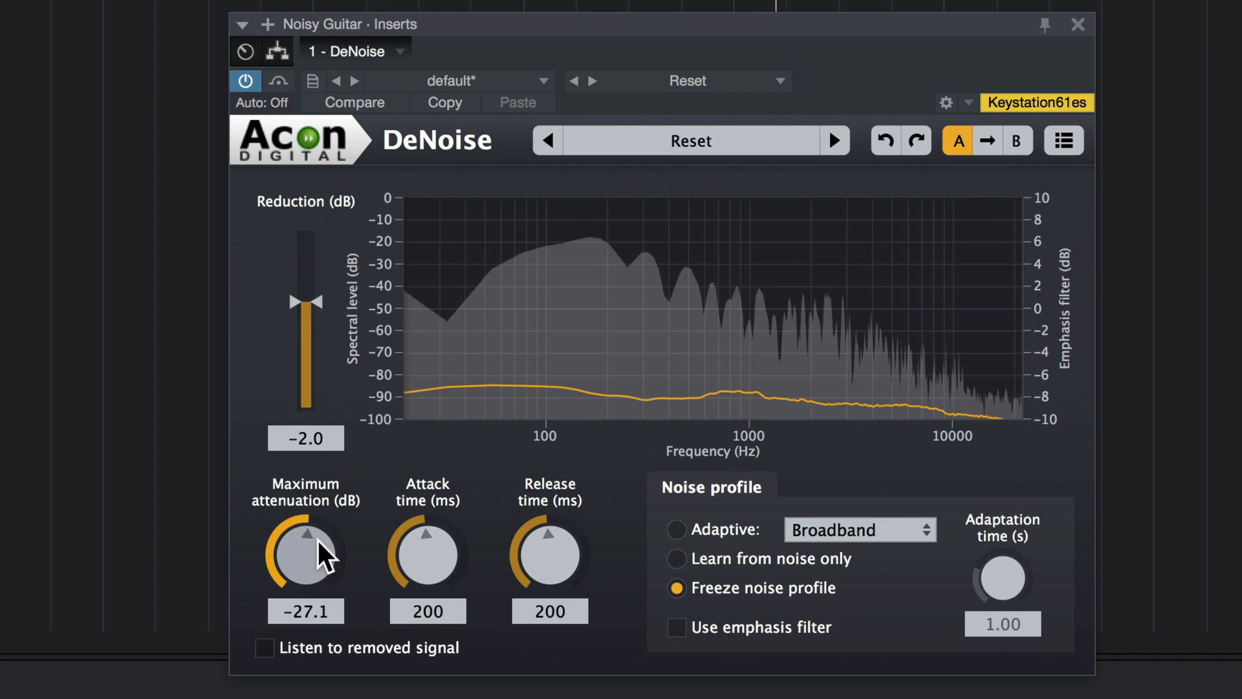
pyautogui.moveTo(305, 553); pyautogui.dragTo(317, 546)
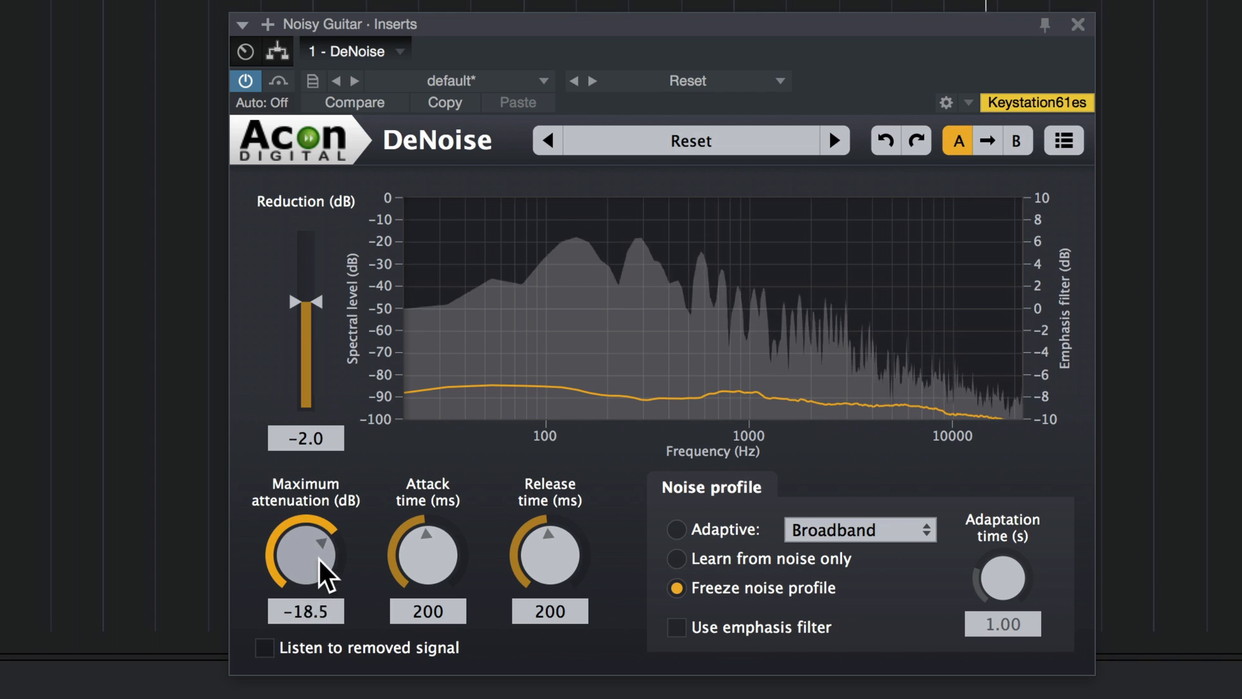
pyautogui.moveTo(304, 553); pyautogui.dragTo(333, 546)
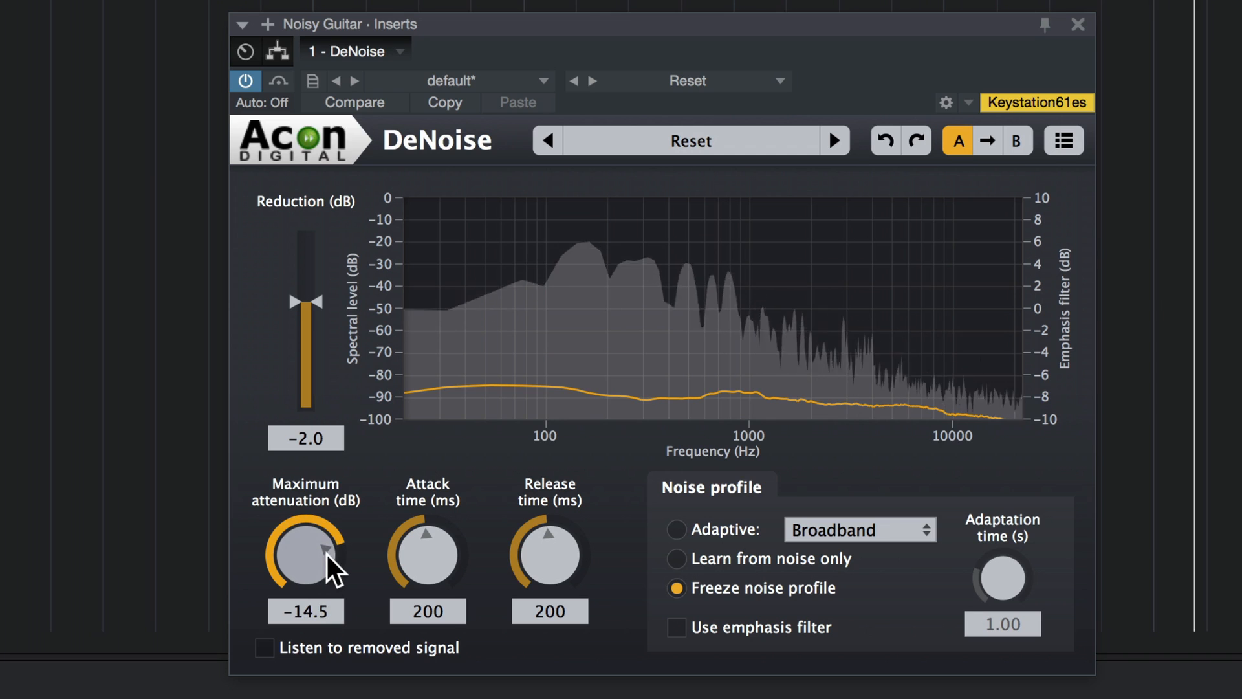
pyautogui.moveTo(329, 567); pyautogui.dragTo(317, 574)
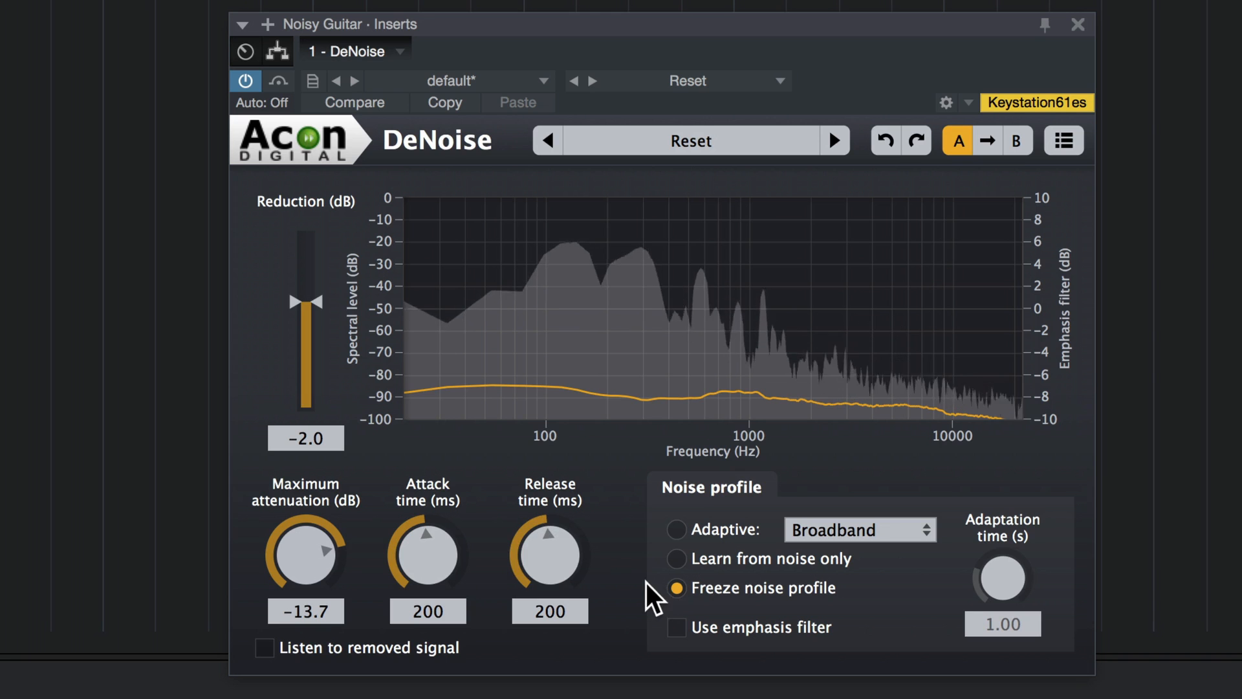
# Step: Shorten the release time to about 86 ms and the attack time to about 81 ms
pyautogui.moveTo(550, 546); pyautogui.dragTo(556, 586)
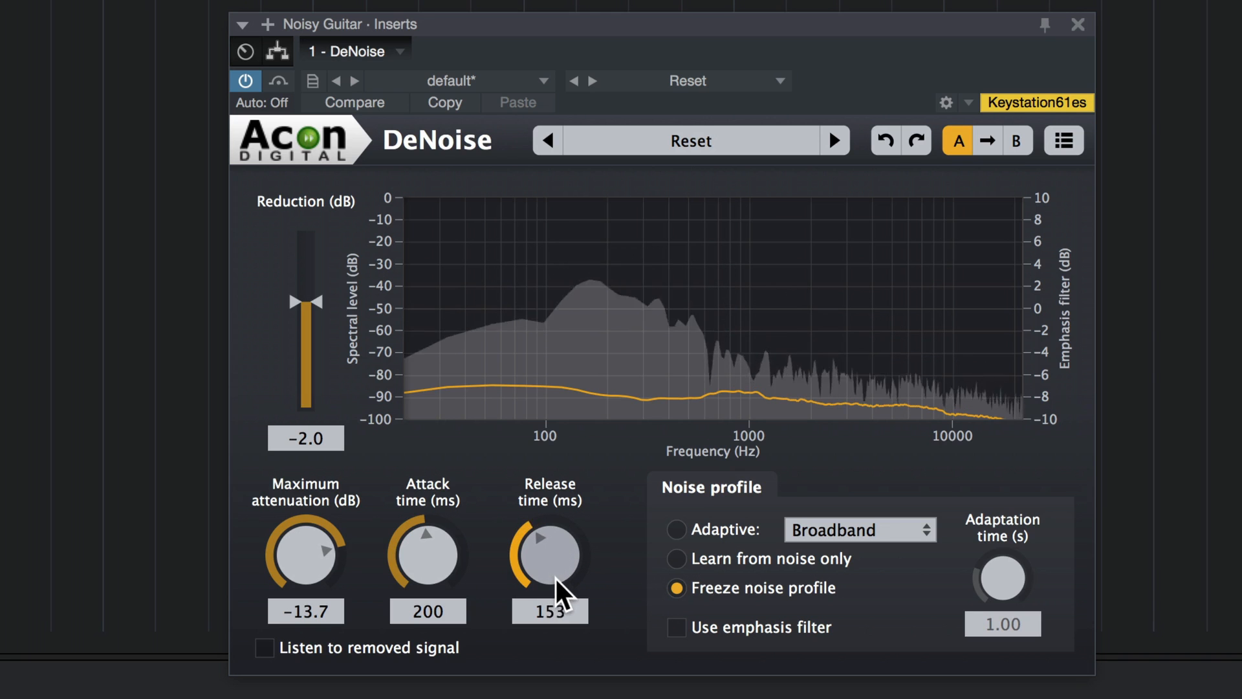
pyautogui.moveTo(550, 548); pyautogui.dragTo(559, 578)
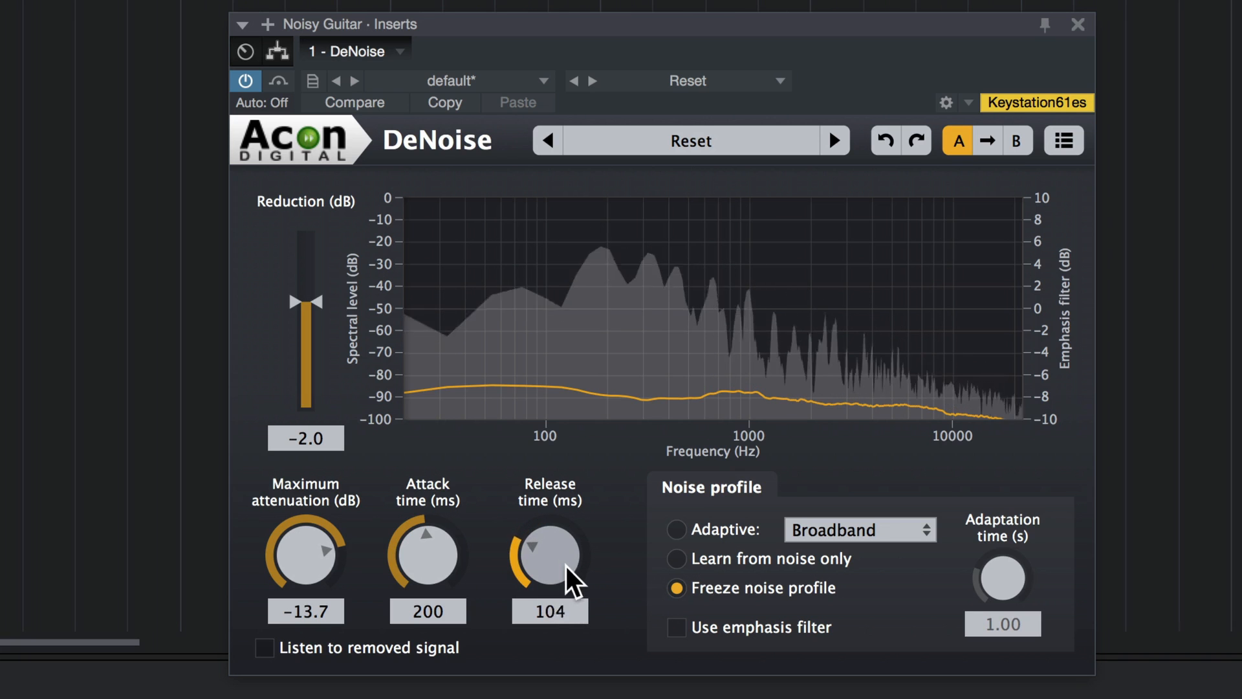
pyautogui.moveTo(551, 551); pyautogui.dragTo(563, 578)
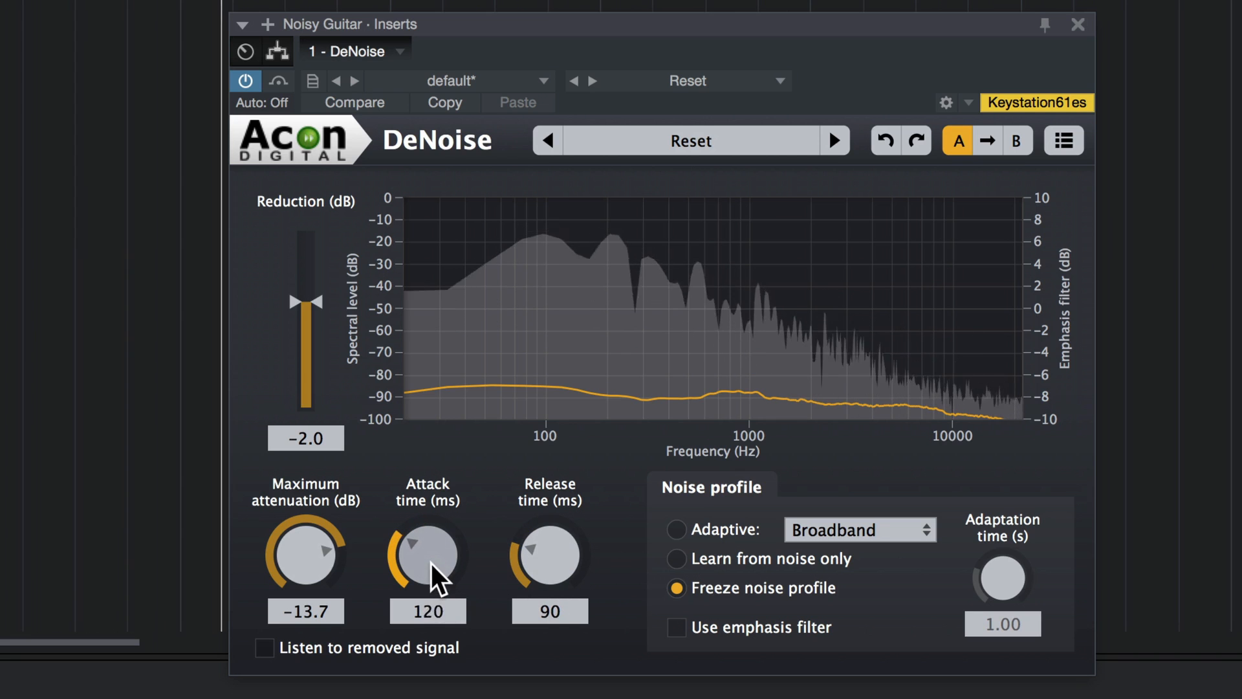
pyautogui.moveTo(429, 551); pyautogui.dragTo(429, 571)
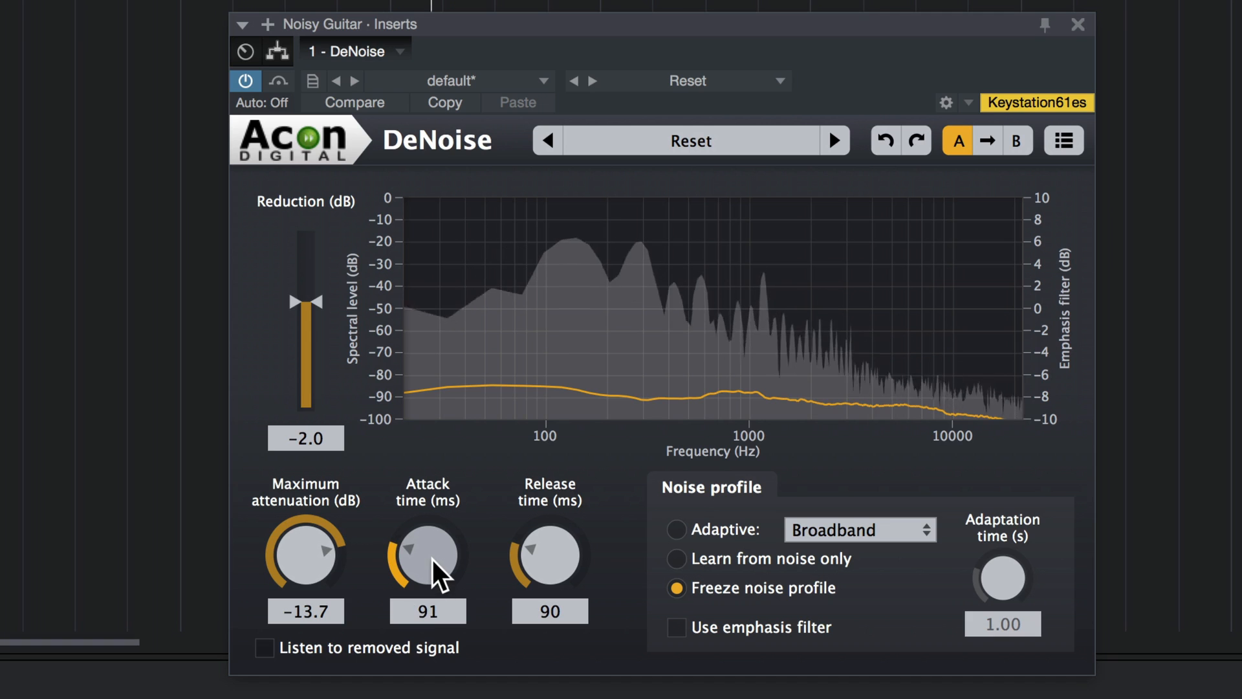
pyautogui.moveTo(428, 551); pyautogui.dragTo(531, 571)
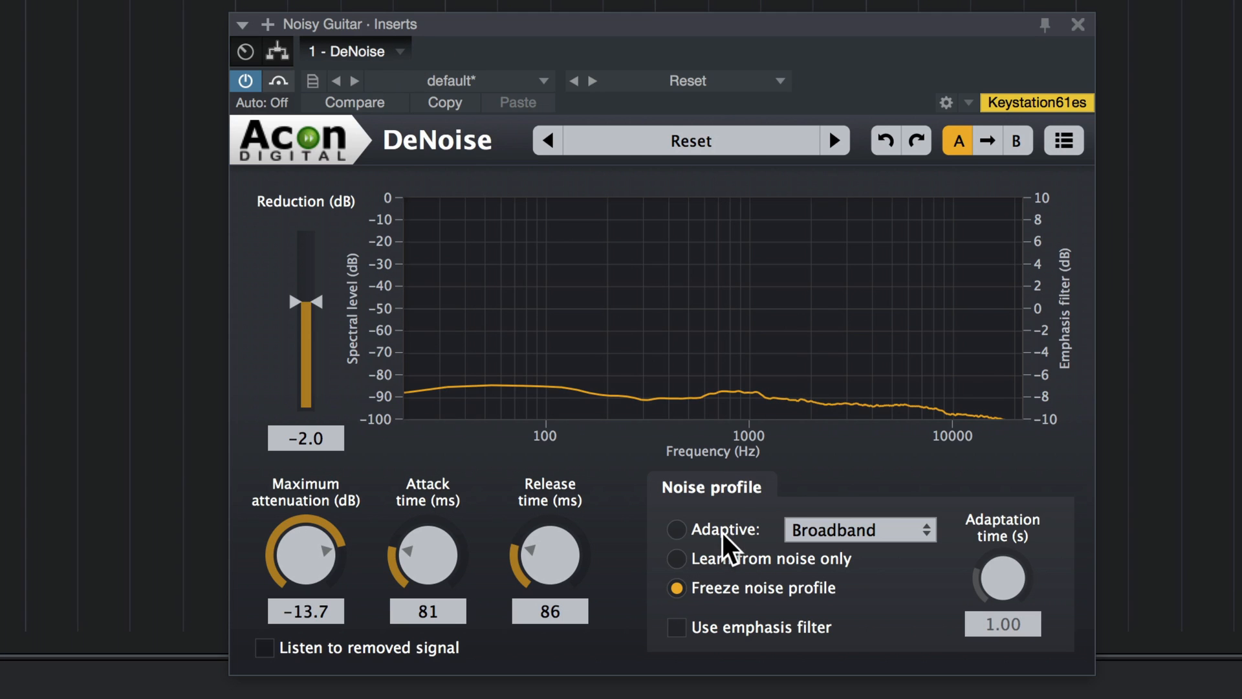
# Step: Load a factory preset restoring adaptive profiling, -24 dB attenuation and 100 ms attack/release
pyautogui.click(690, 140)
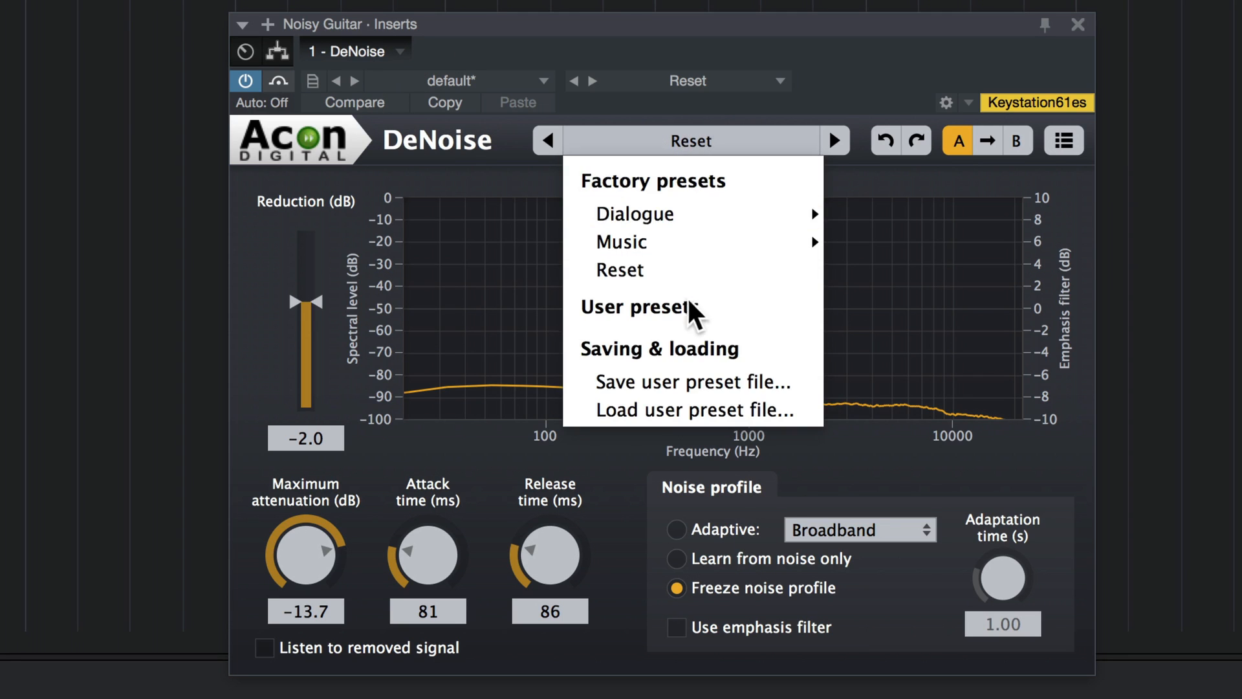
pyautogui.click(619, 271)
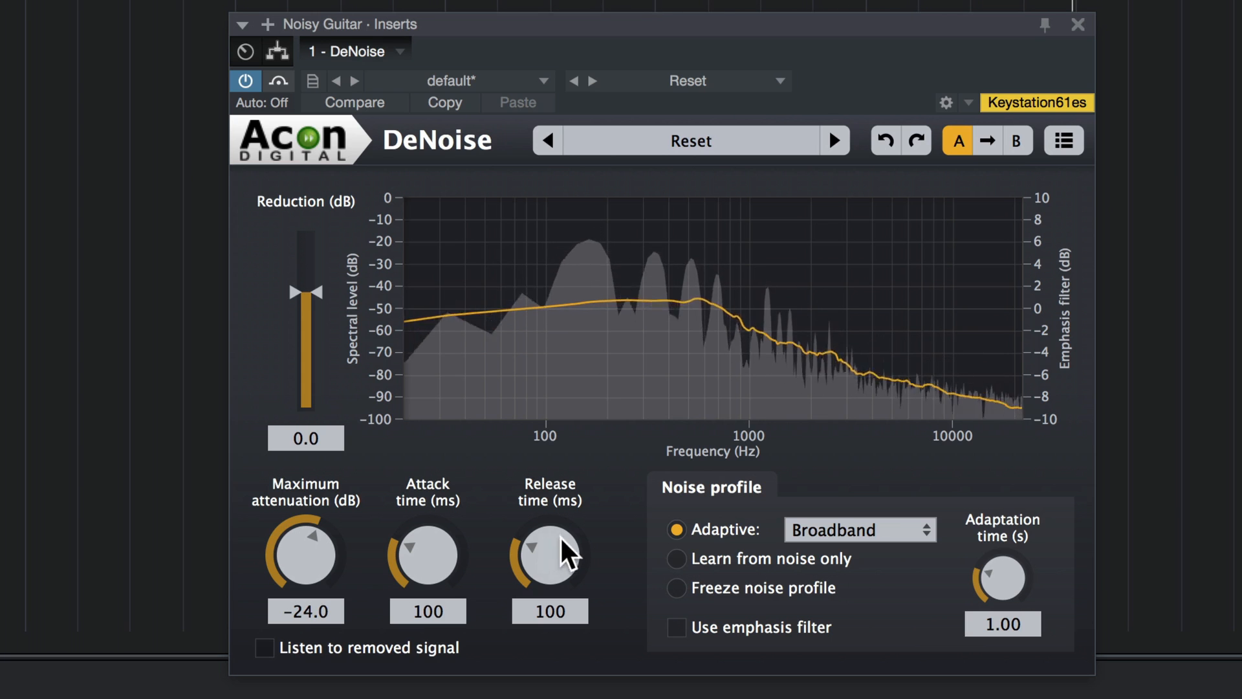
# Step: Set attack 88 ms, release 82 ms, maximum attenuation about -14.8 dB, and try the Reduction slider
pyautogui.moveTo(550, 551); pyautogui.dragTo(559, 571)
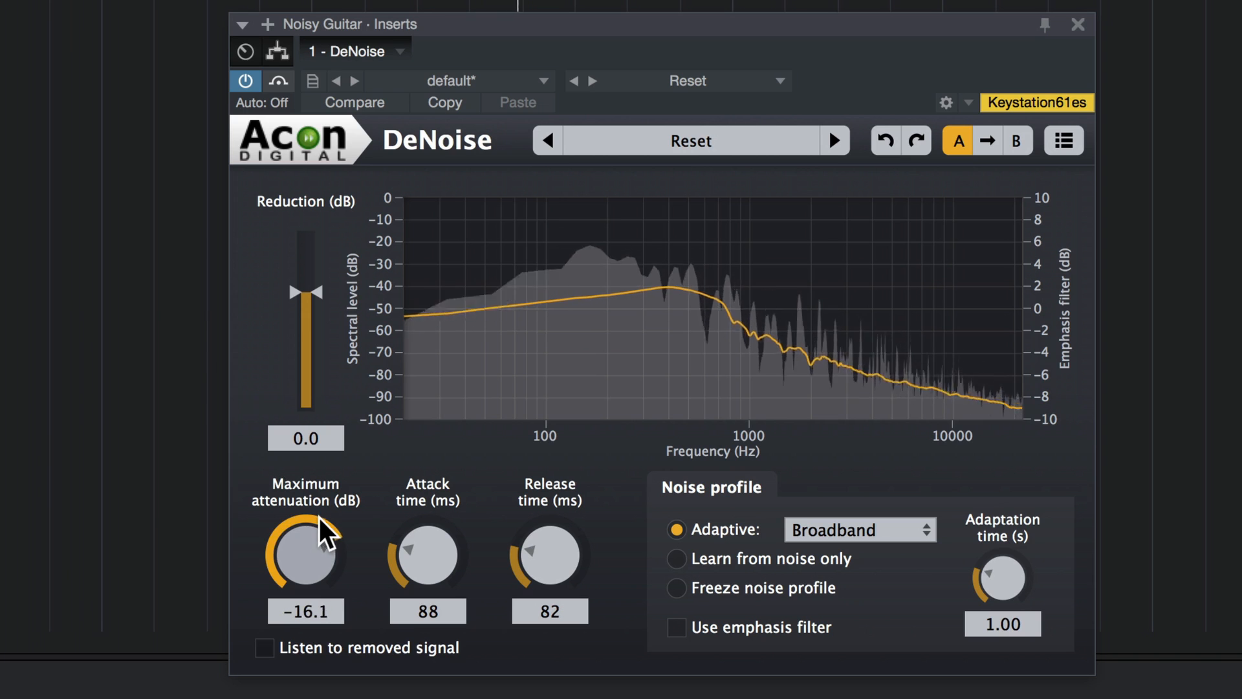
pyautogui.moveTo(306, 555); pyautogui.dragTo(313, 545)
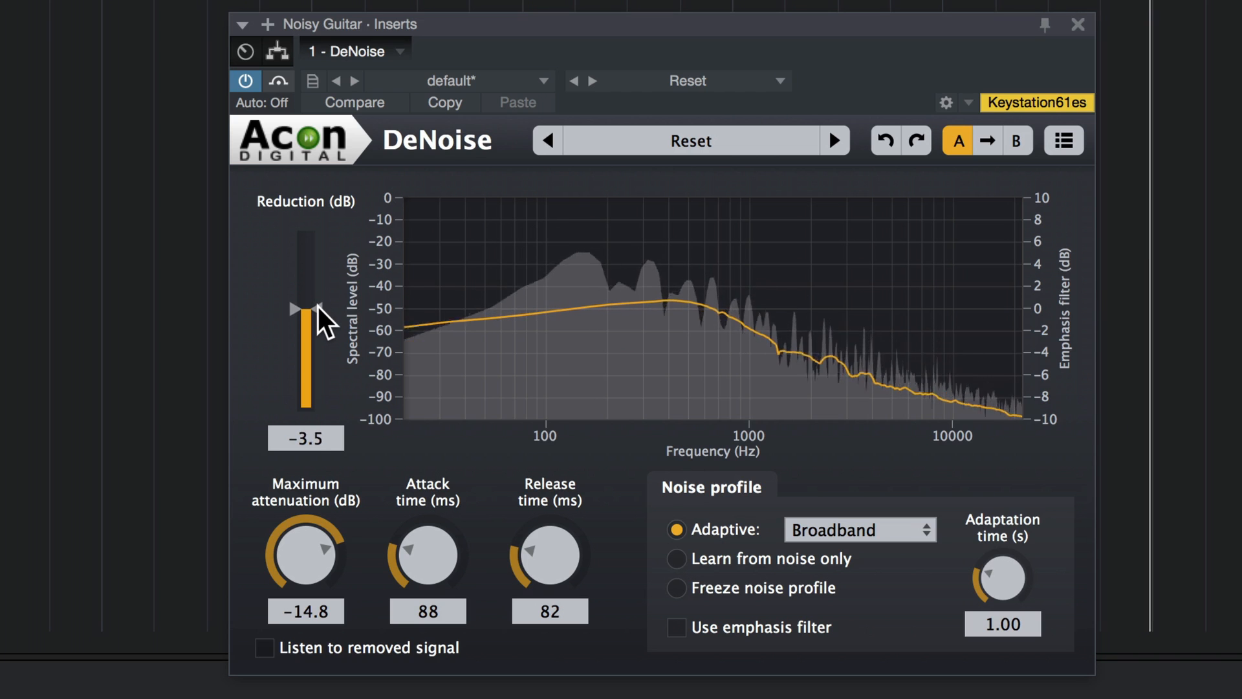
pyautogui.moveTo(309, 306); pyautogui.dragTo(310, 317)
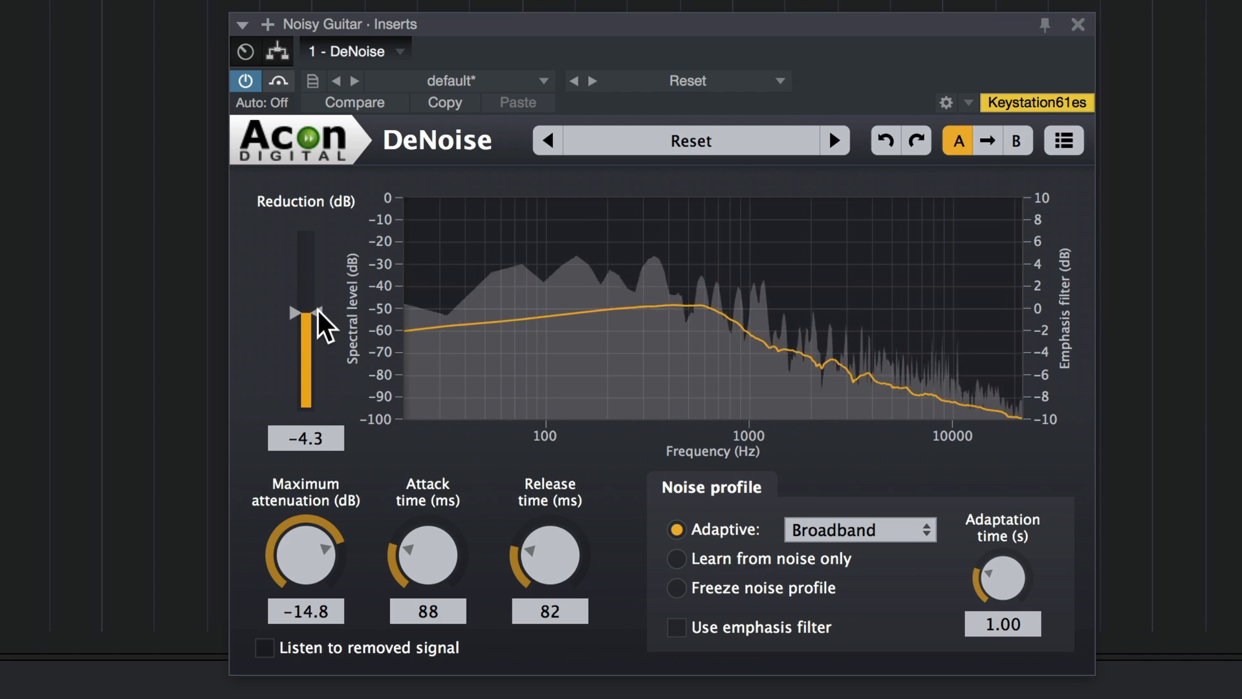
pyautogui.moveTo(308, 313); pyautogui.dragTo(308, 303)
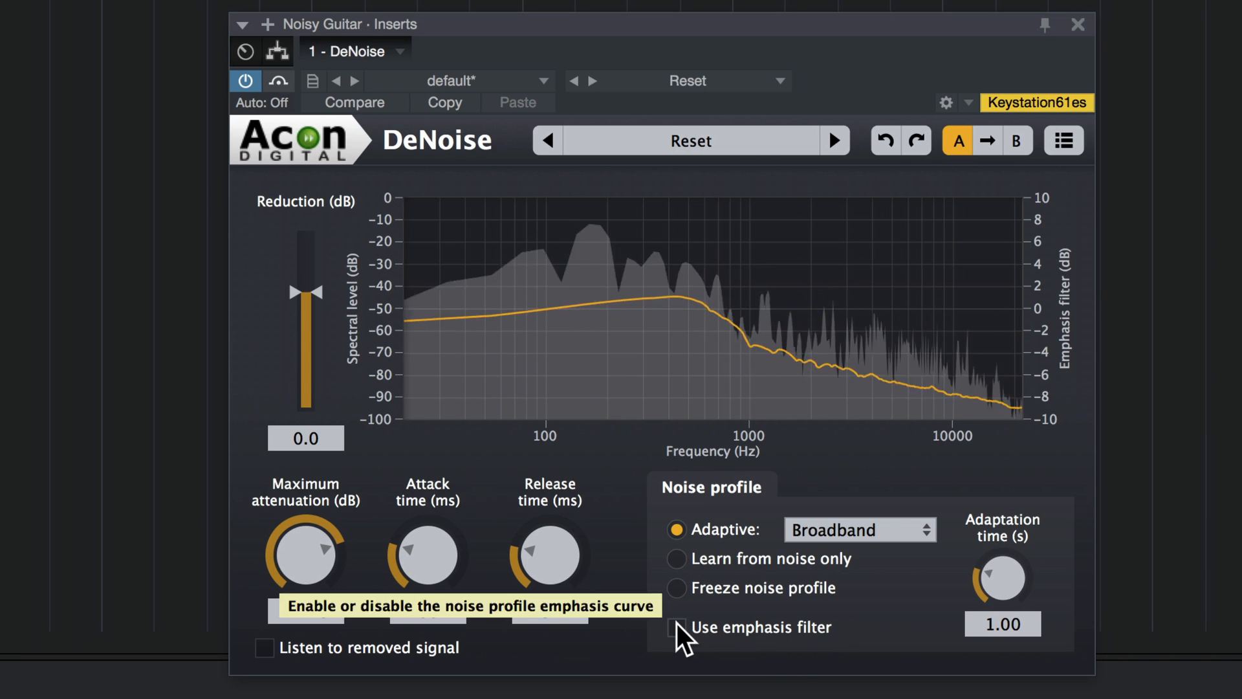
# Step: Enable the emphasis filter, cut its low band about -10 dB up to ~1.2 kHz, and close DeNoise
pyautogui.click(677, 627)
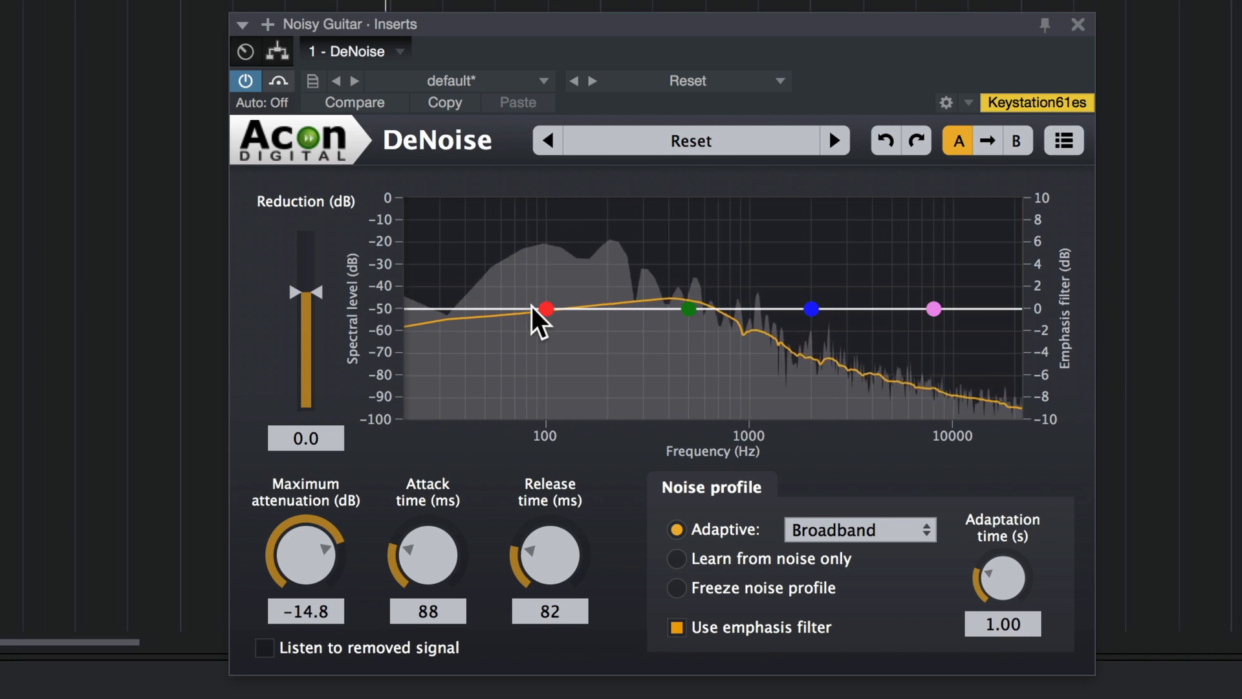
pyautogui.moveTo(545, 309); pyautogui.dragTo(572, 336)
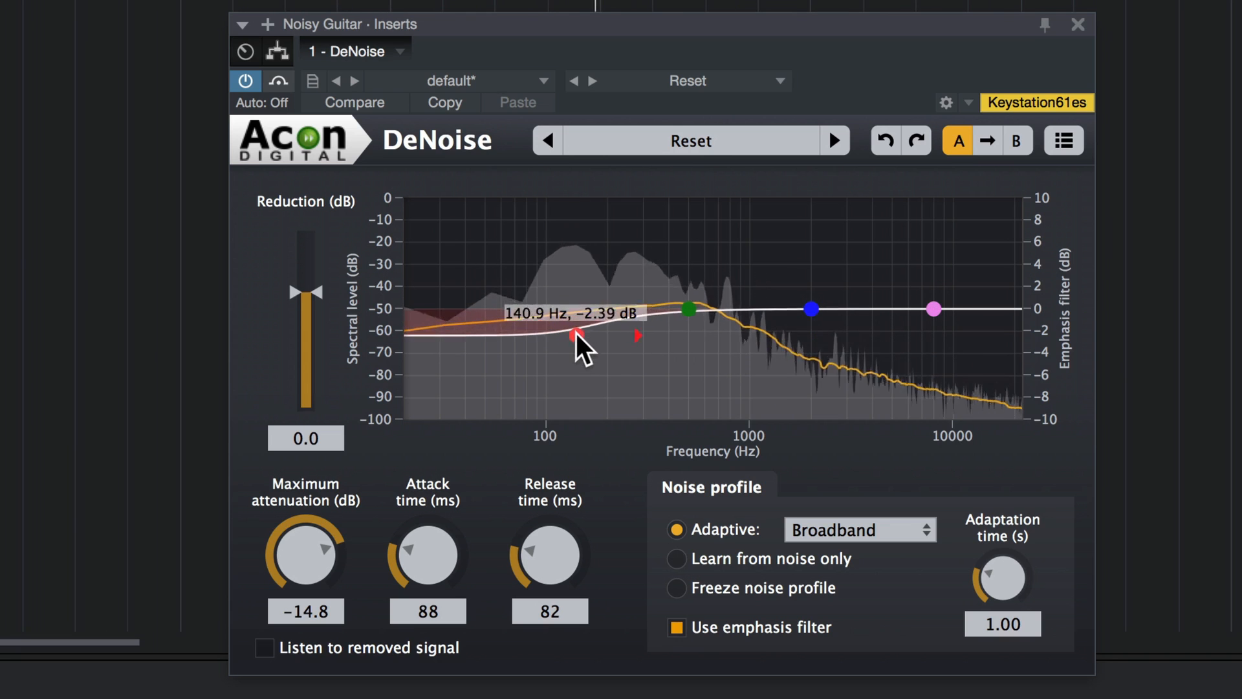
pyautogui.moveTo(574, 332); pyautogui.dragTo(661, 400)
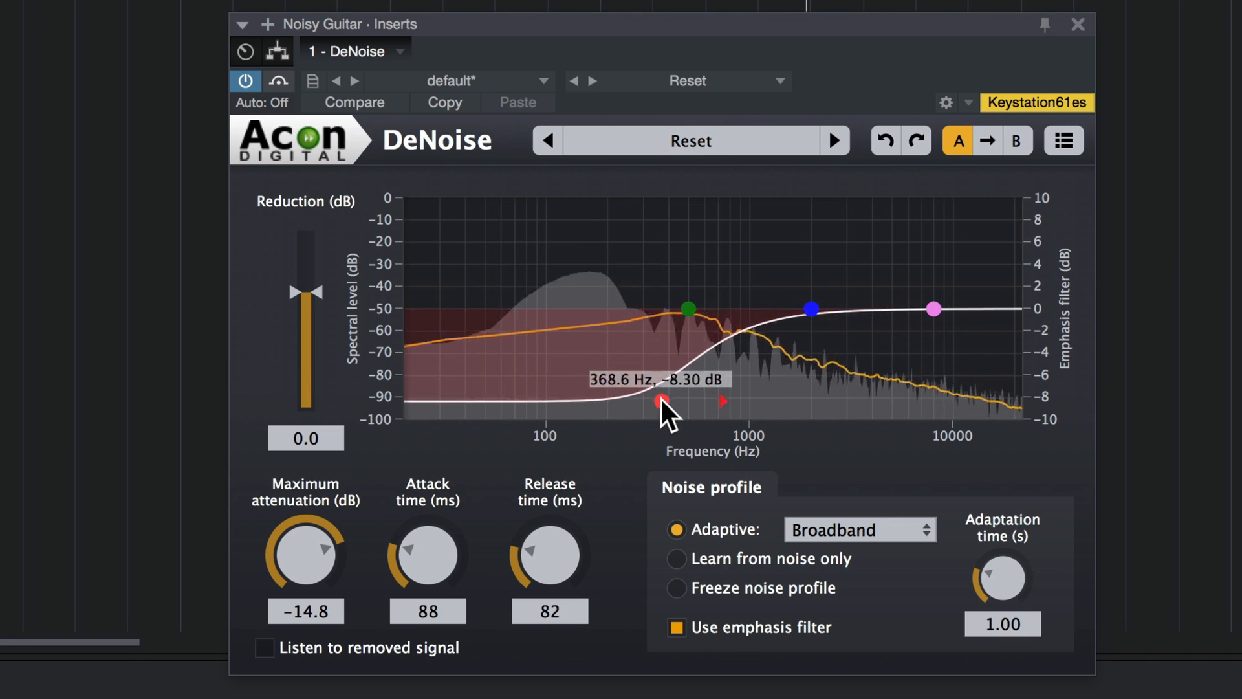
pyautogui.moveTo(660, 399); pyautogui.dragTo(729, 418)
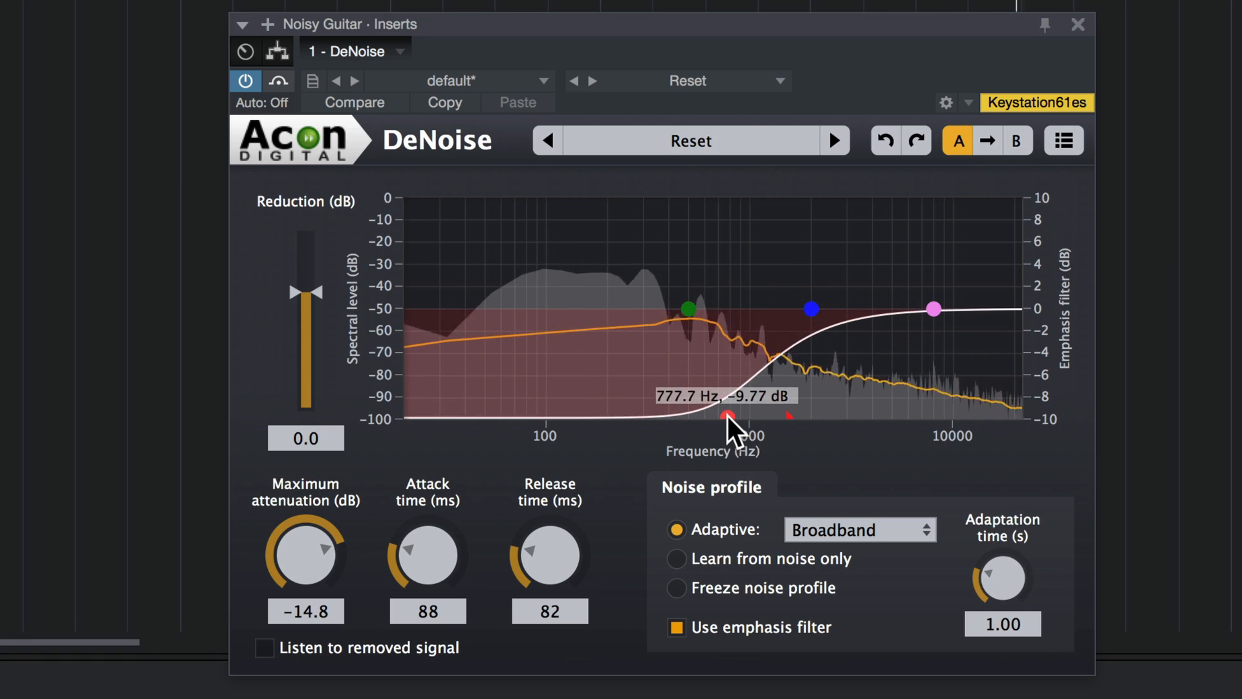
pyautogui.moveTo(728, 418); pyautogui.dragTo(770, 418)
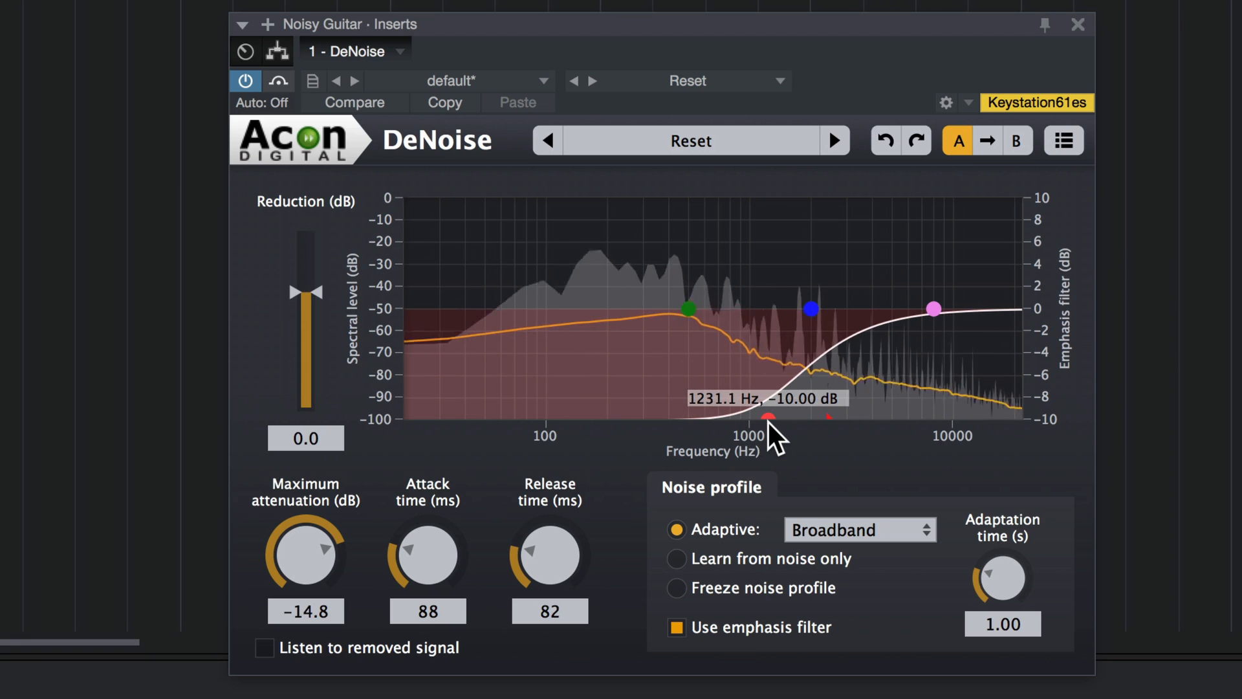
pyautogui.moveTo(769, 417); pyautogui.dragTo(784, 418)
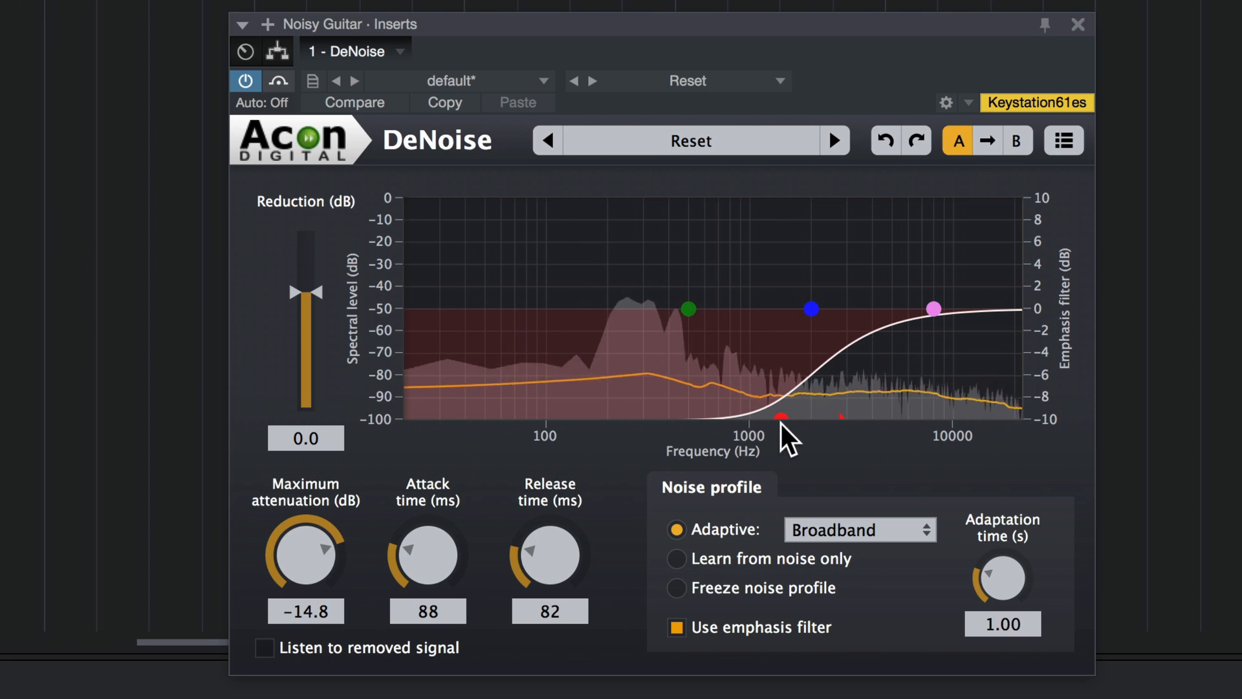
pyautogui.click(1075, 23)
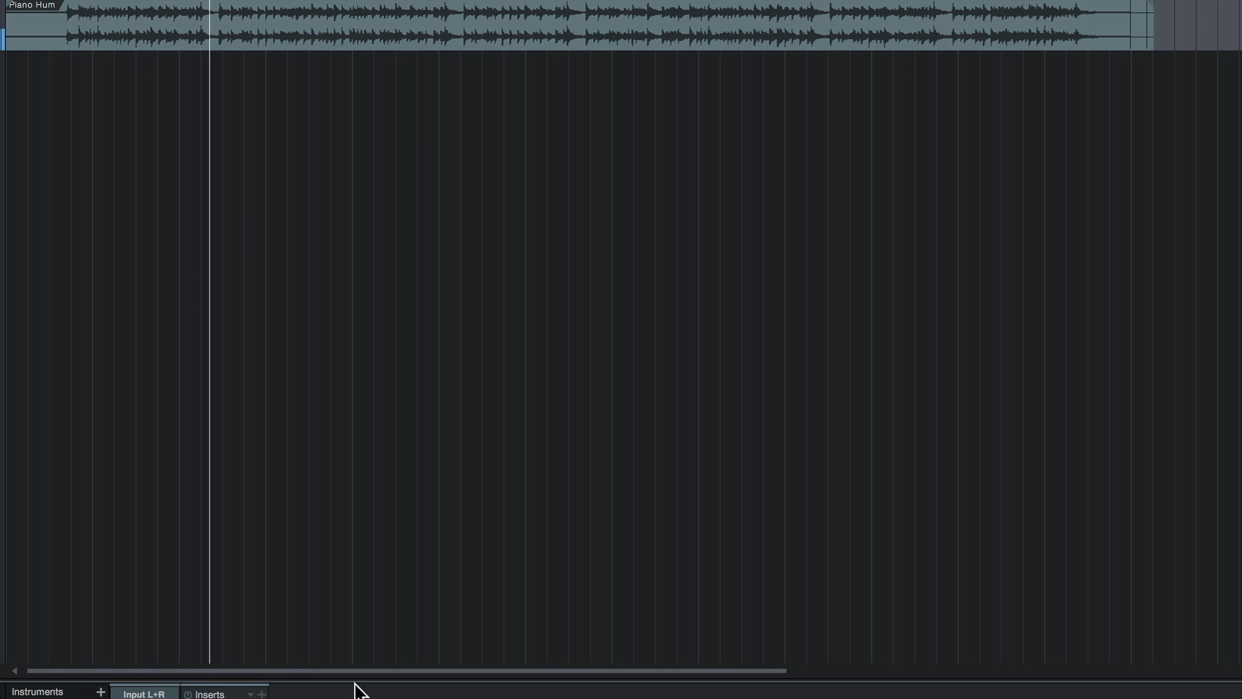
# Step: Add DeHum to the Piano Hum track and set its hum frequency to 60.0 Hz
pyautogui.click(262, 693)
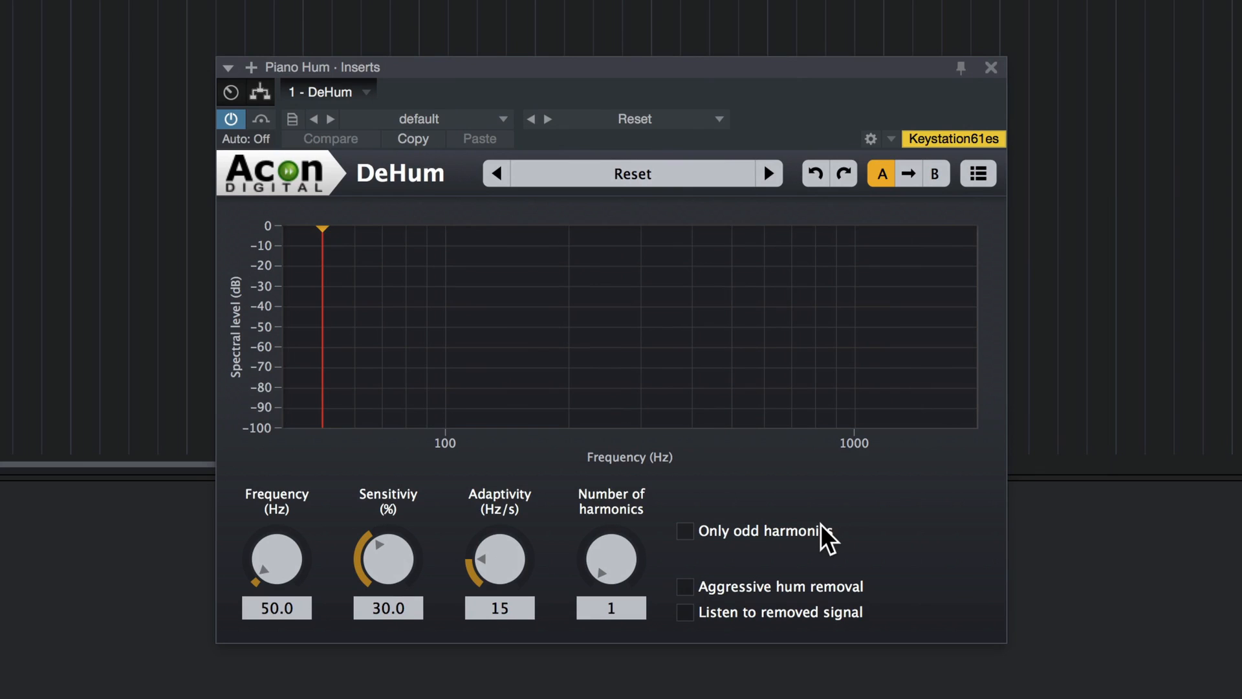
pyautogui.moveTo(277, 564)
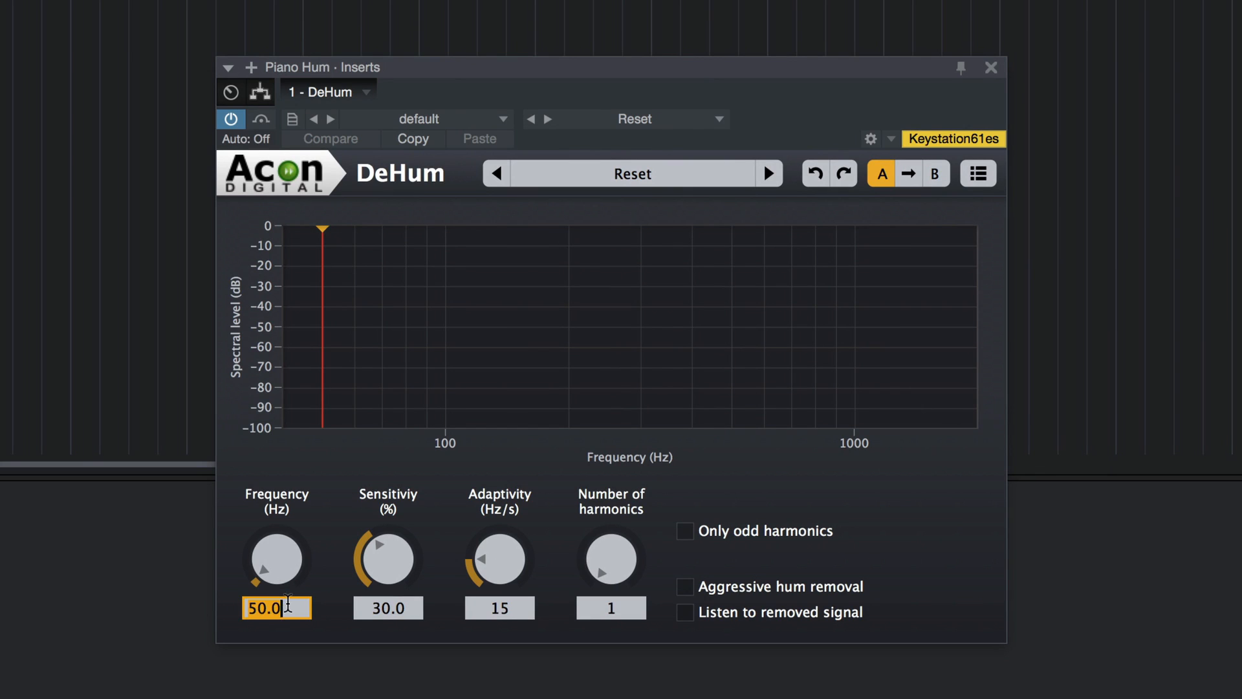
pyautogui.write('60.0')
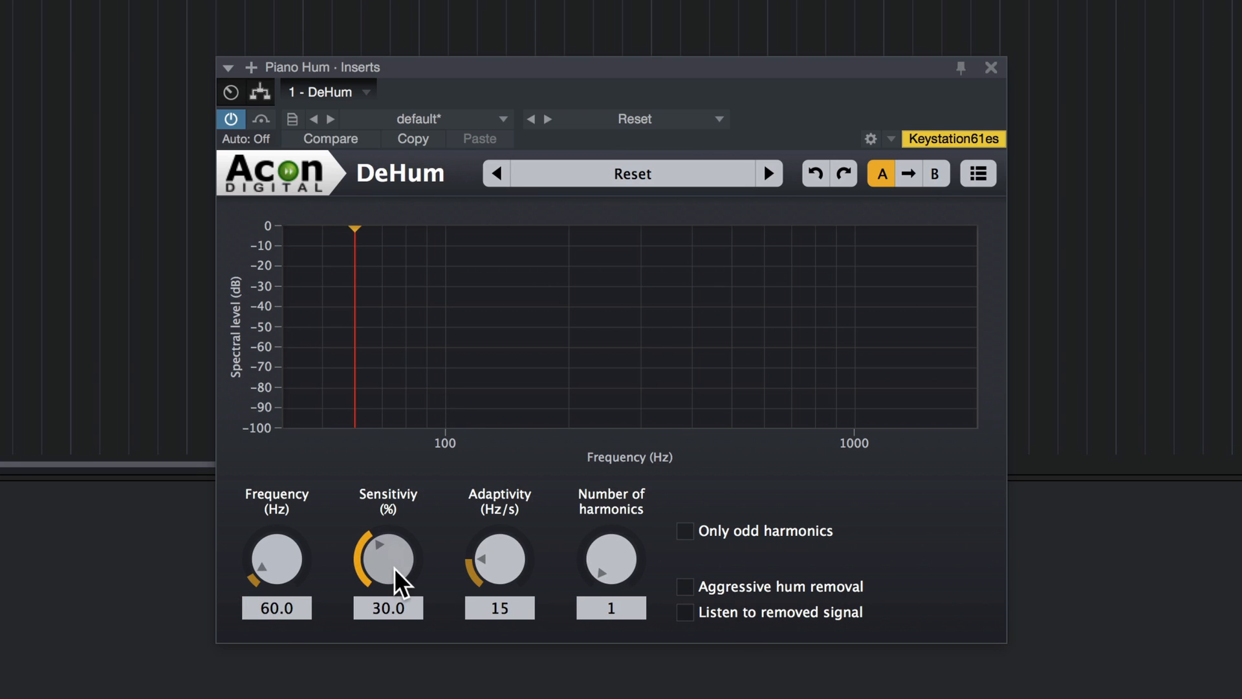
pyautogui.moveTo(387, 559)
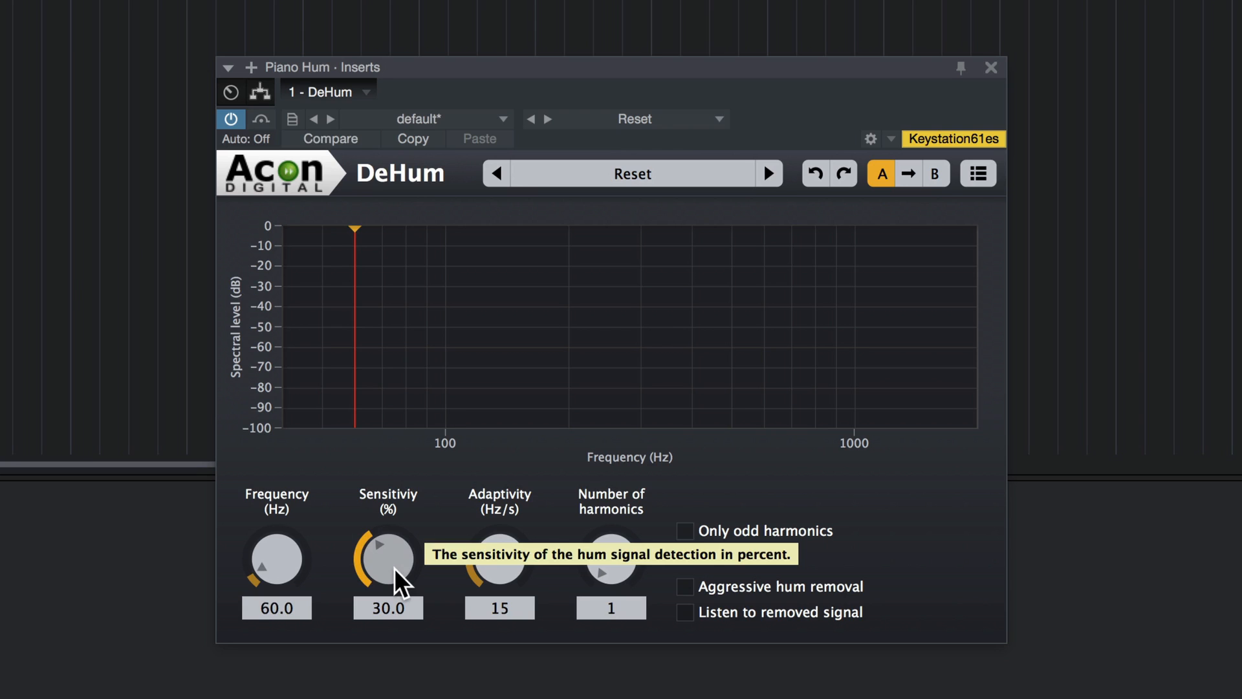
pyautogui.moveTo(486, 513)
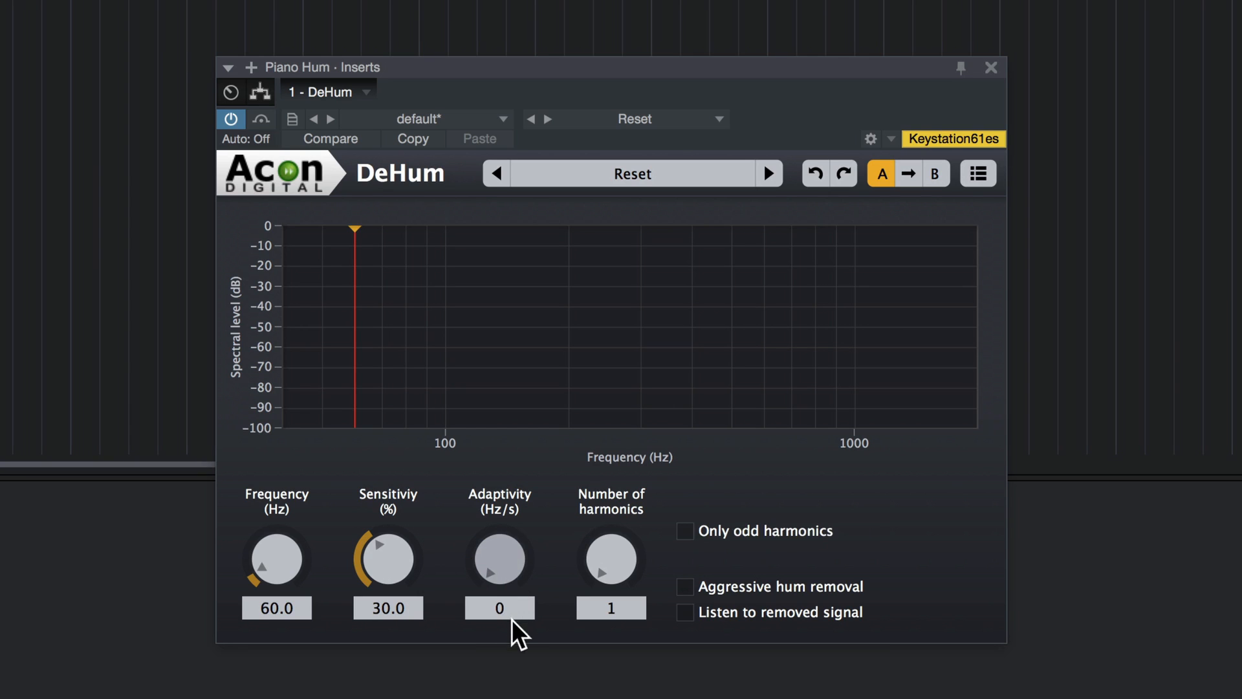
pyautogui.moveTo(609, 559)
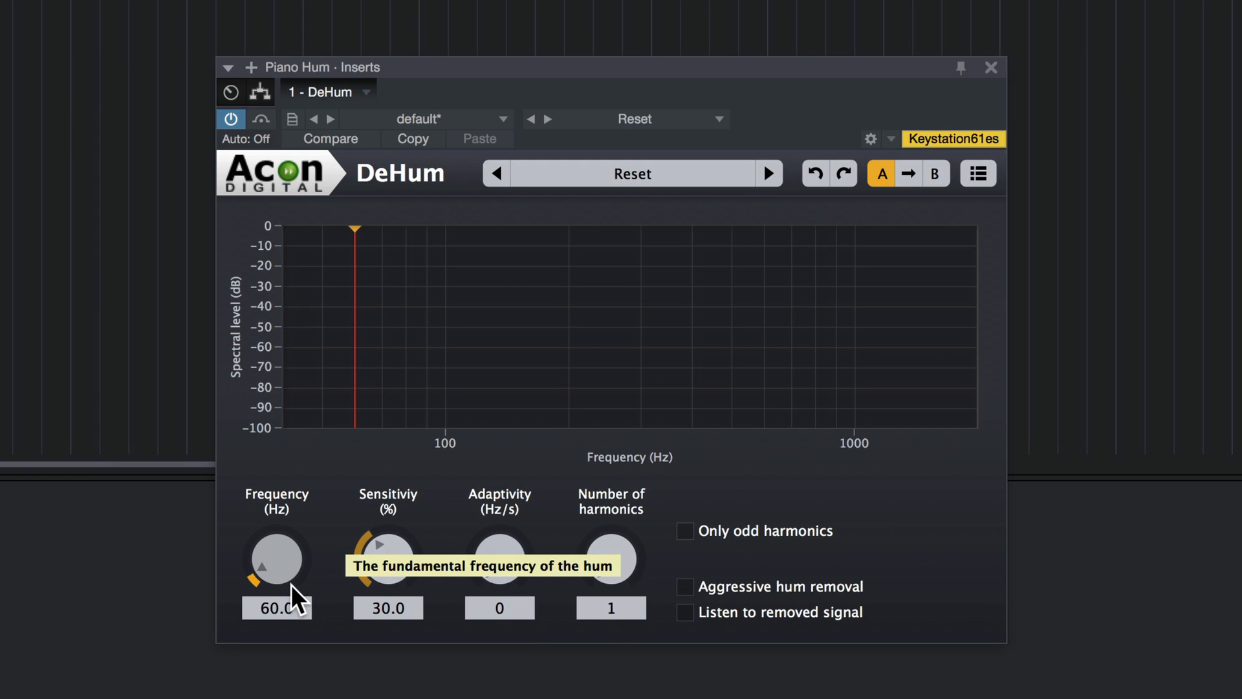
pyautogui.moveTo(625, 567)
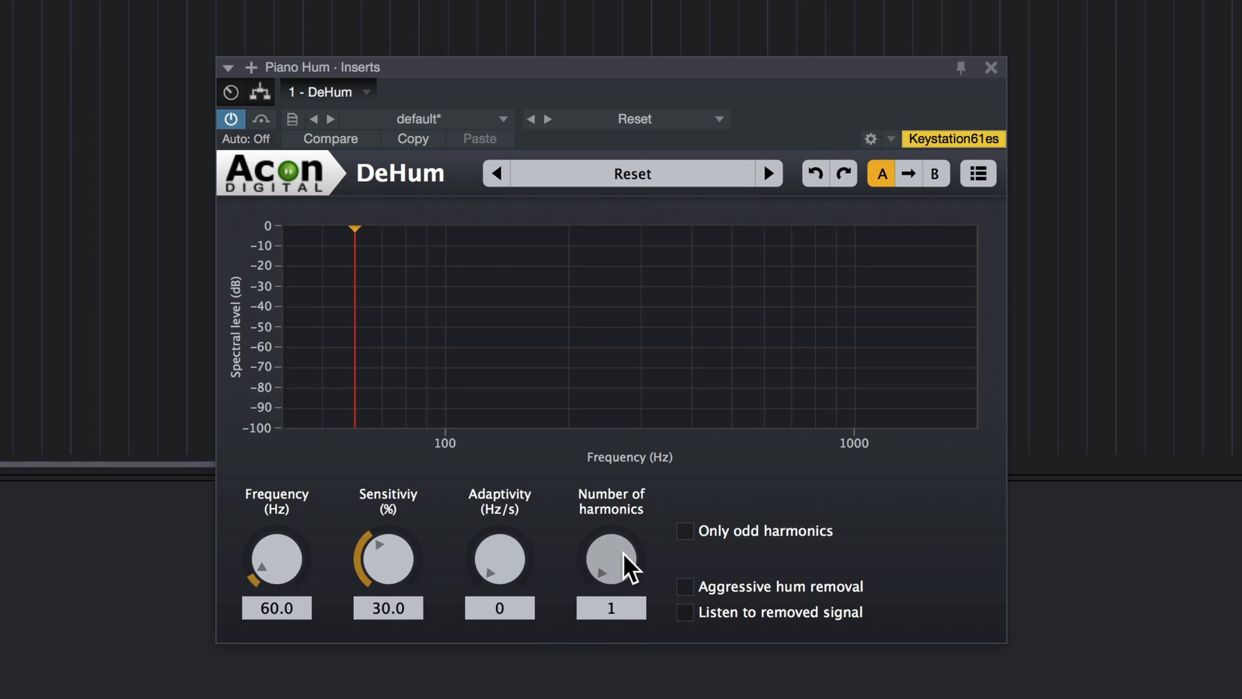
pyautogui.moveTo(610, 559)
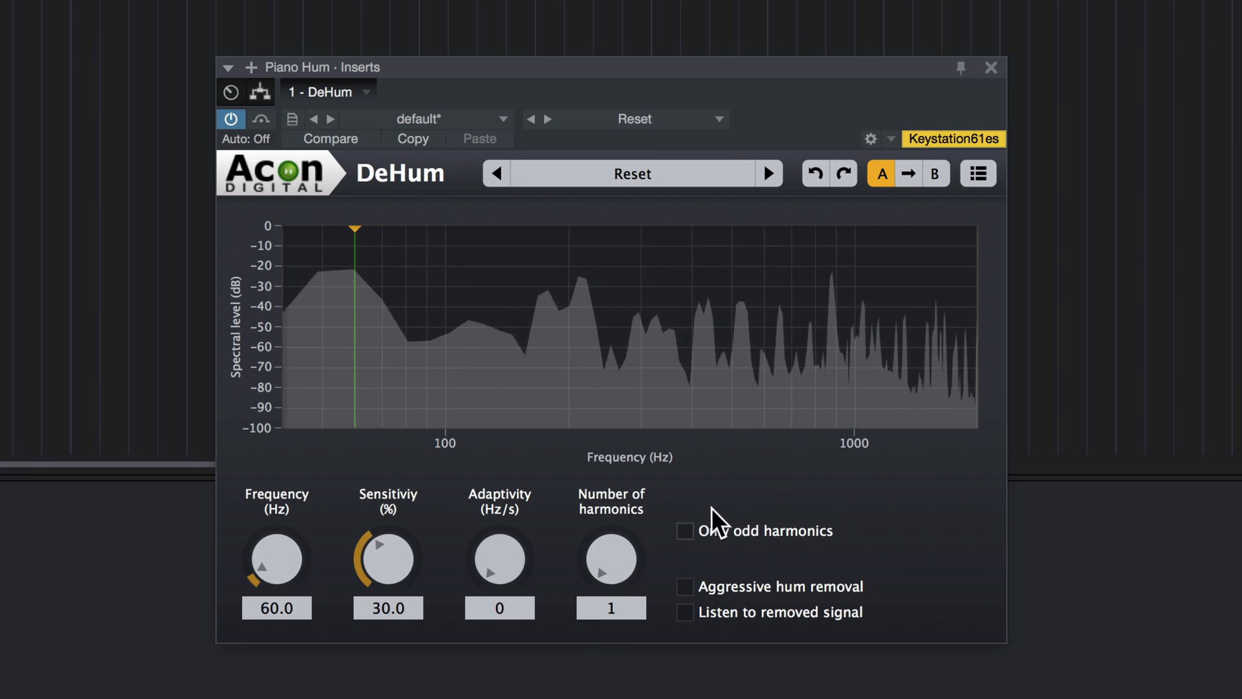
# Step: Raise the number of hum harmonics removed to 82 during playback and toggle bypass to compare
pyautogui.moveTo(609, 557); pyautogui.dragTo(622, 549)
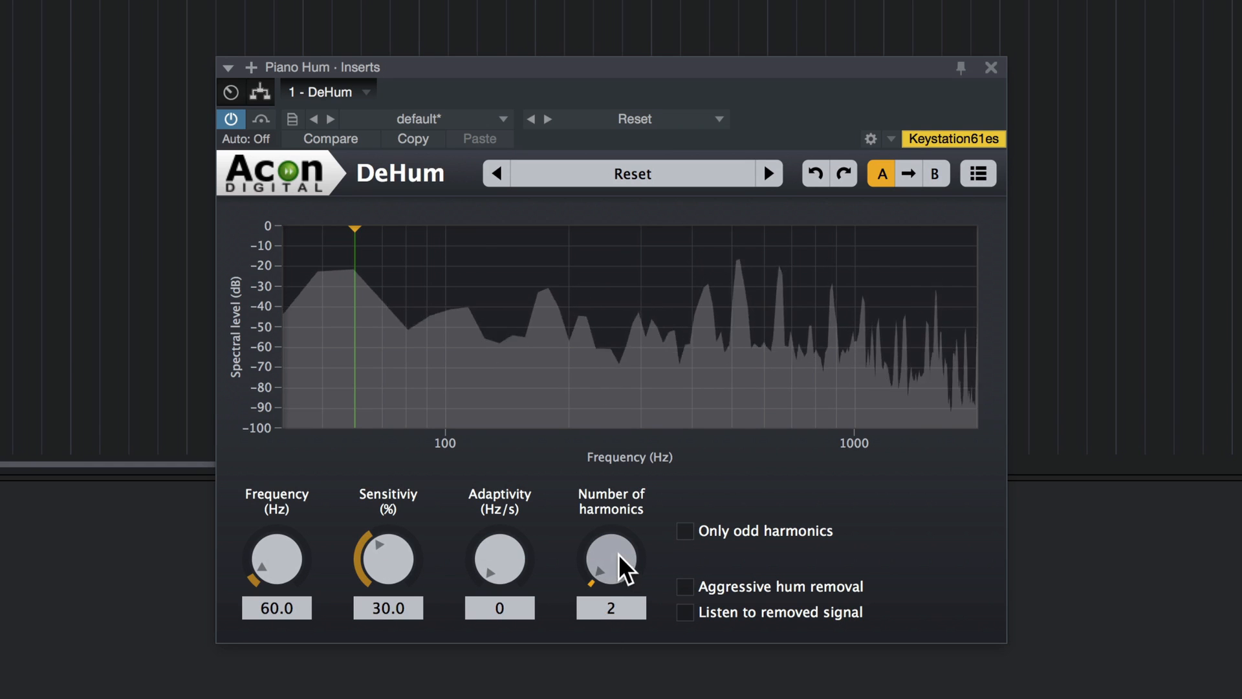
pyautogui.moveTo(610, 559); pyautogui.dragTo(626, 492)
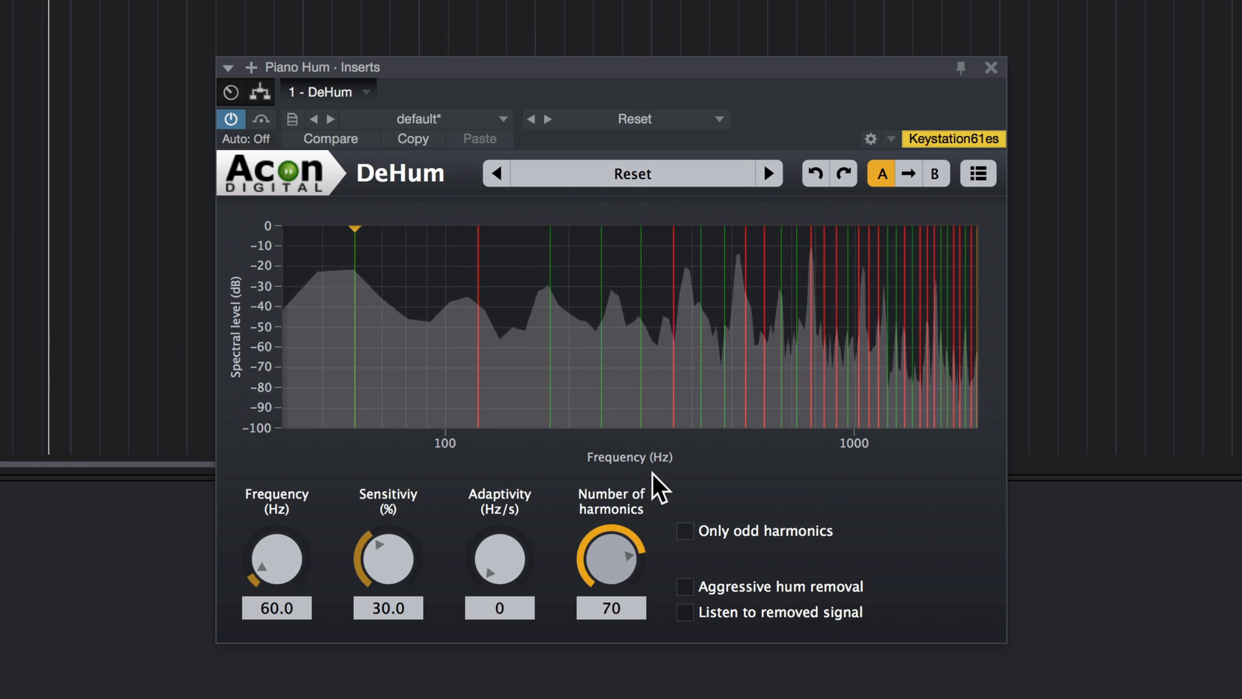
pyautogui.moveTo(611, 559); pyautogui.dragTo(634, 531)
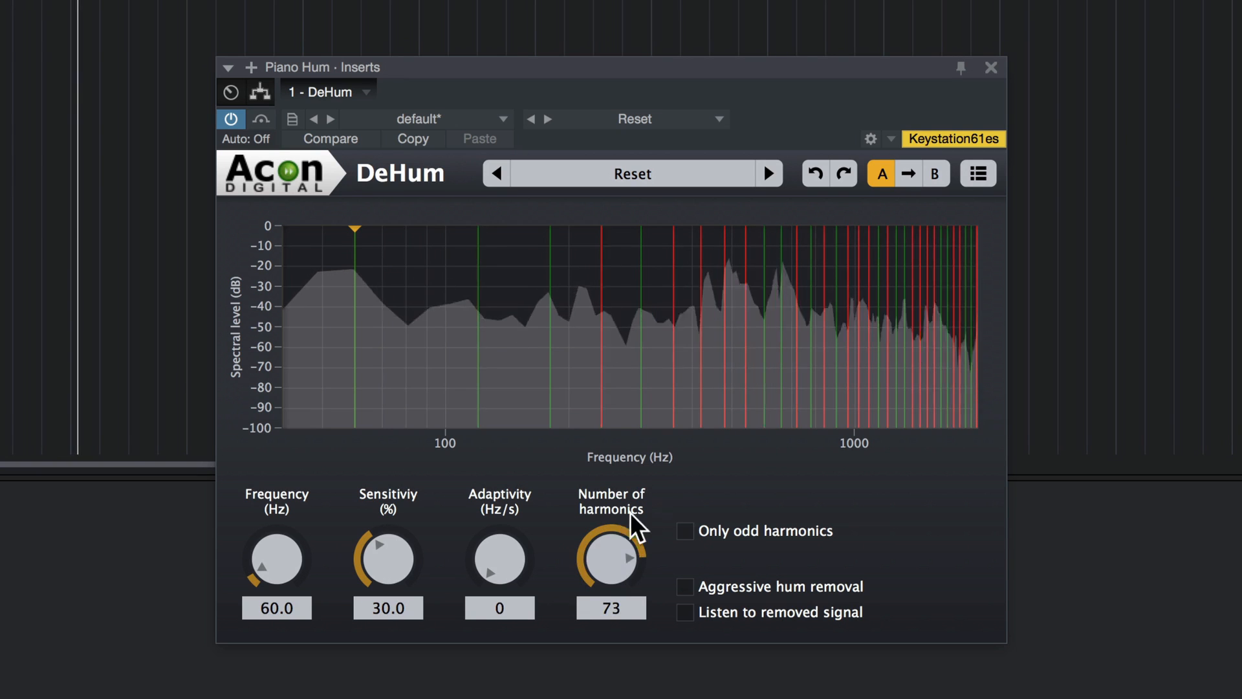
pyautogui.moveTo(611, 557); pyautogui.dragTo(626, 530)
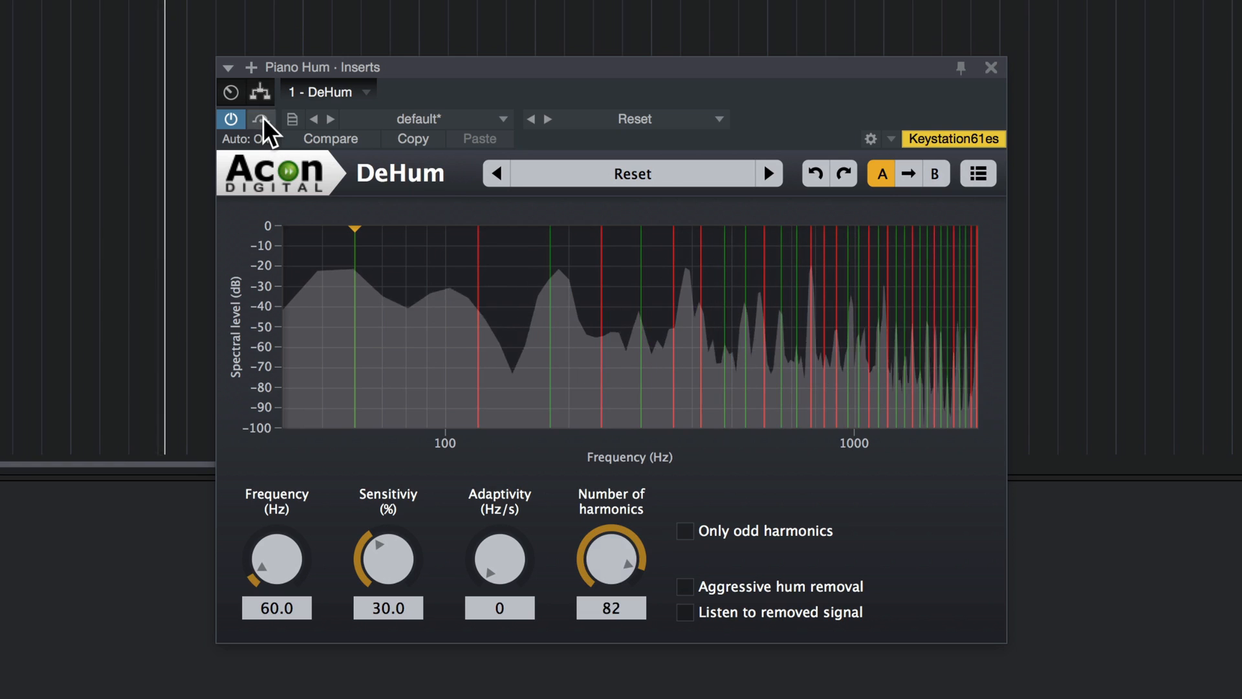
pyautogui.click(261, 119)
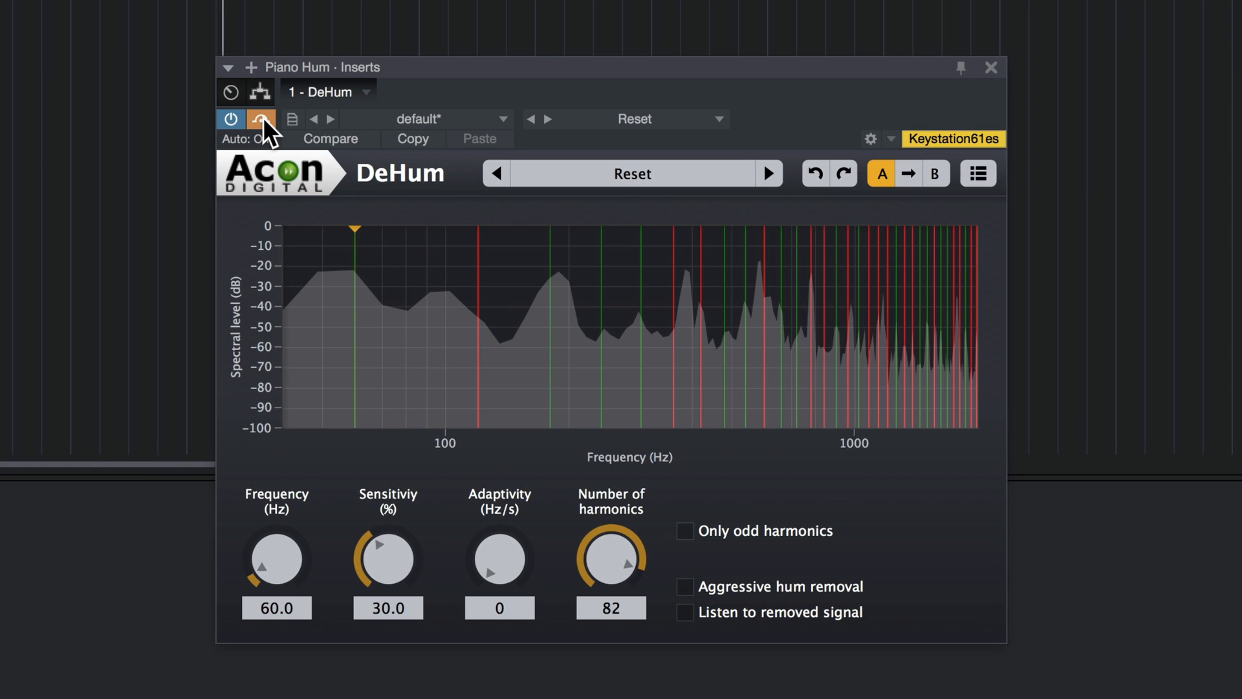
pyautogui.click(262, 119)
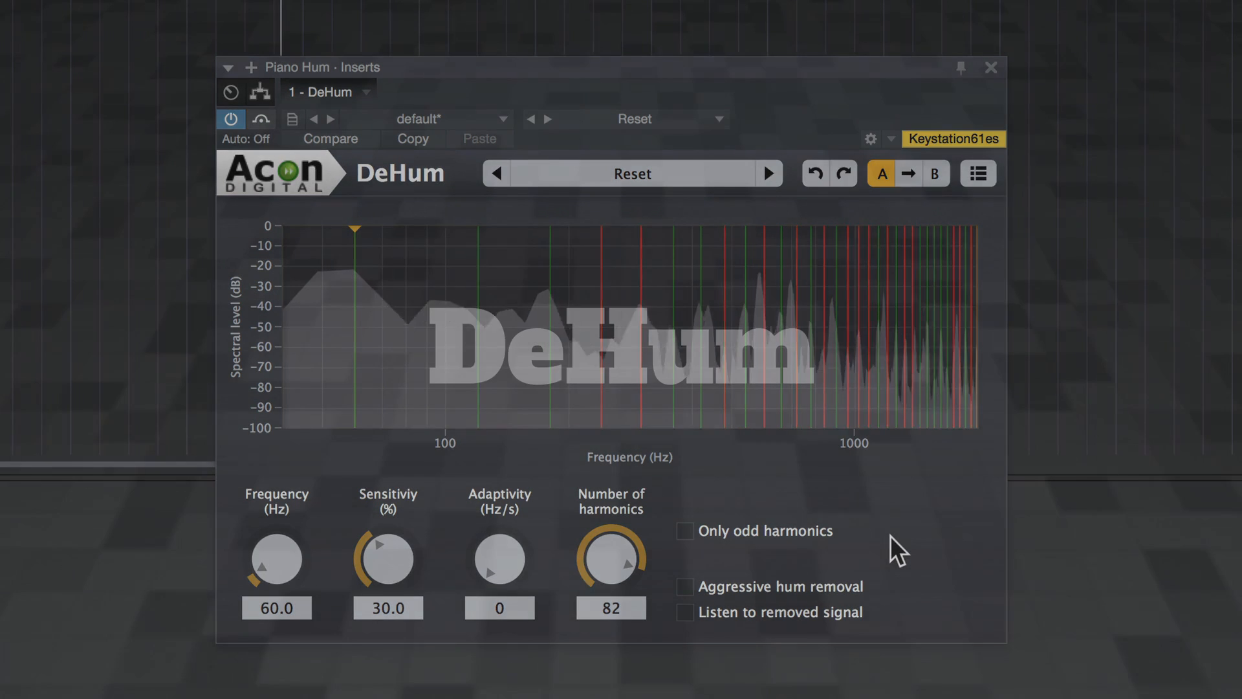
# Step: Close the DeHum window and open the DeClick insert on the Mozart for DeClick track
pyautogui.click(991, 66)
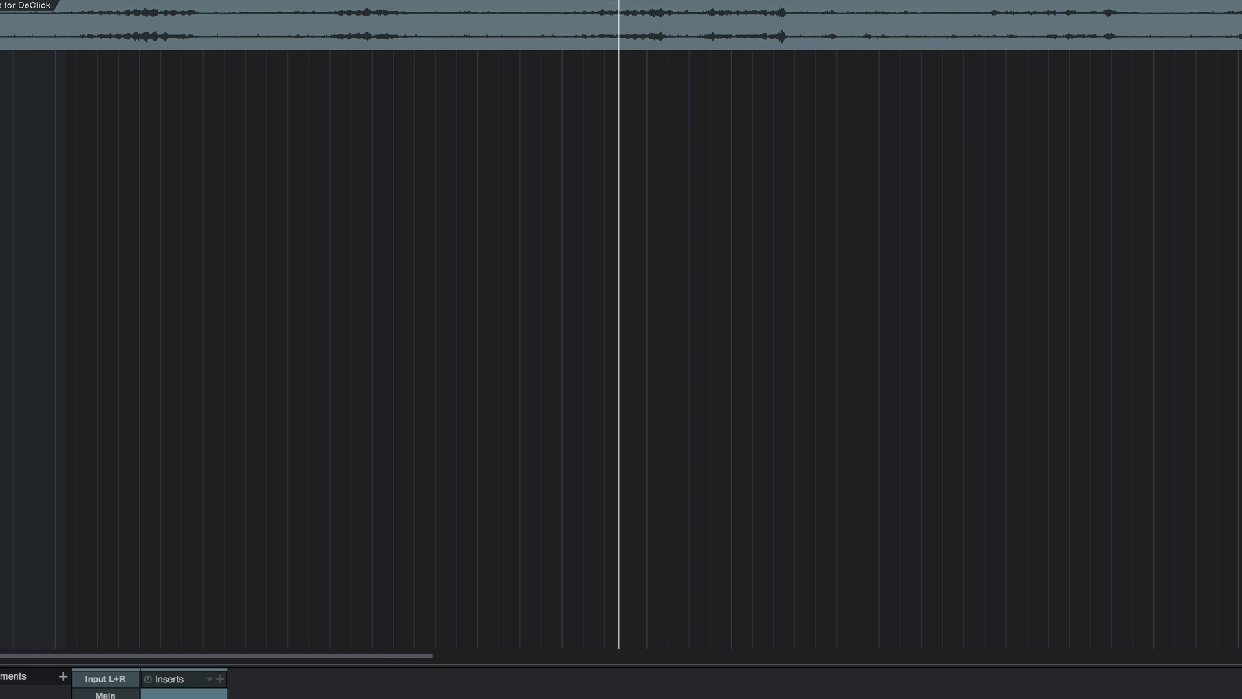
pyautogui.click(220, 680)
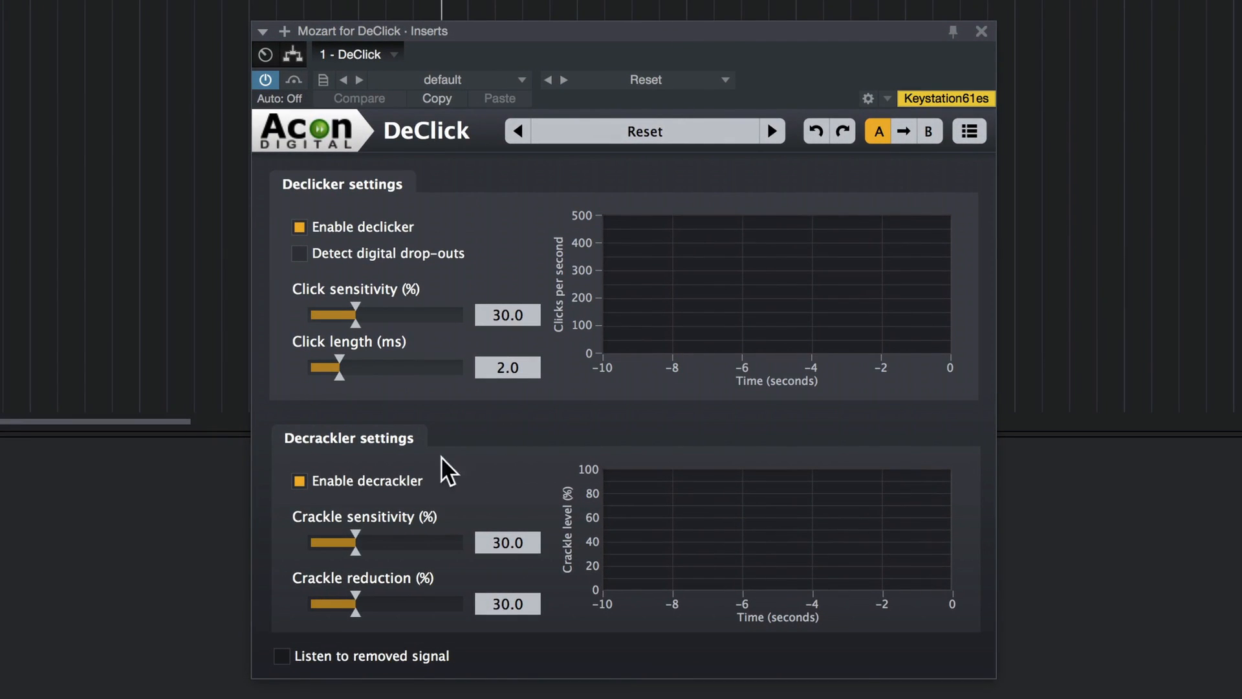
pyautogui.moveTo(383, 419)
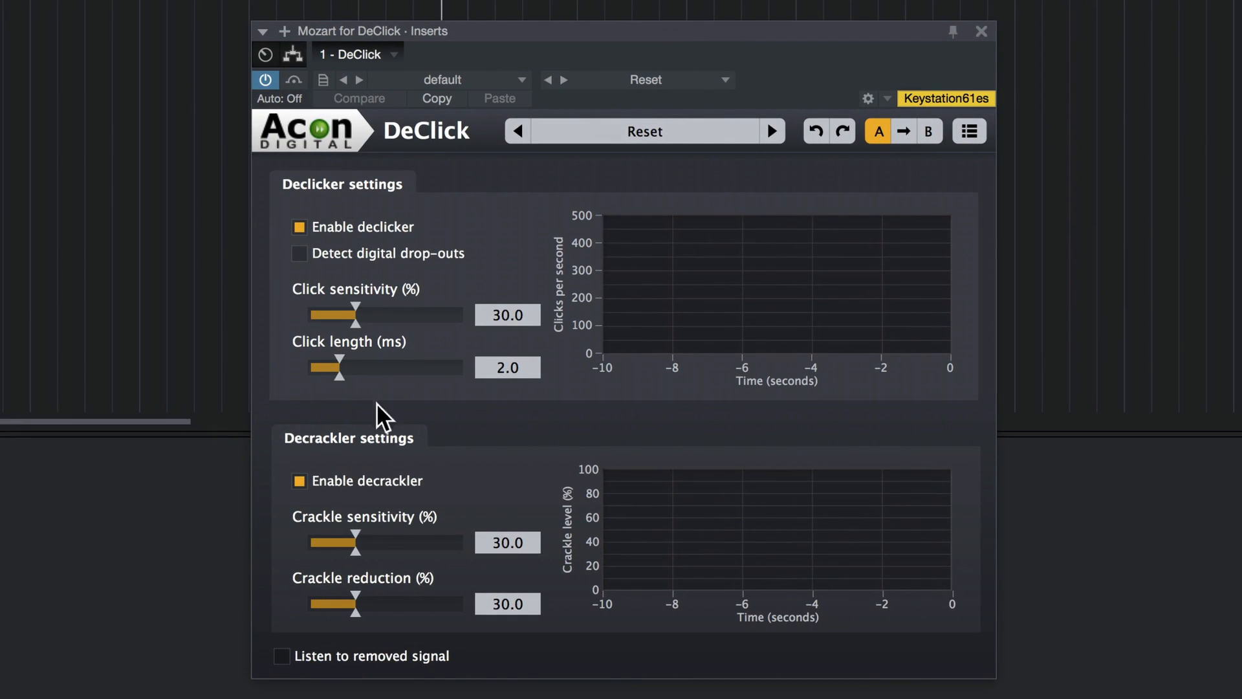
pyautogui.moveTo(395, 220)
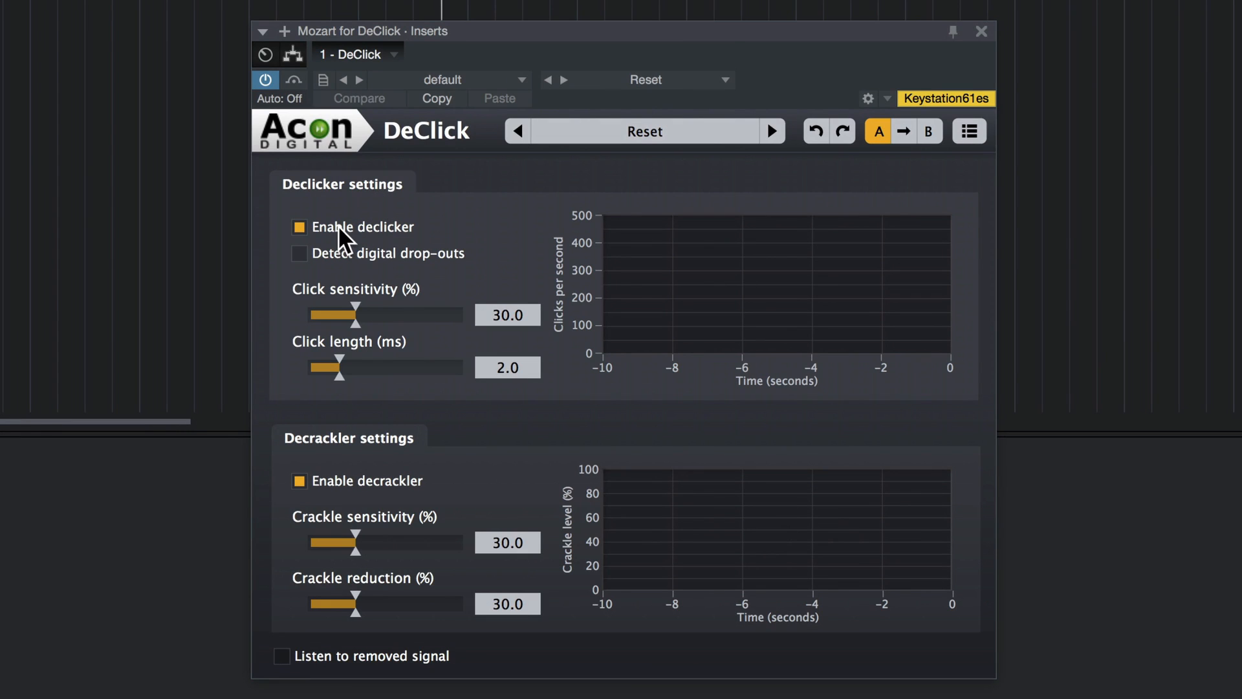
pyautogui.moveTo(416, 269)
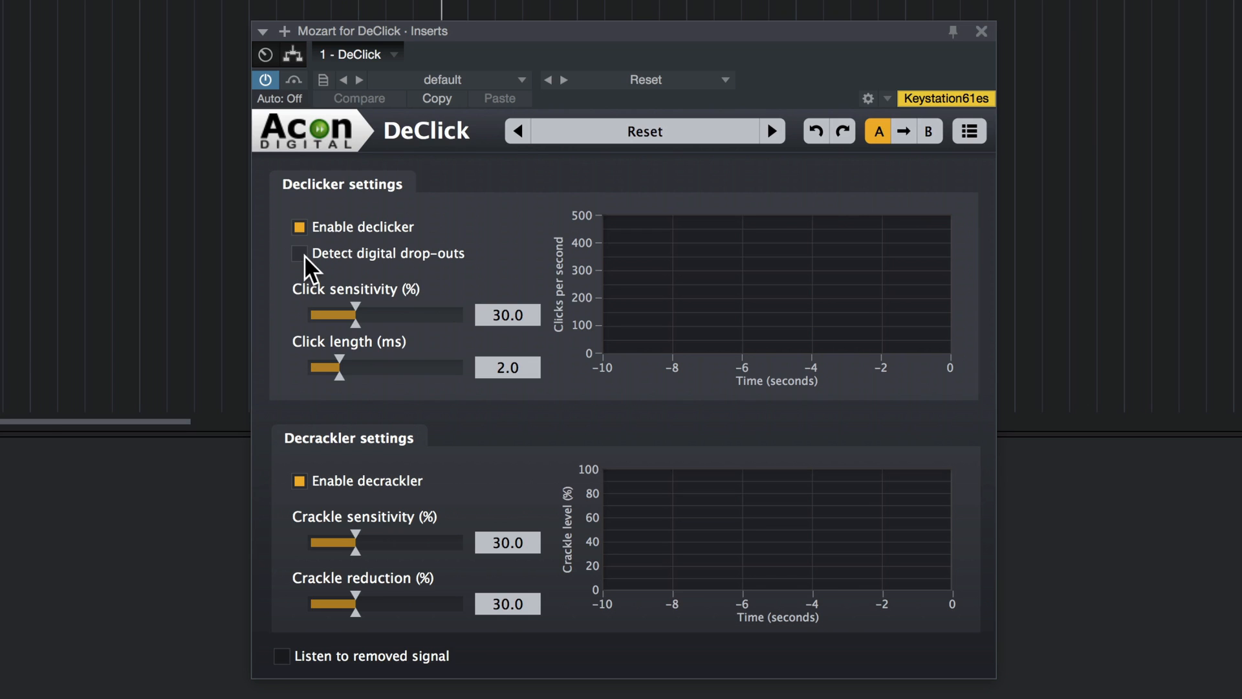
pyautogui.moveTo(313, 246)
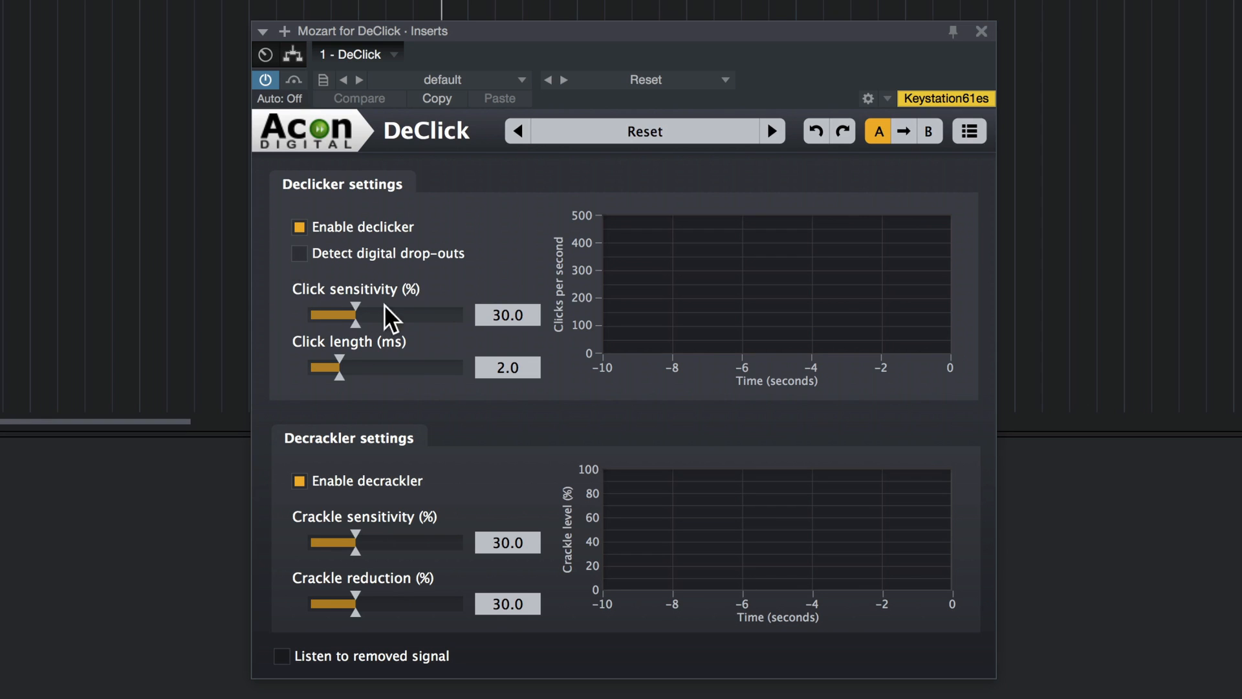
pyautogui.moveTo(386, 331)
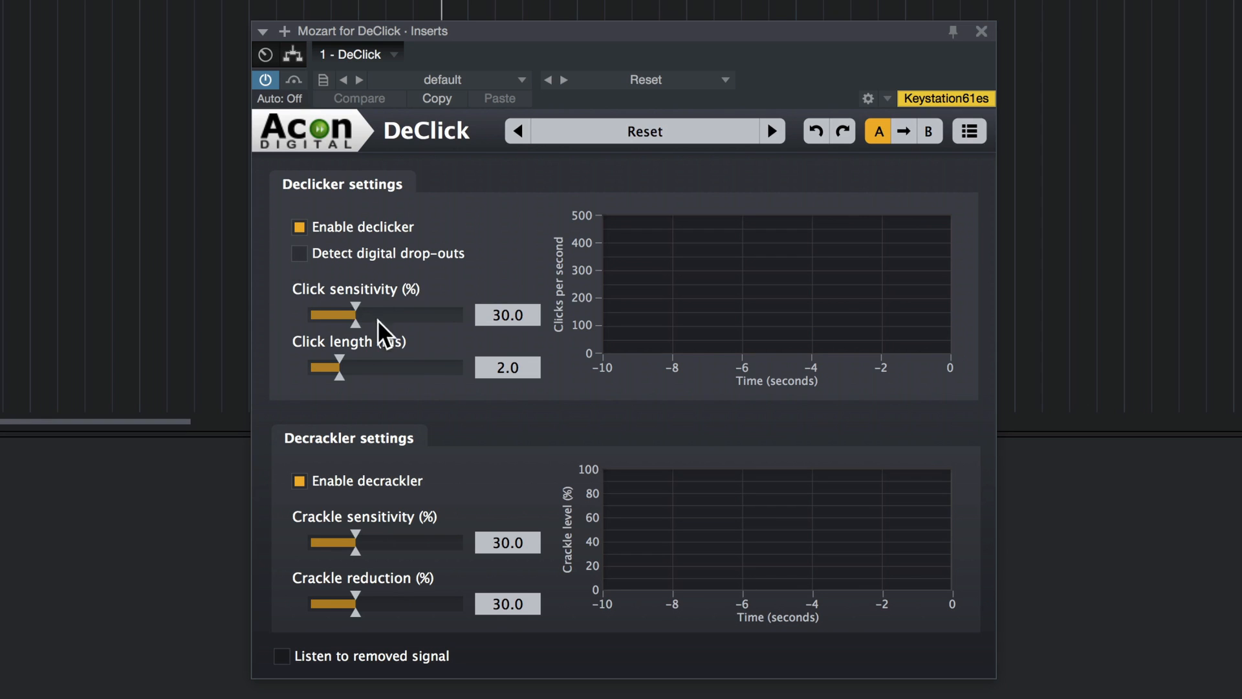
pyautogui.moveTo(448, 388)
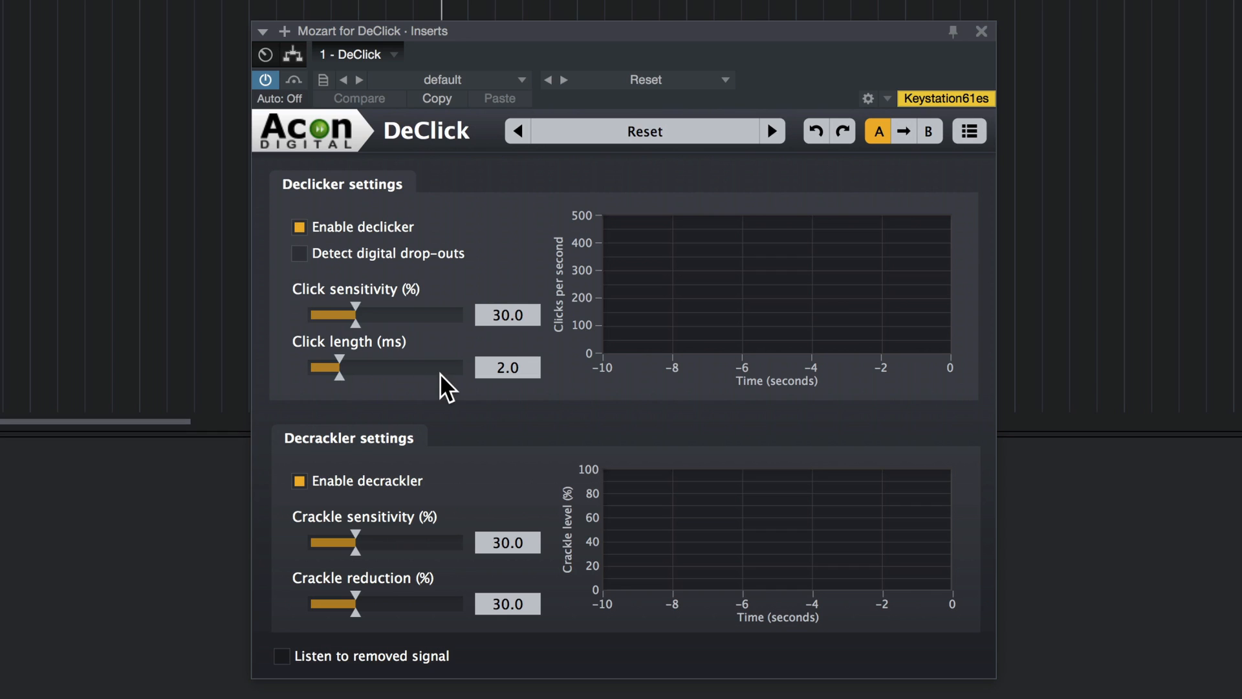
pyautogui.moveTo(394, 481)
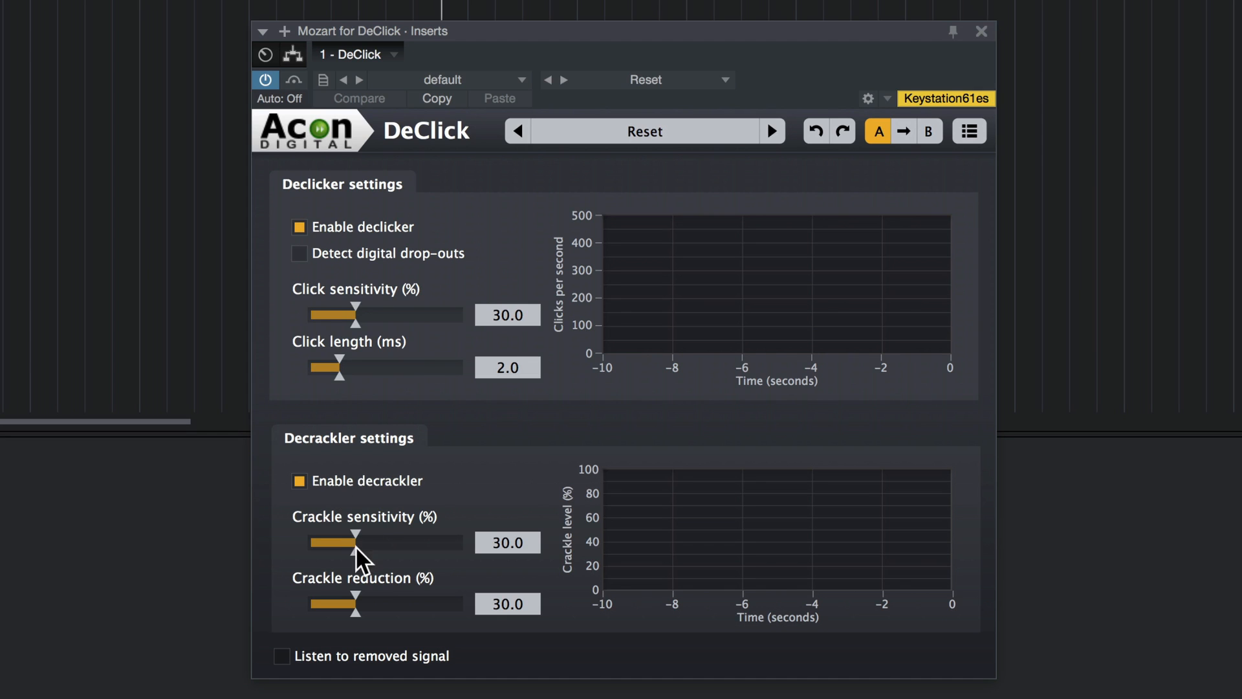
pyautogui.moveTo(357, 630)
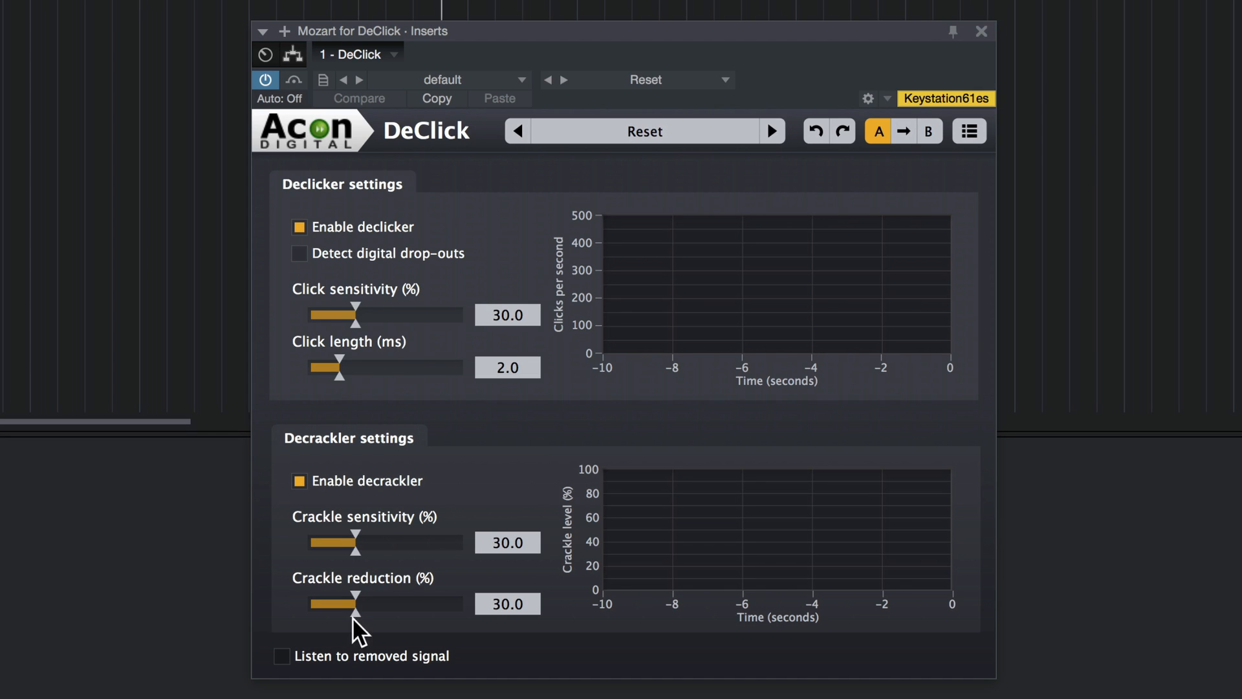
pyautogui.moveTo(362, 622)
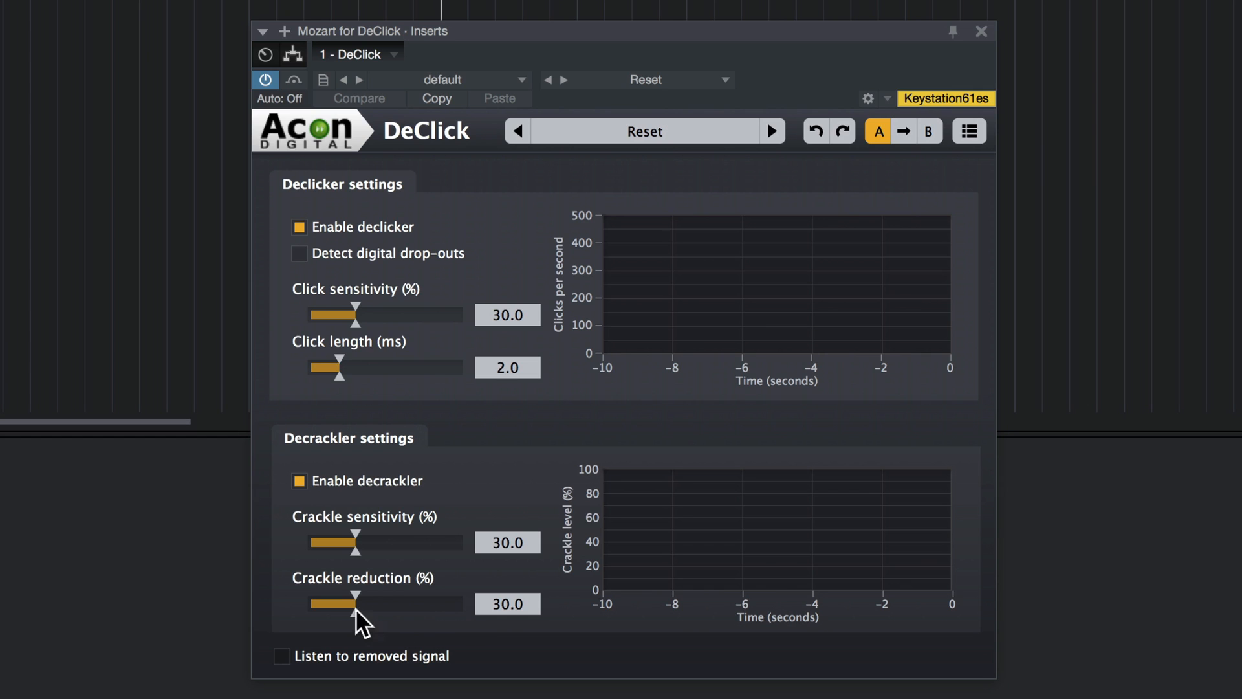
pyautogui.moveTo(444, 622)
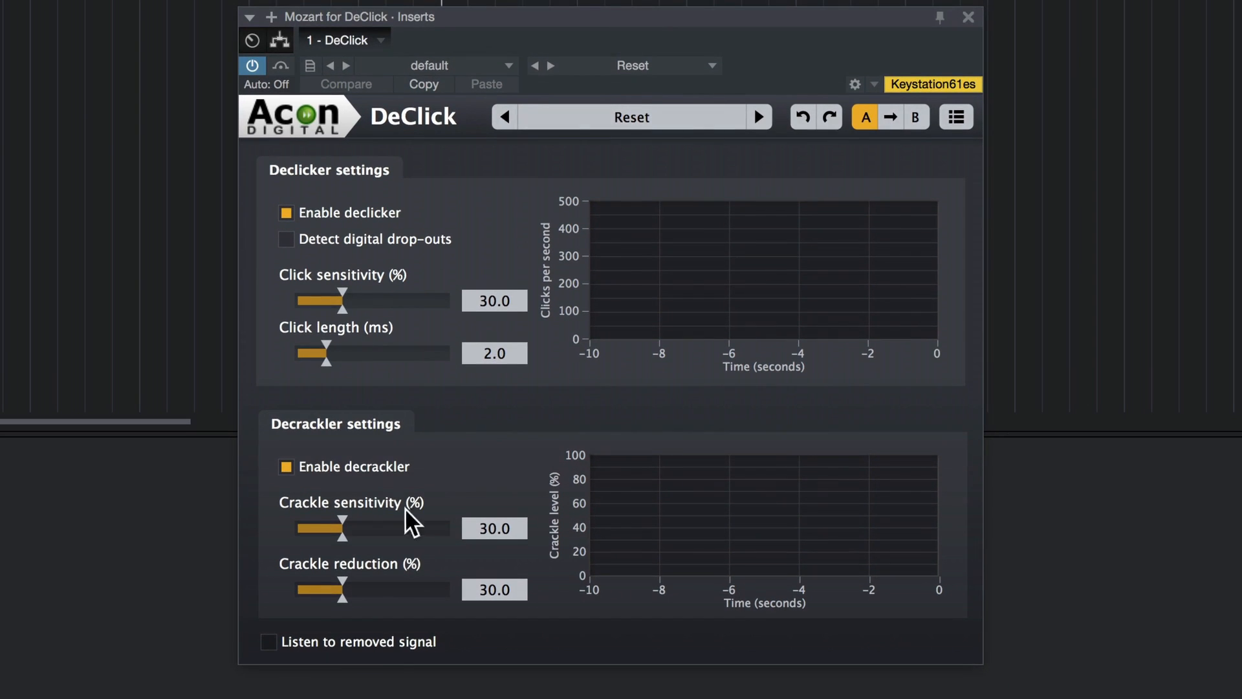
pyautogui.moveTo(399, 673)
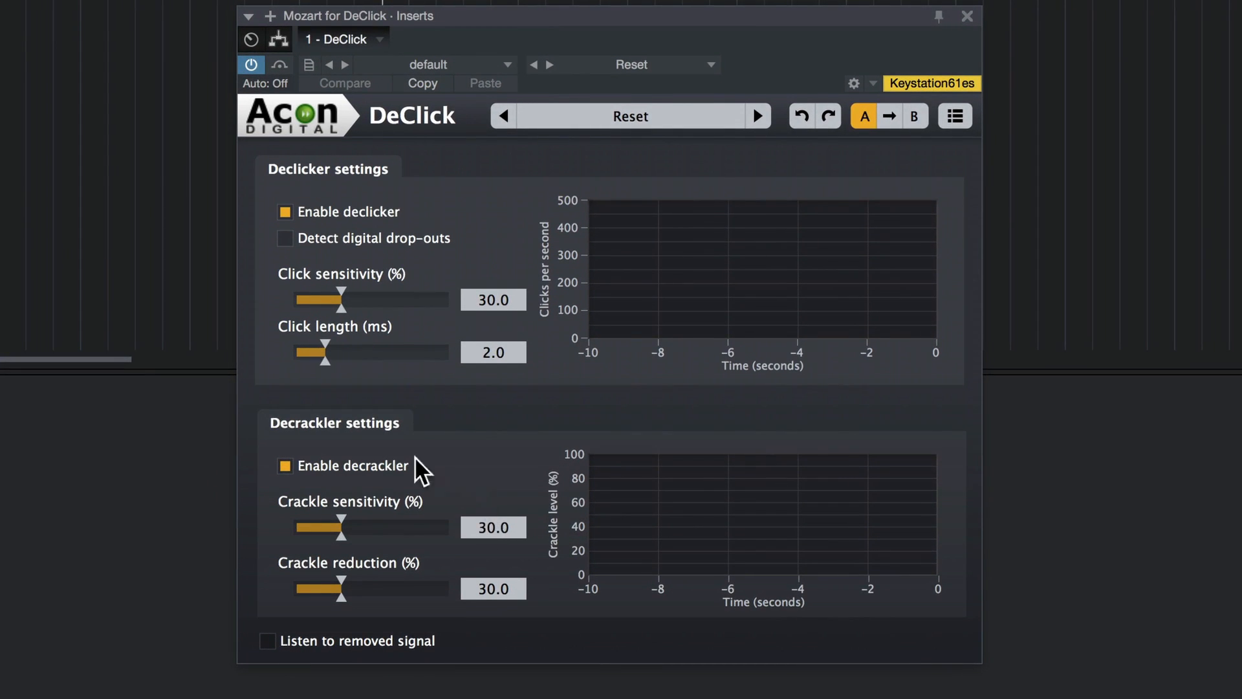
# Step: Turn off the decrackler, monitor only removed clicks, and raise click sensitivity to about 67%
pyautogui.click(284, 464)
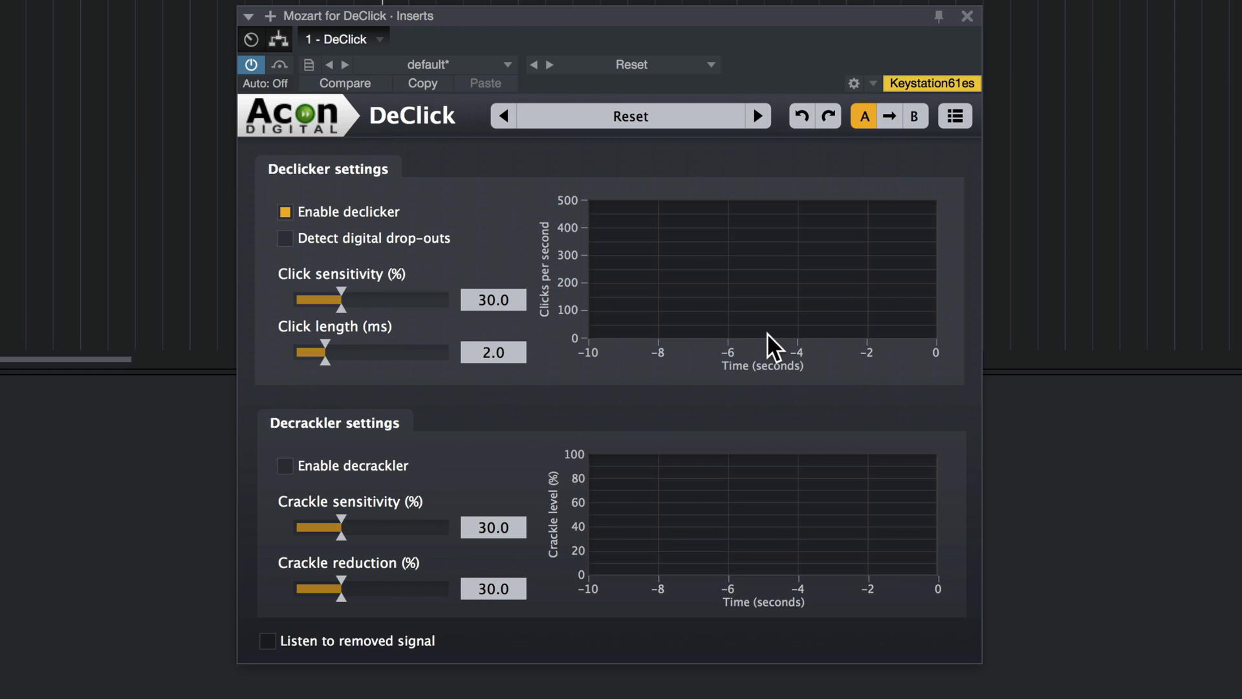
pyautogui.moveTo(743, 524)
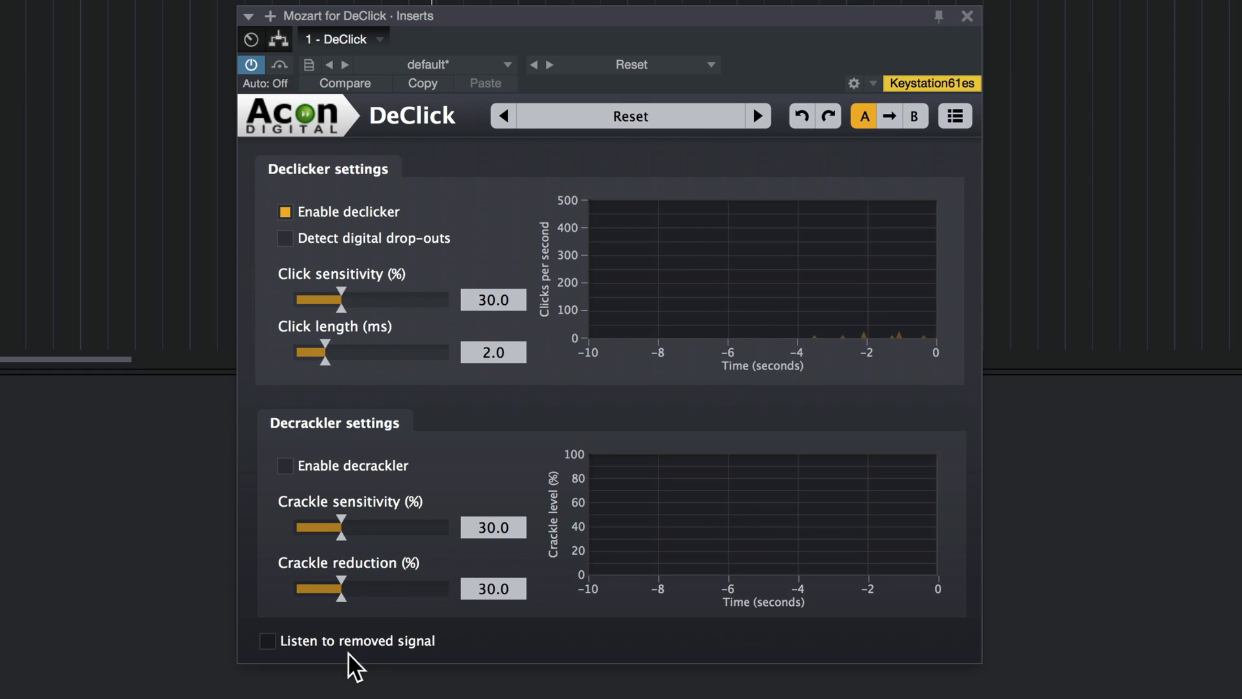
pyautogui.click(268, 641)
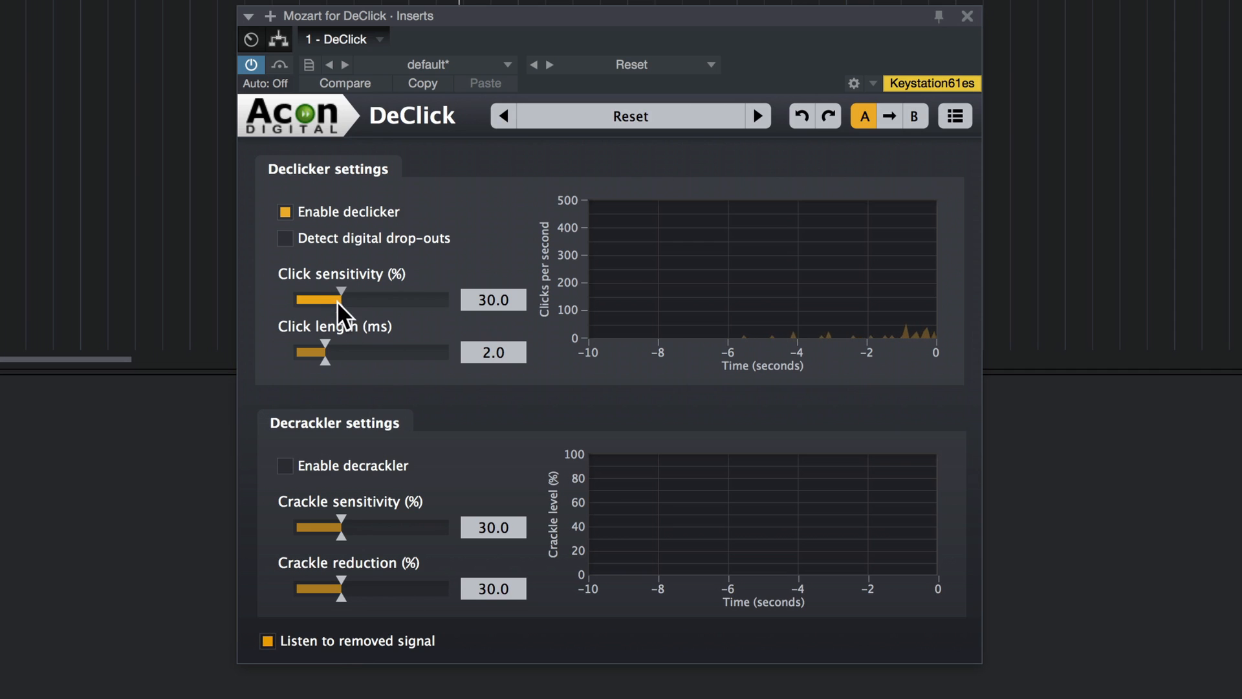
pyautogui.moveTo(321, 300); pyautogui.dragTo(387, 301)
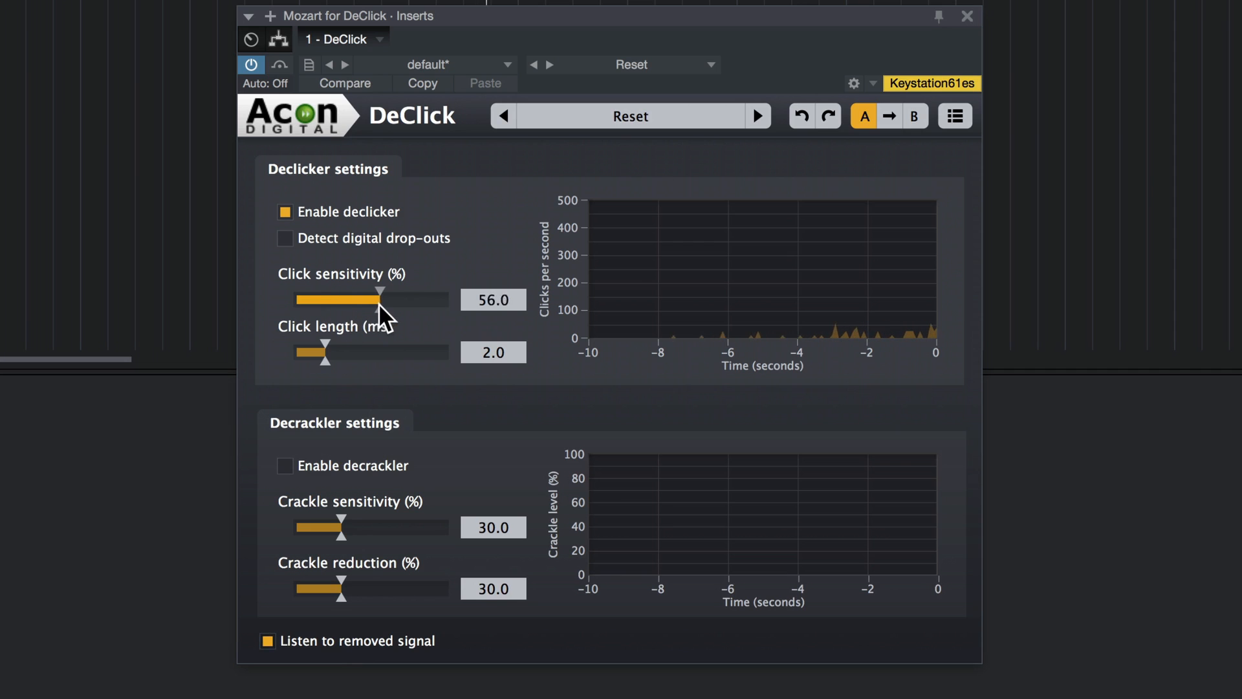
pyautogui.moveTo(377, 299); pyautogui.dragTo(396, 299)
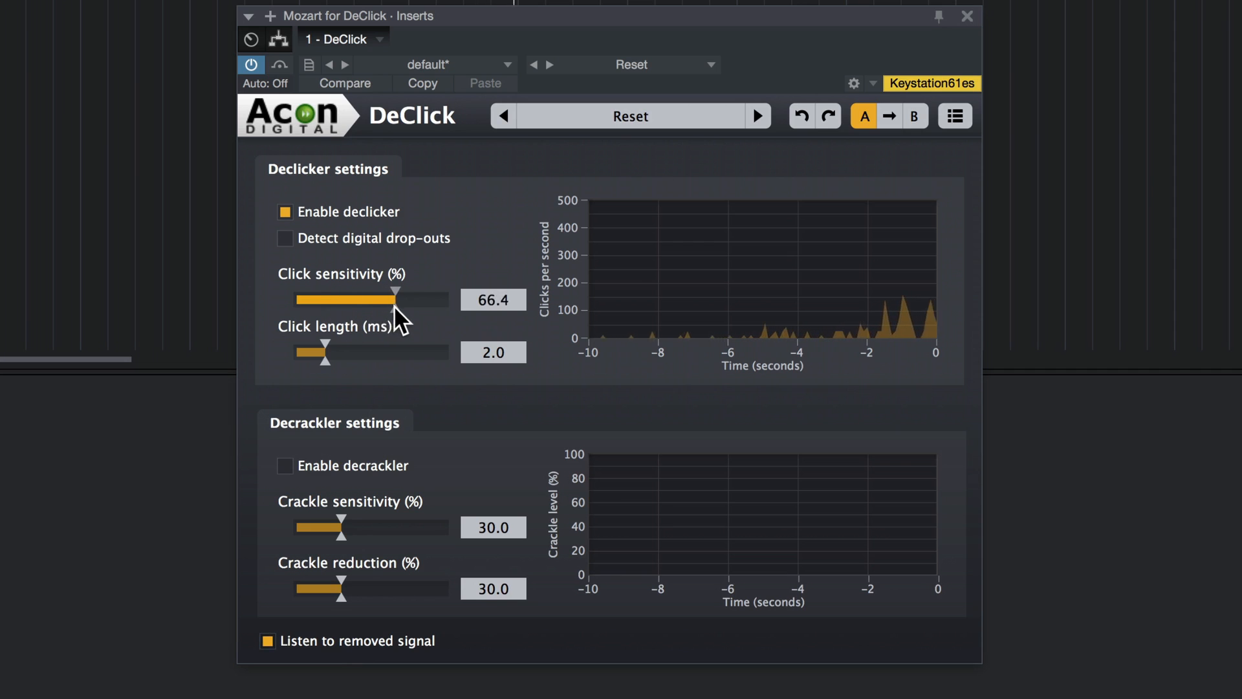
pyautogui.moveTo(395, 299); pyautogui.dragTo(402, 299)
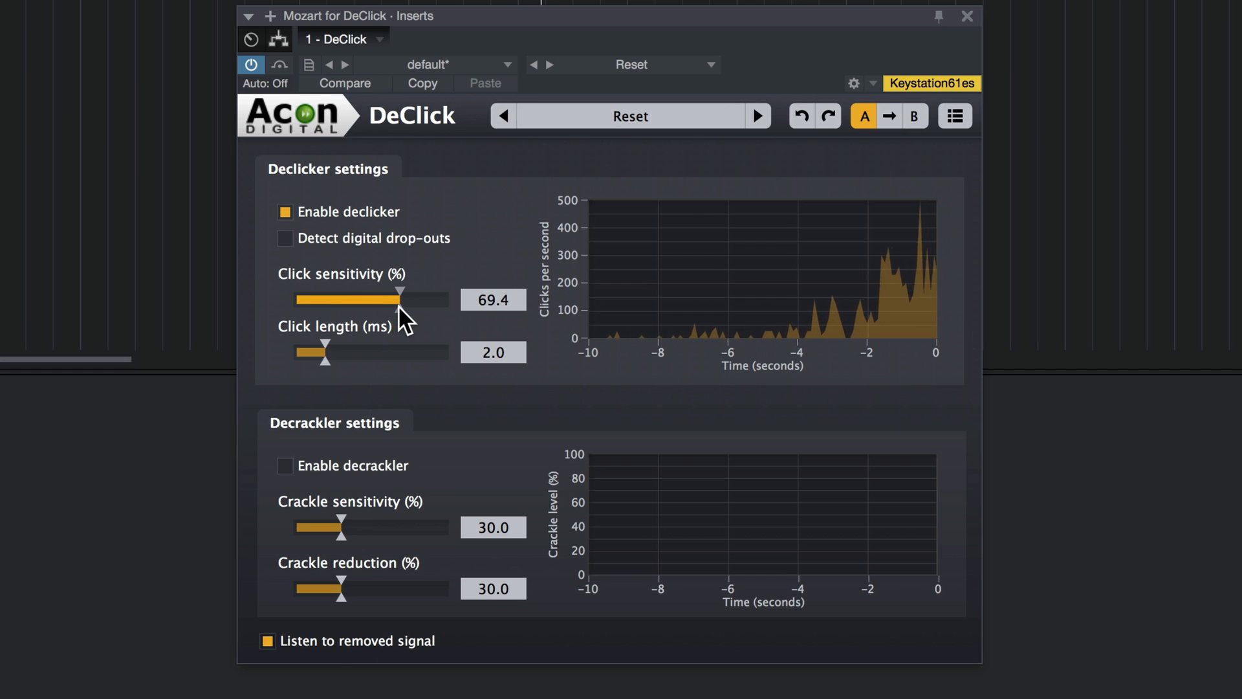
pyautogui.moveTo(400, 299); pyautogui.dragTo(394, 299)
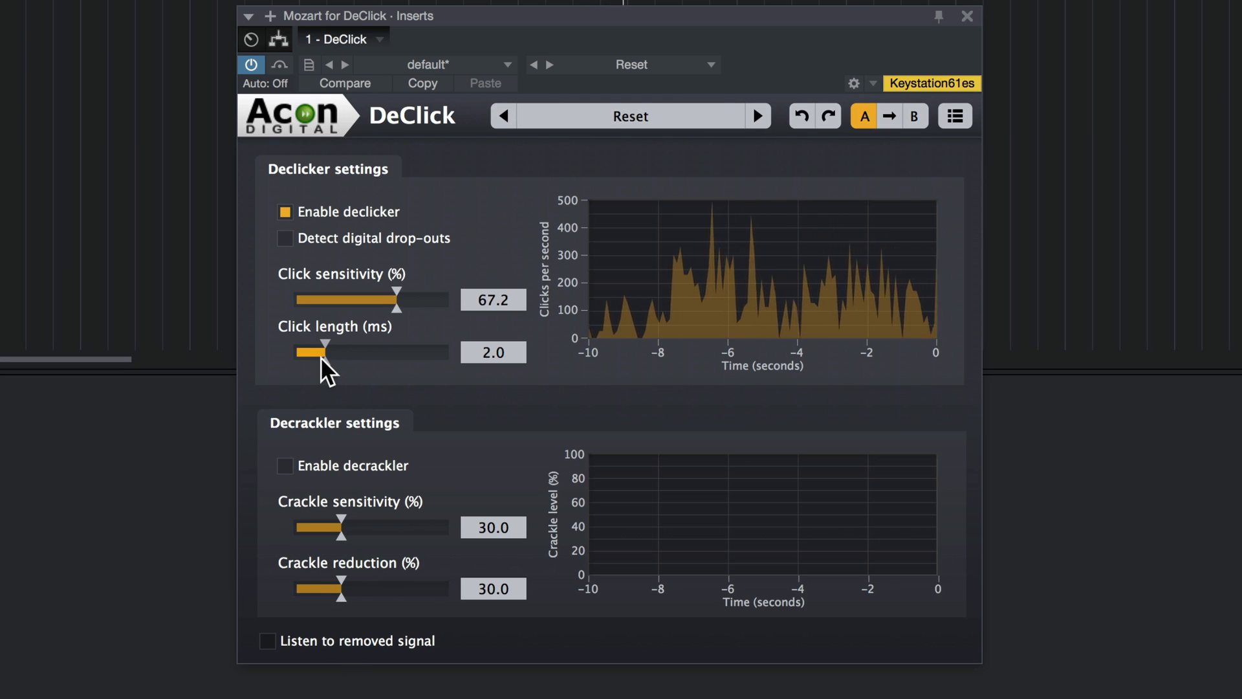
# Step: Lengthen detected clicks to 6.2 ms and stop monitoring the removed signal
pyautogui.moveTo(322, 342); pyautogui.dragTo(362, 342)
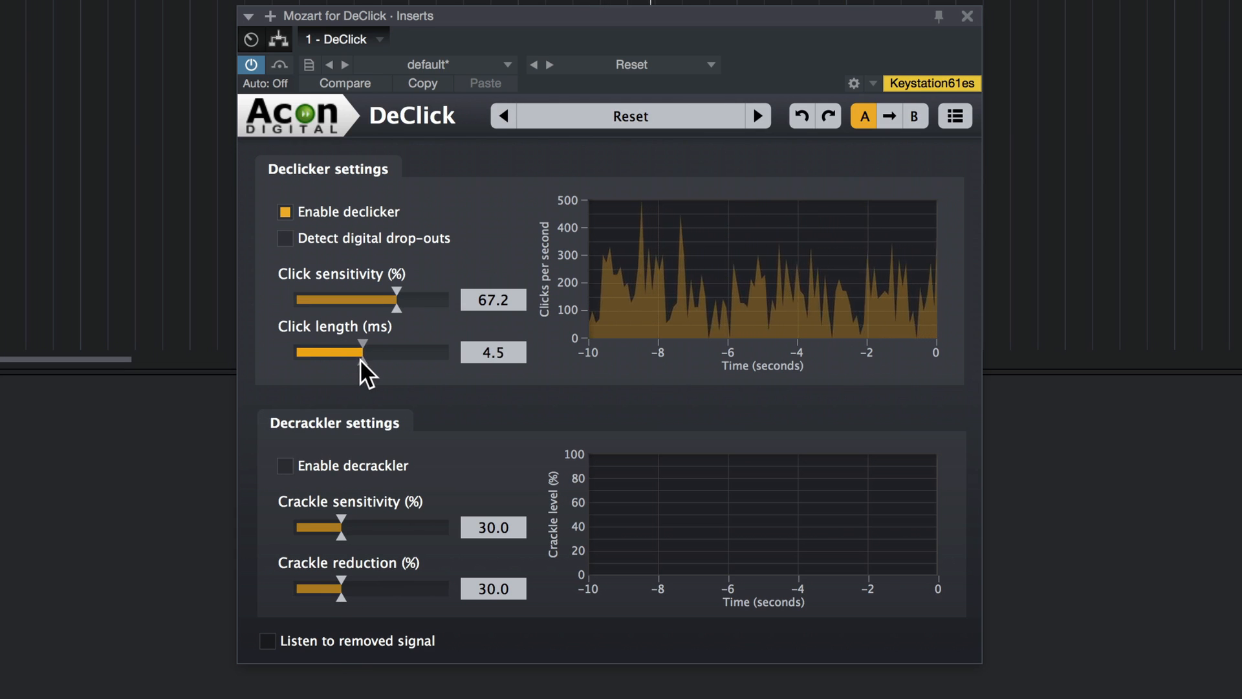
pyautogui.moveTo(340, 352); pyautogui.dragTo(389, 352)
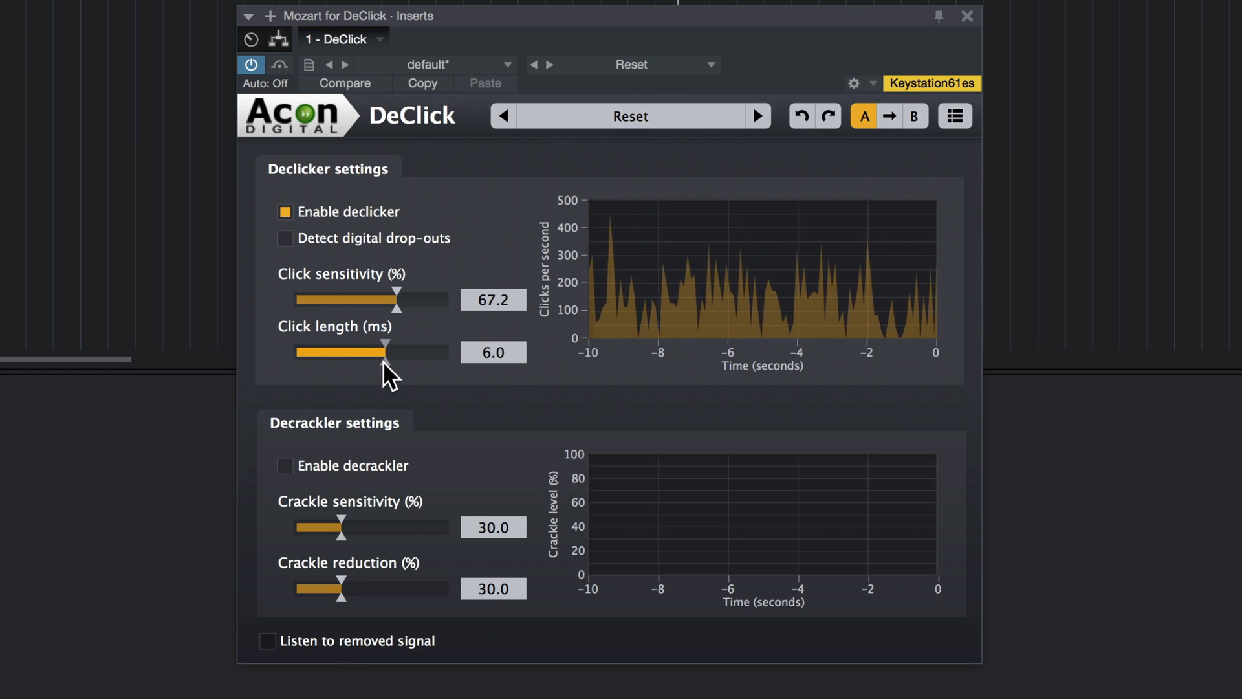
pyautogui.moveTo(388, 342); pyautogui.dragTo(389, 341)
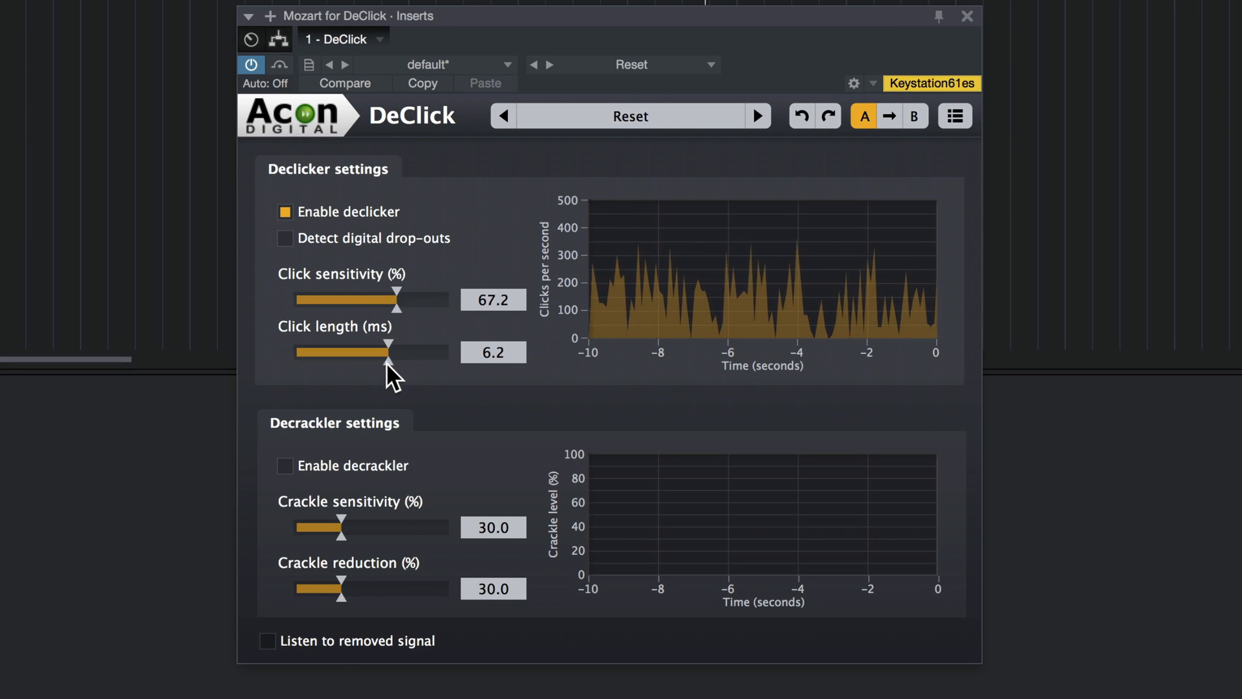
pyautogui.click(280, 65)
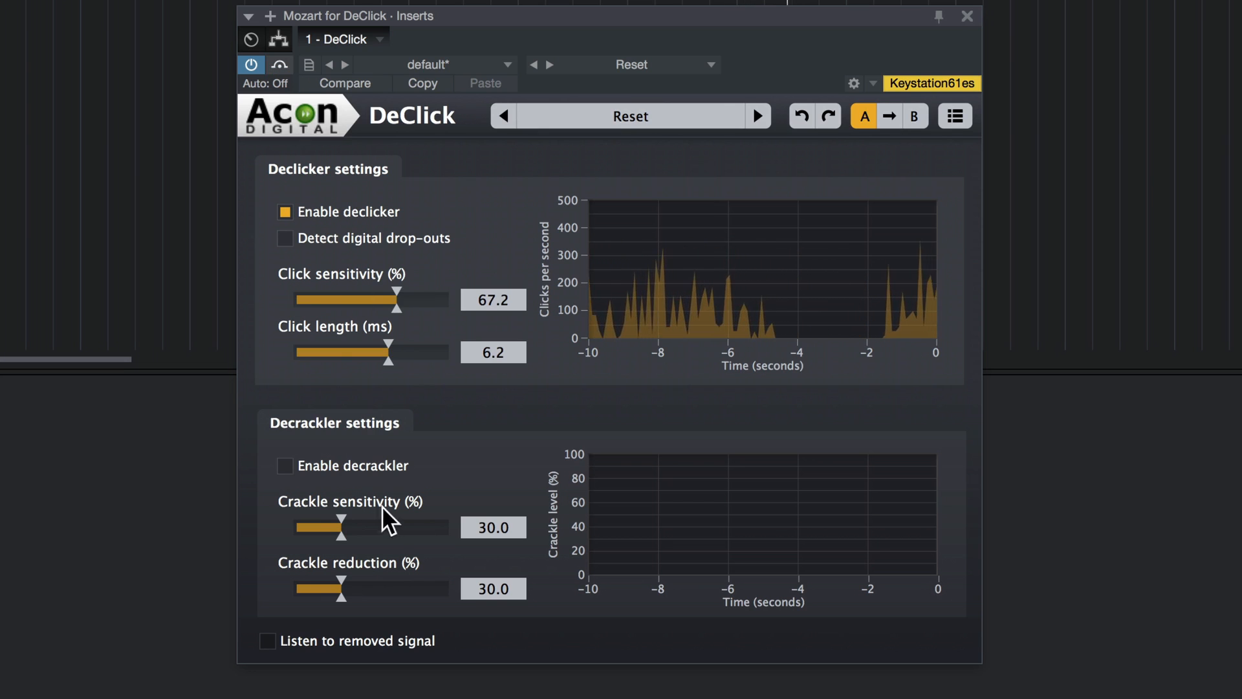
# Step: Enable the decrackler and raise crackle sensitivity to its maximum of 100 %
pyautogui.click(284, 465)
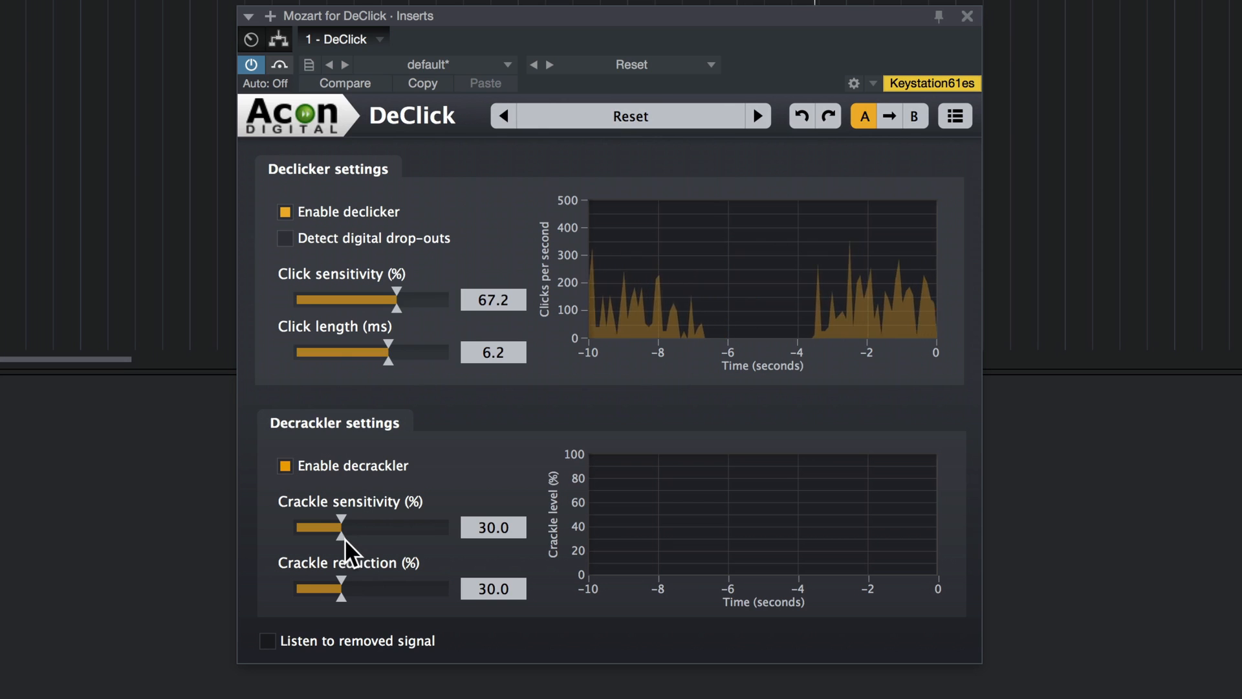
pyautogui.moveTo(342, 527); pyautogui.dragTo(387, 527)
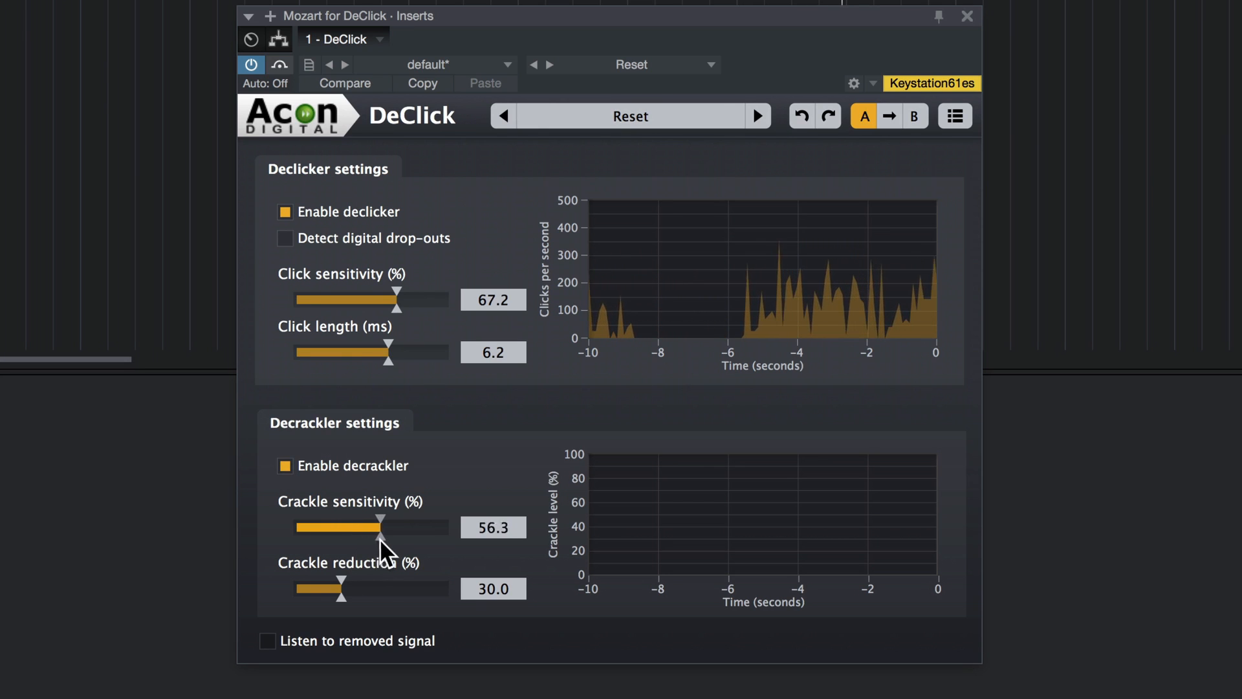
pyautogui.moveTo(379, 525); pyautogui.dragTo(400, 526)
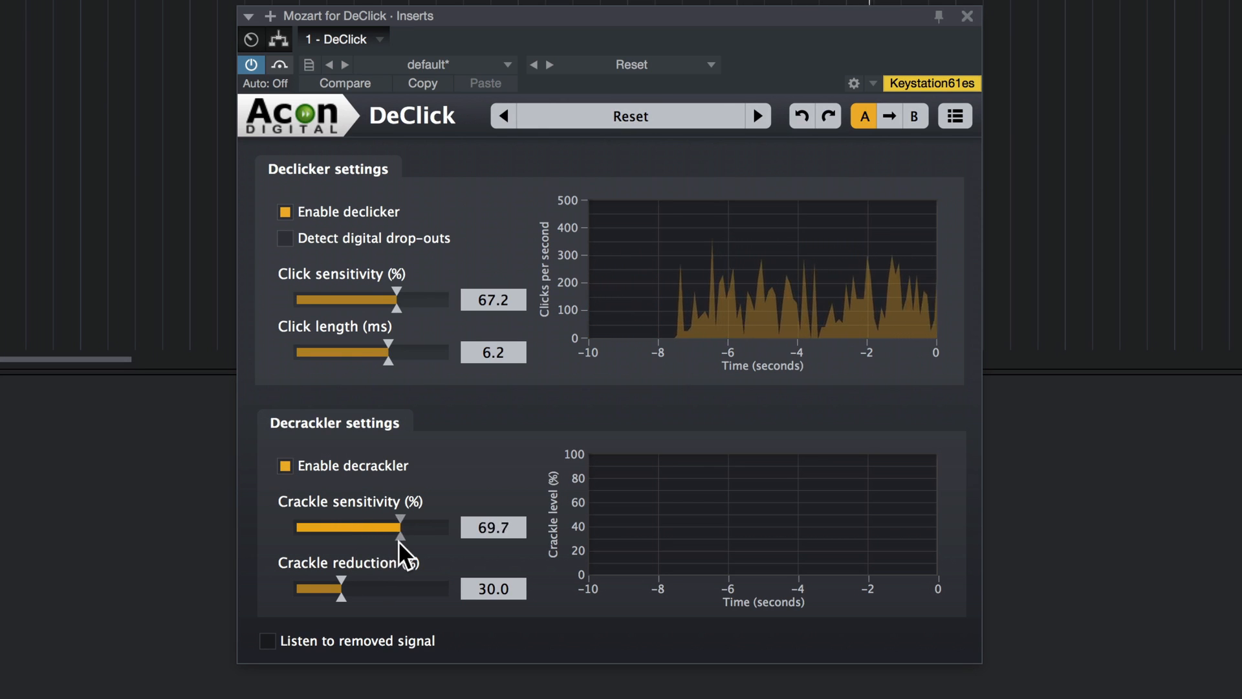
pyautogui.moveTo(396, 527); pyautogui.dragTo(411, 527)
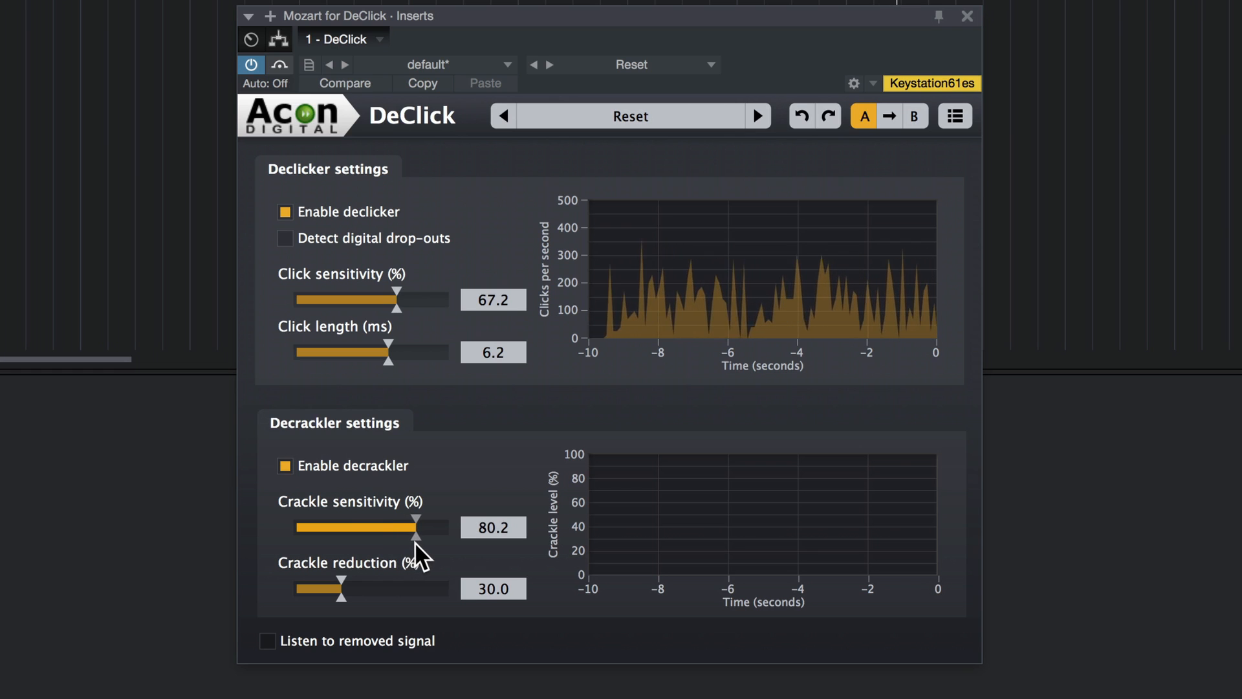
pyautogui.moveTo(410, 527); pyautogui.dragTo(421, 526)
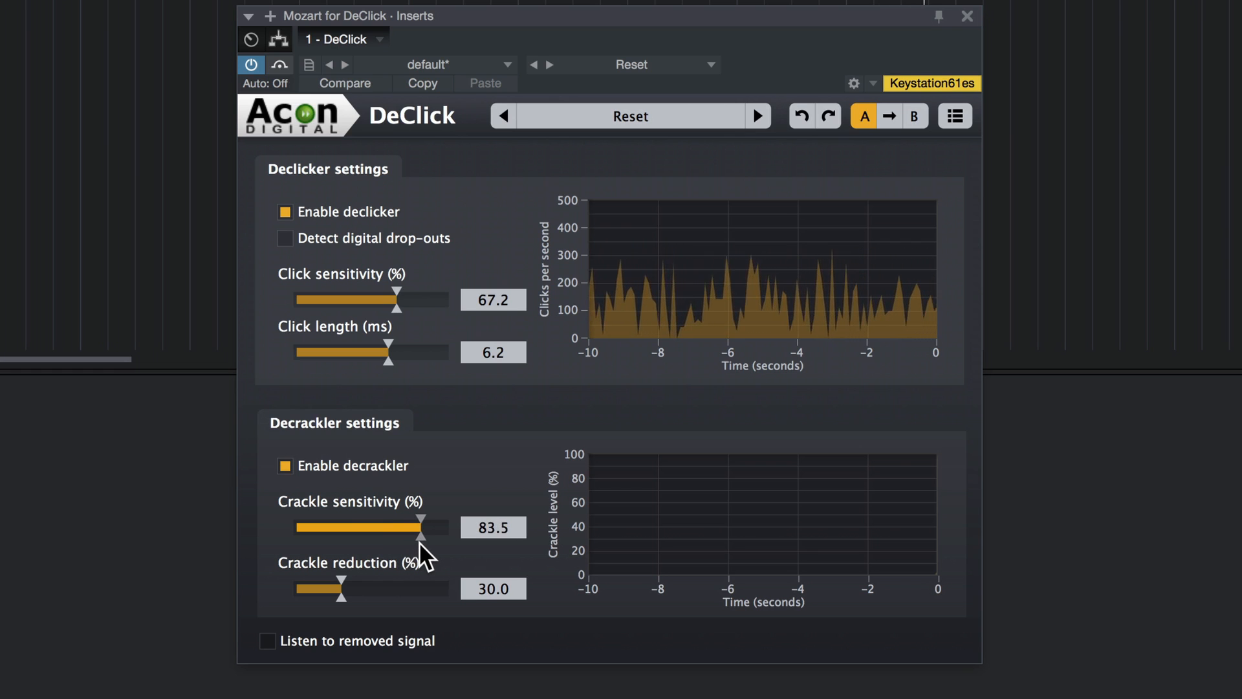
pyautogui.moveTo(421, 526); pyautogui.dragTo(435, 526)
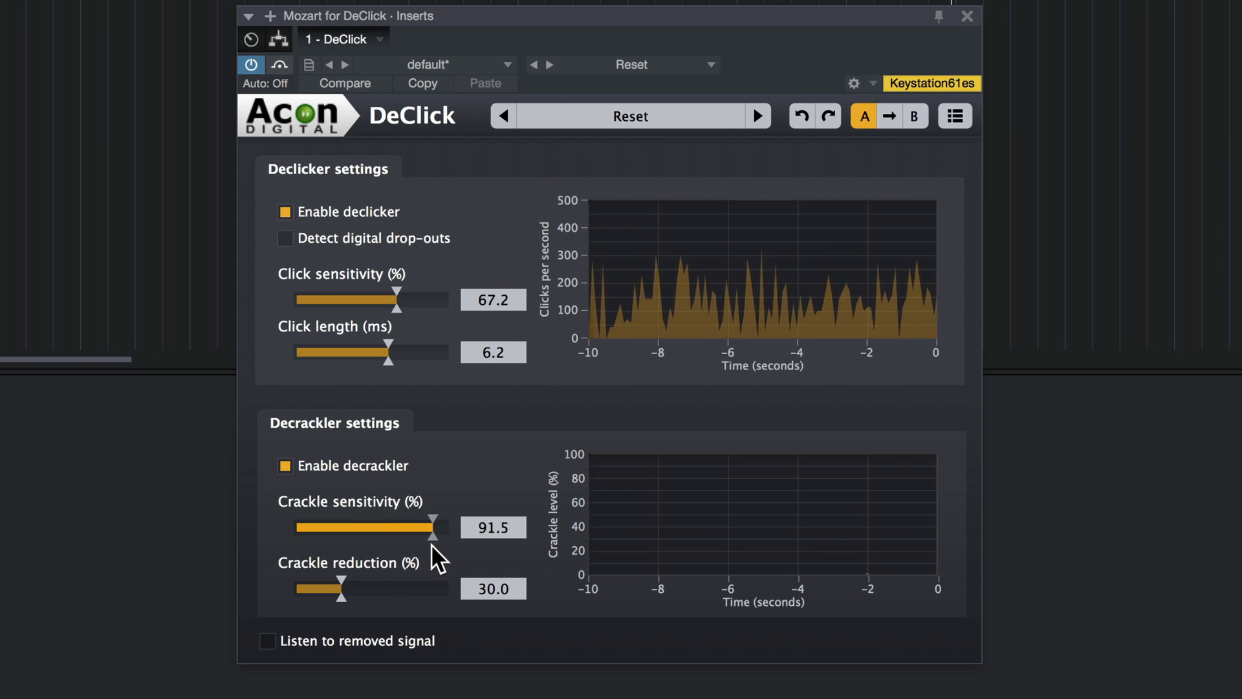
pyautogui.moveTo(435, 526); pyautogui.dragTo(443, 527)
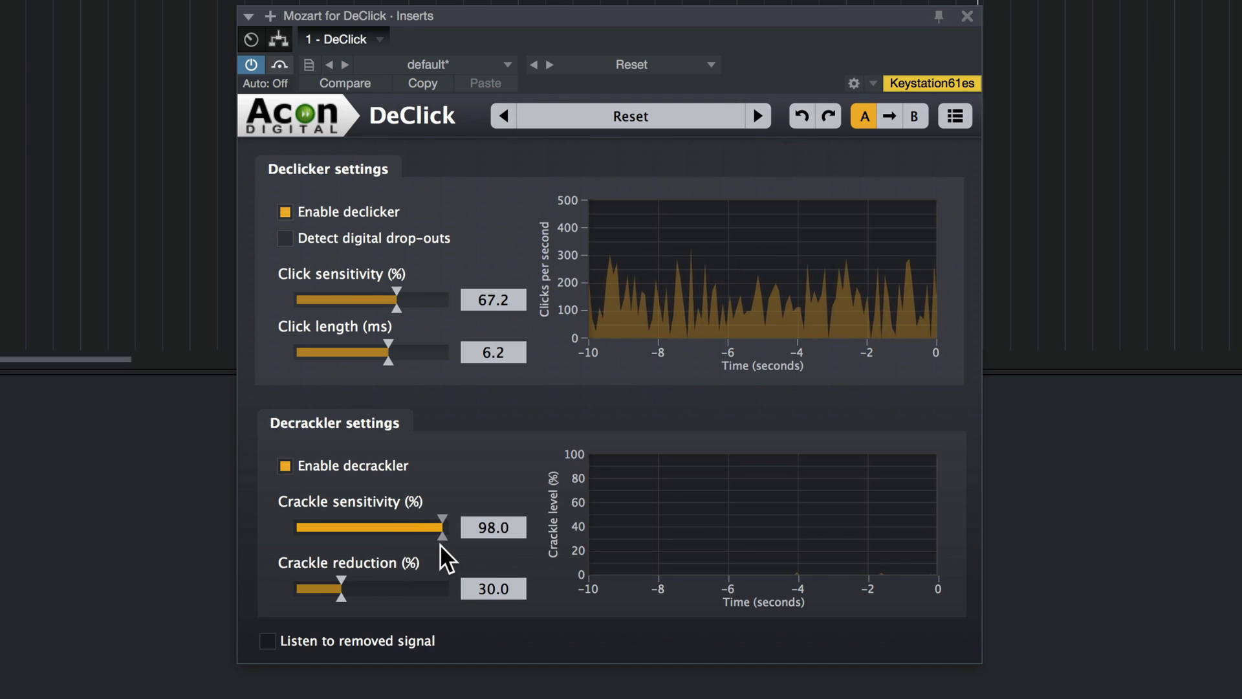
pyautogui.moveTo(435, 526); pyautogui.dragTo(444, 527)
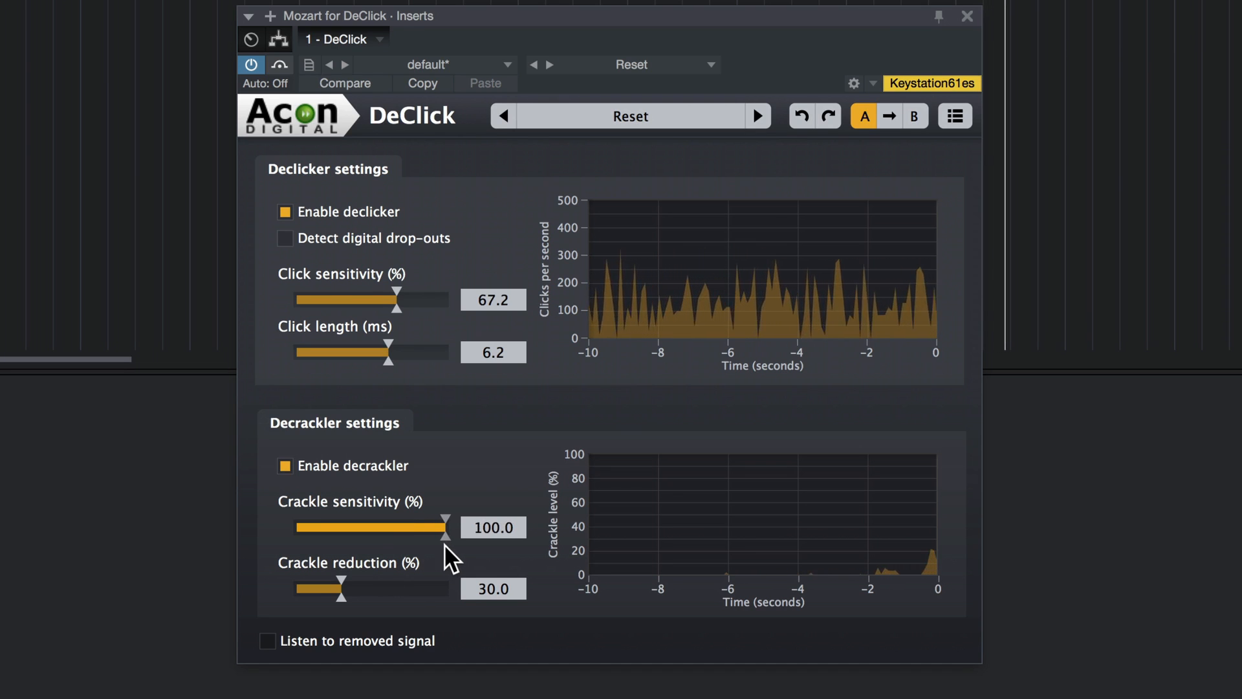
# Step: Increase crackle reduction to about 47.6 % and bypass processing to compare the sound
pyautogui.moveTo(342, 589); pyautogui.dragTo(355, 589)
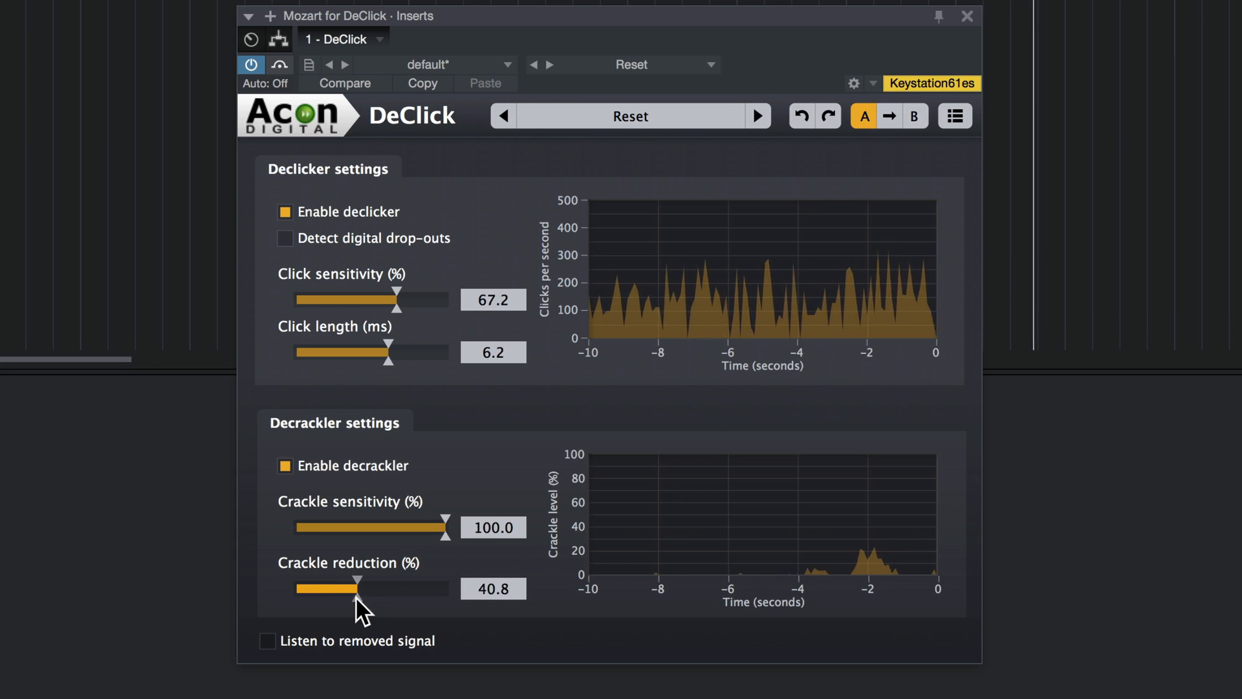
pyautogui.moveTo(333, 589); pyautogui.dragTo(362, 589)
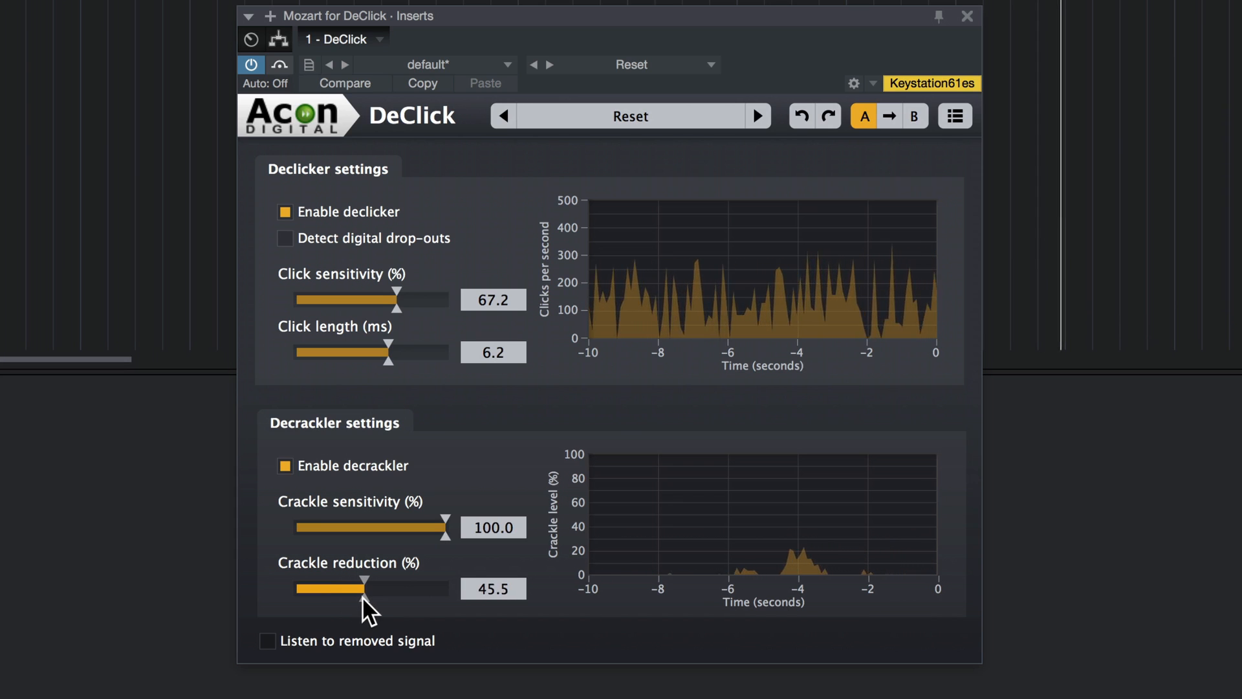
pyautogui.moveTo(365, 586)
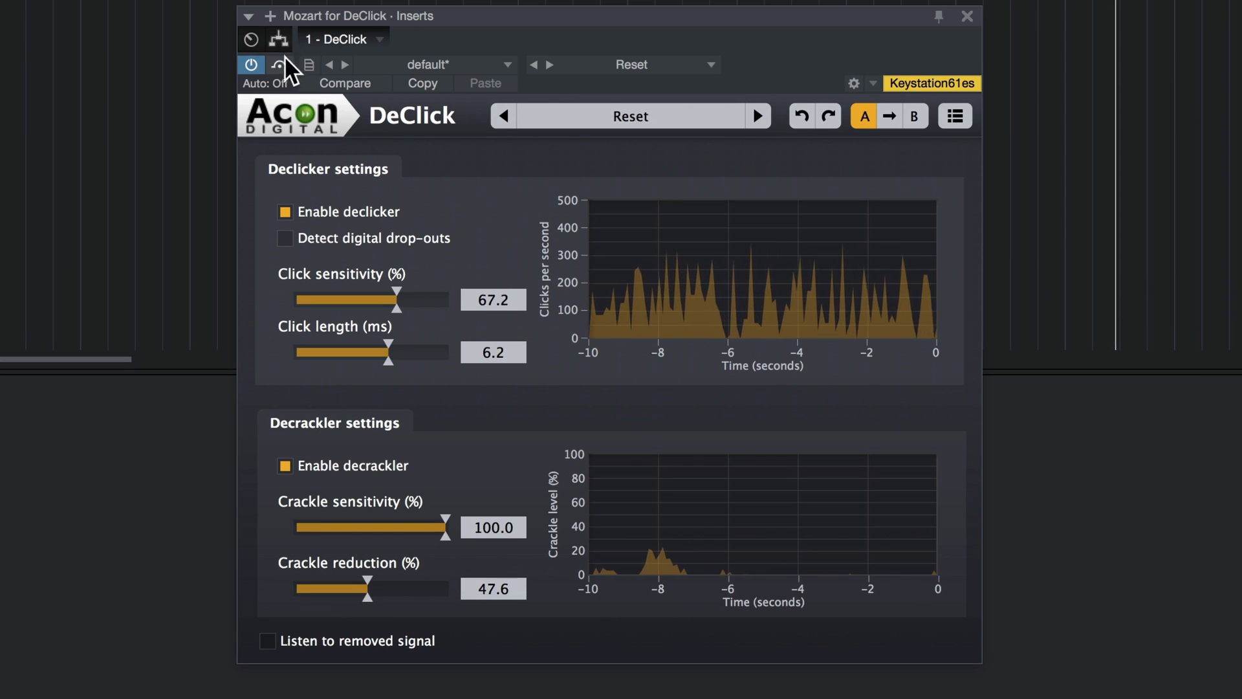
pyautogui.click(278, 65)
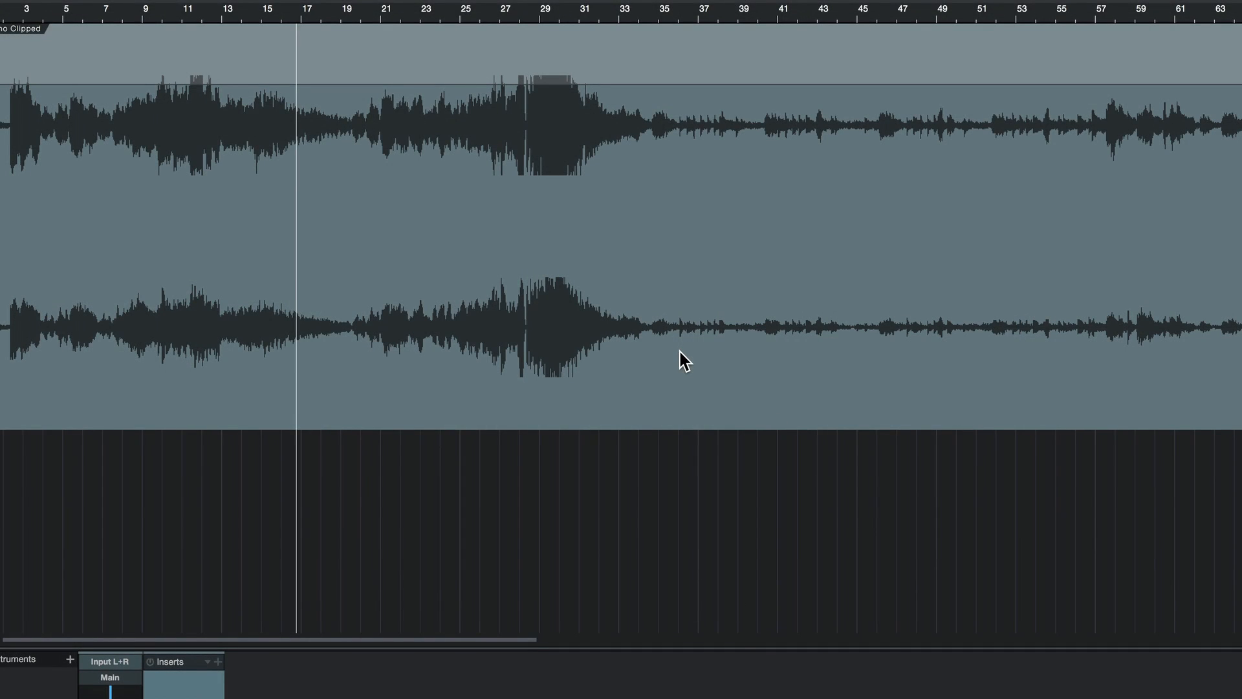
pyautogui.moveTo(748, 440)
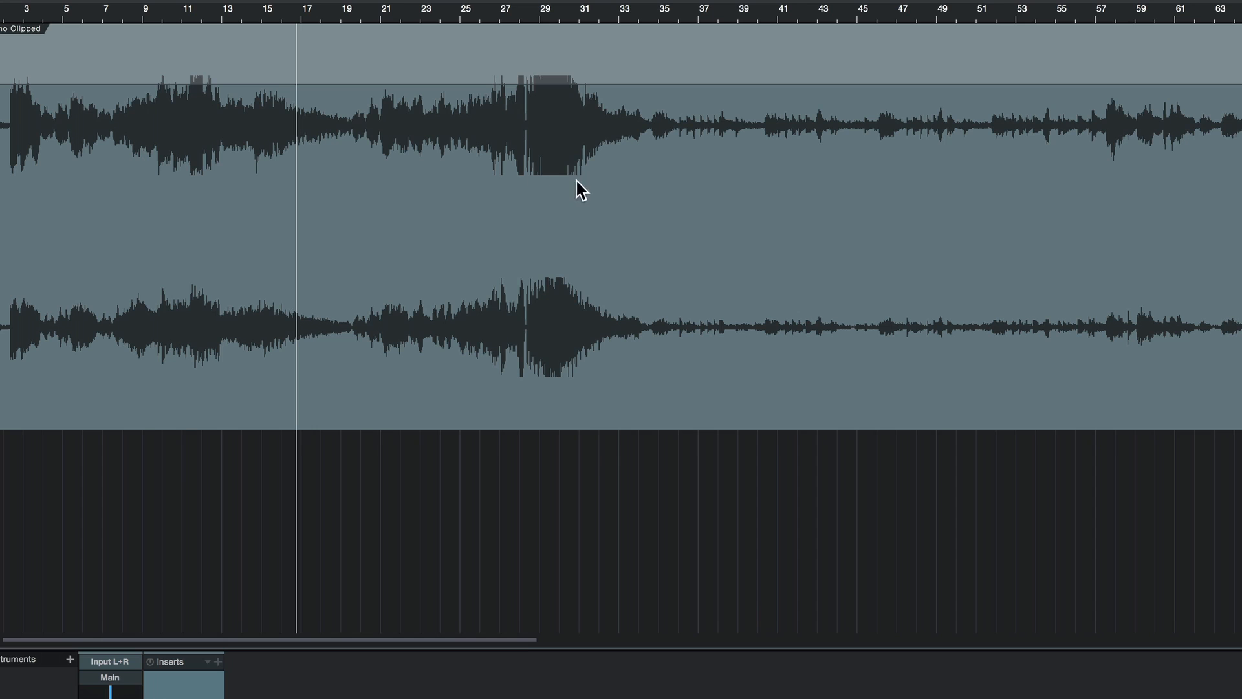
pyautogui.moveTo(555, 358)
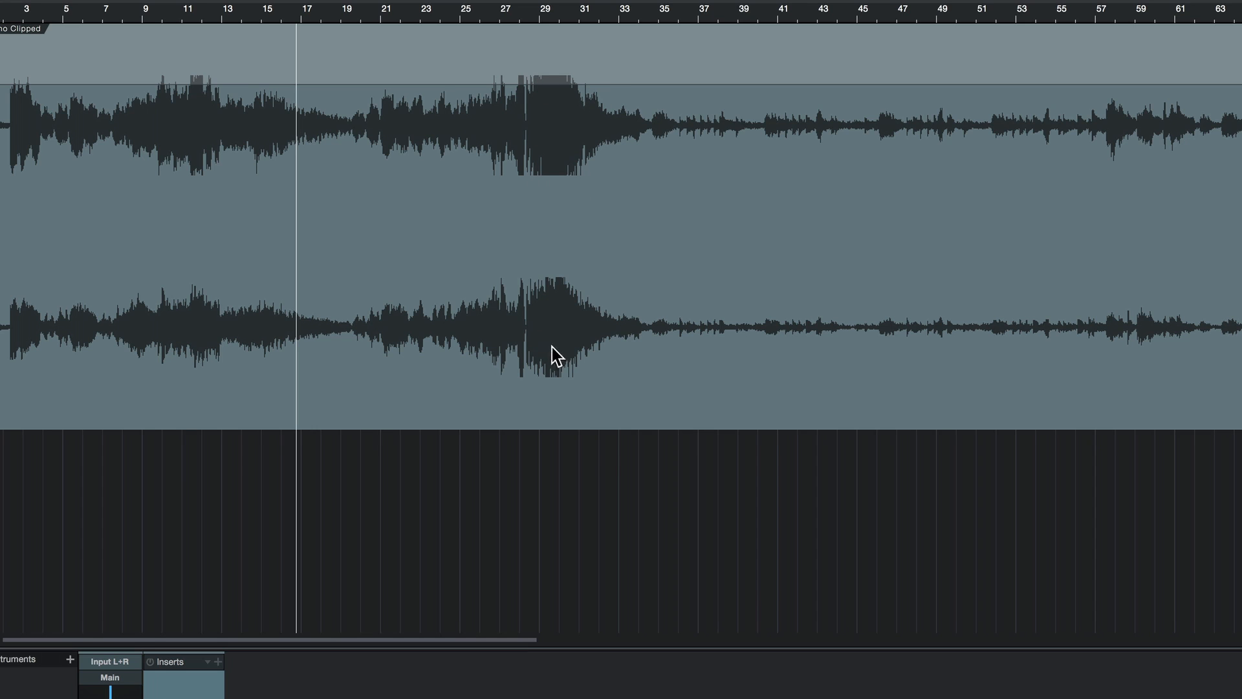
pyautogui.moveTo(421, 25)
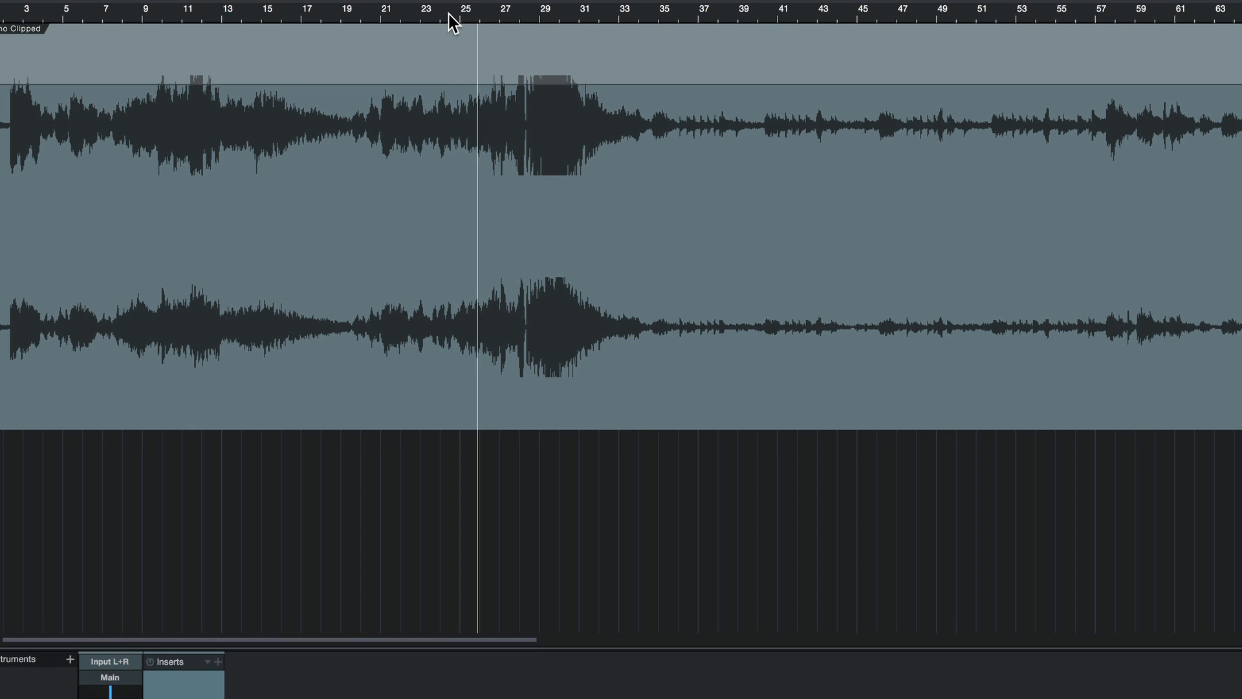
# Step: Move the playhead near bar 25, then restart playback from around bar 23
pyautogui.click(496, 11)
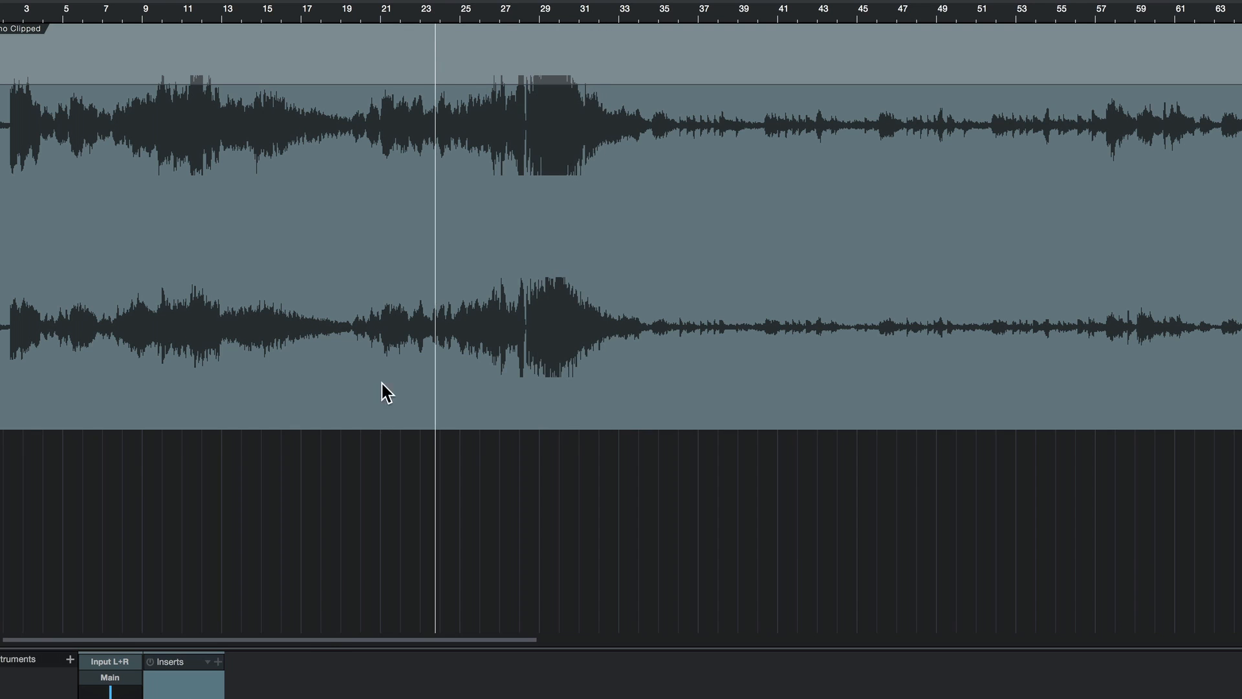
pyautogui.click(216, 662)
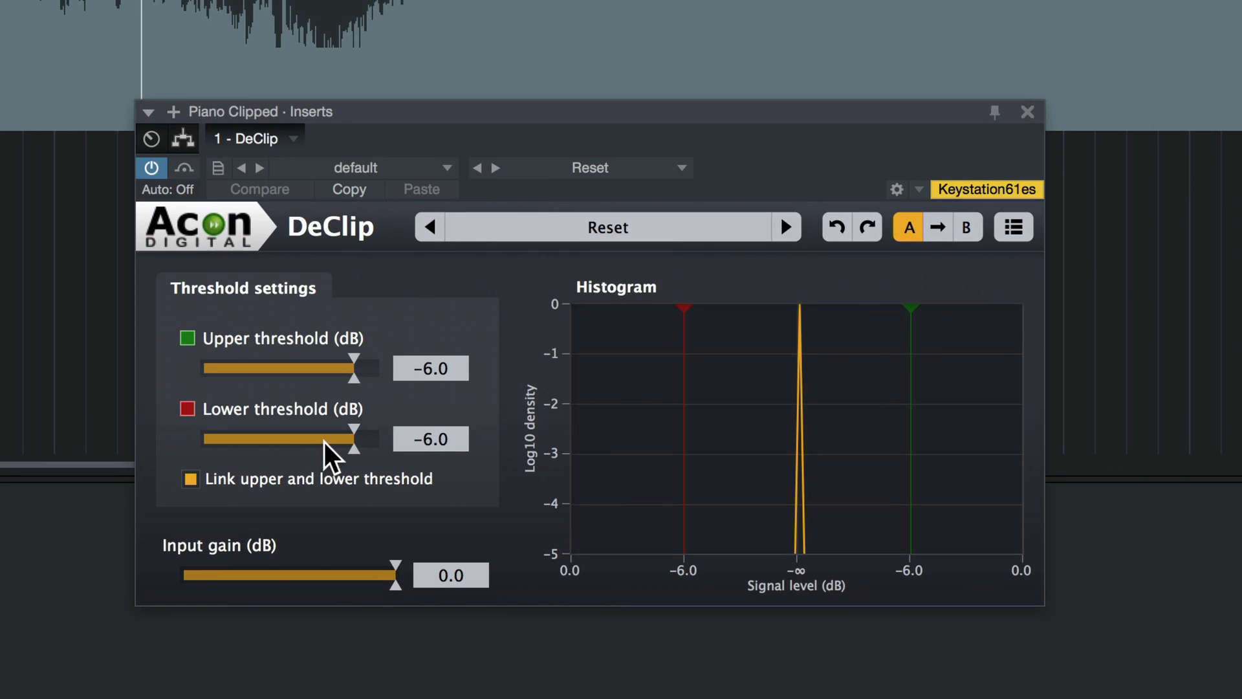
pyautogui.moveTo(793, 460)
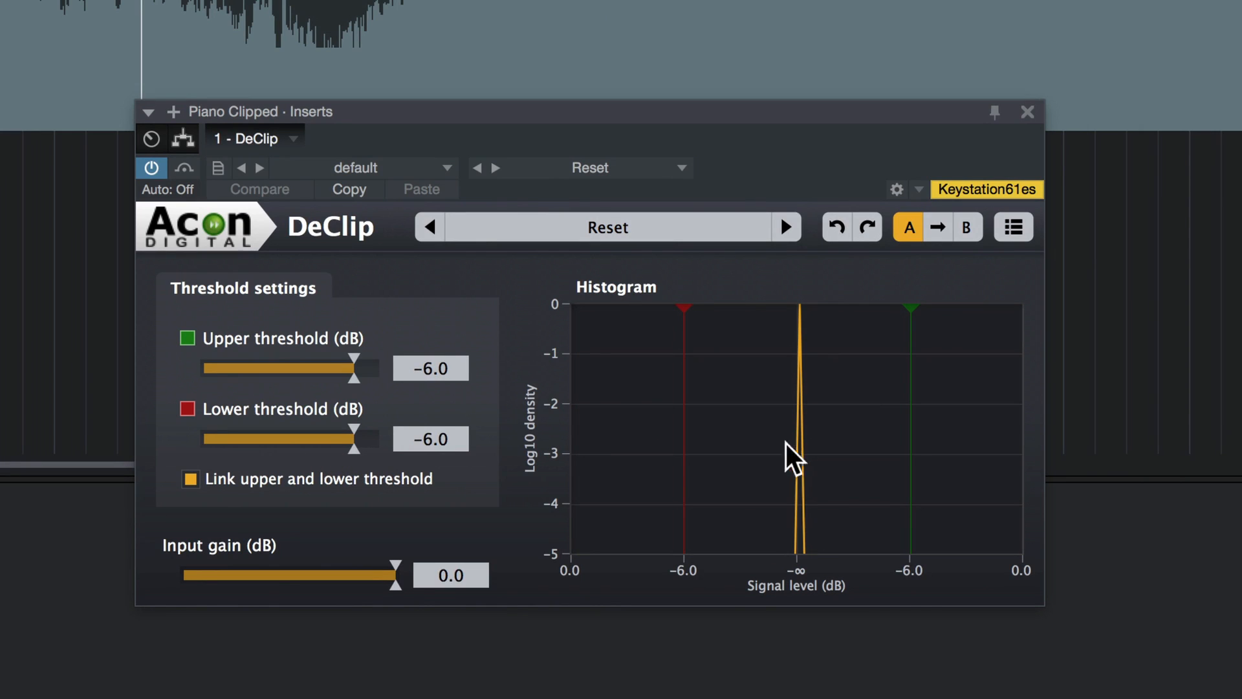
pyautogui.moveTo(807, 507)
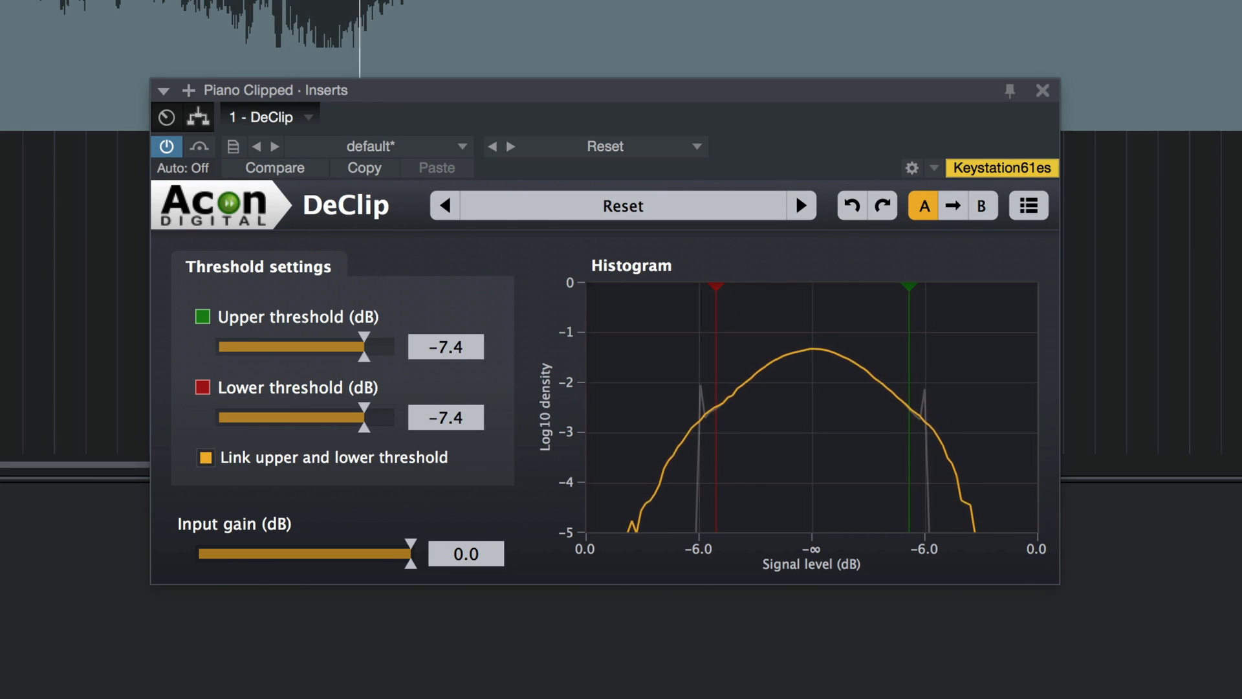
# Step: Toggle DeClip's bypass to hear the piano with and without declipping at -7.4 dB thresholds
pyautogui.click(198, 147)
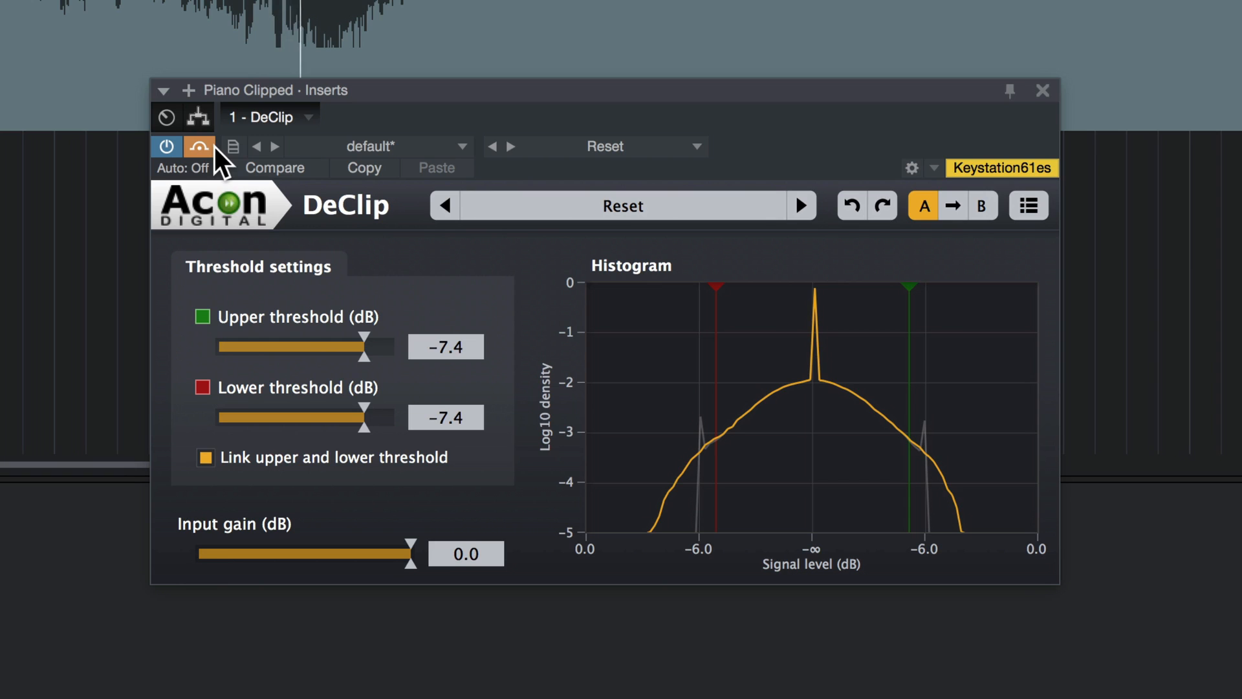
pyautogui.click(199, 147)
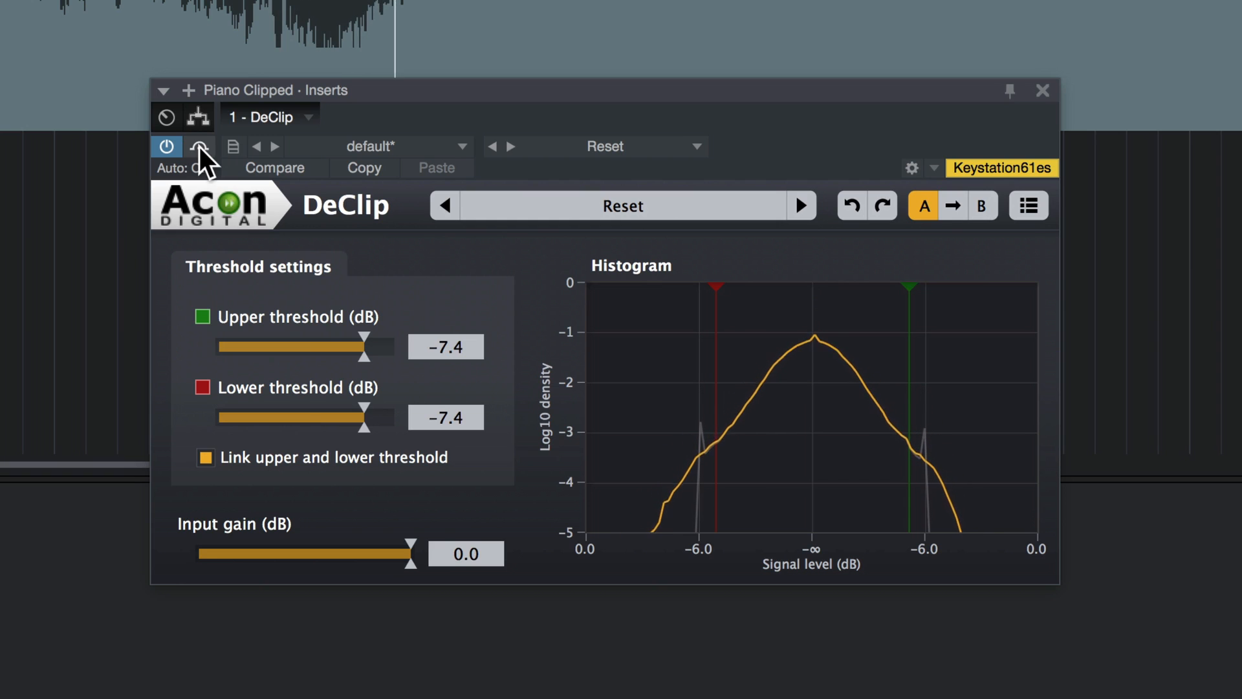
pyautogui.click(199, 147)
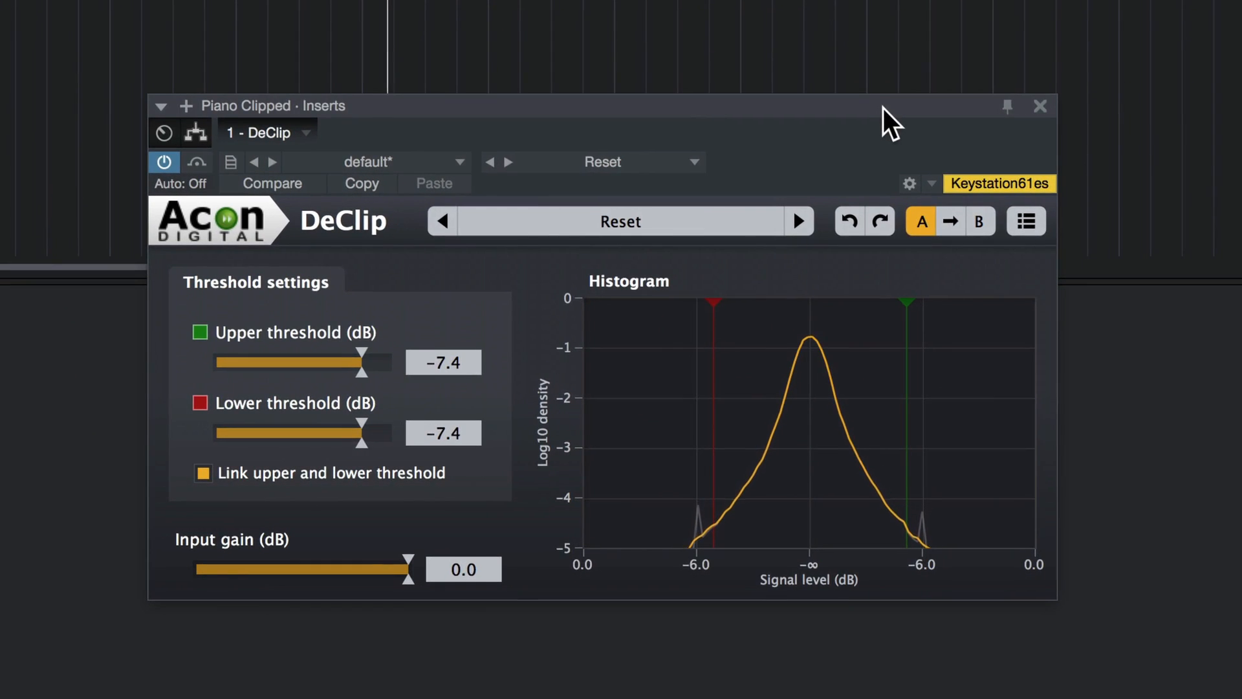
pyautogui.moveTo(892, 105); pyautogui.dragTo(871, 97)
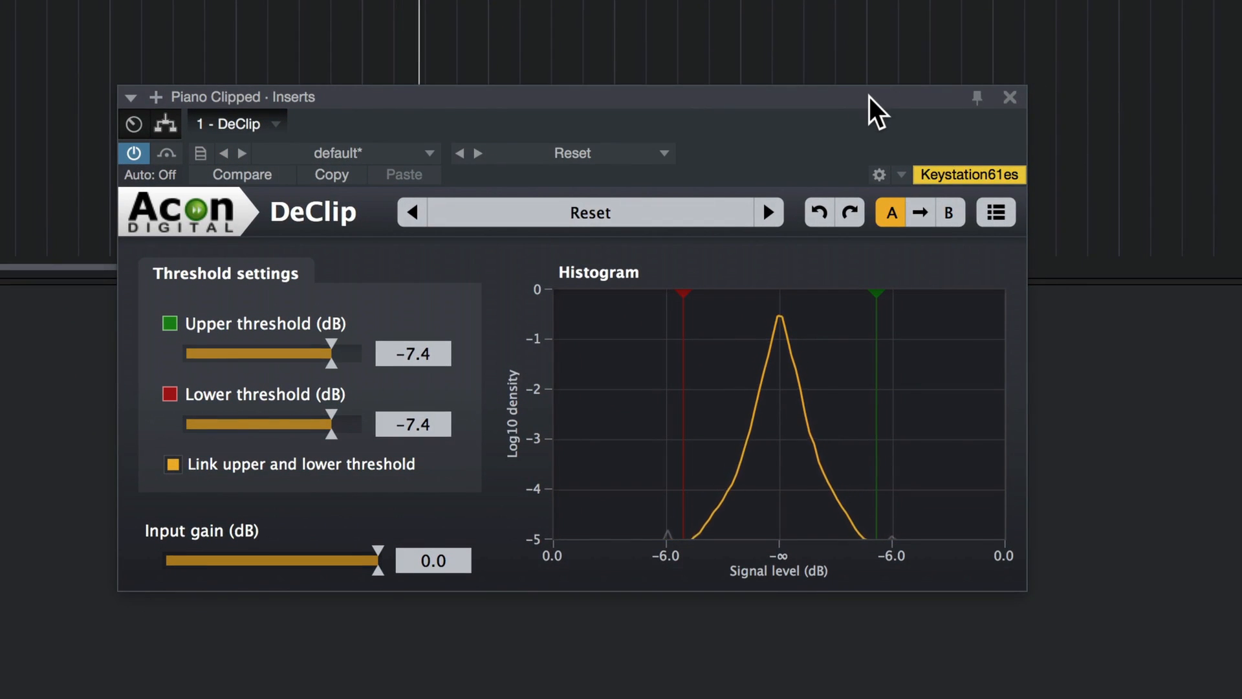